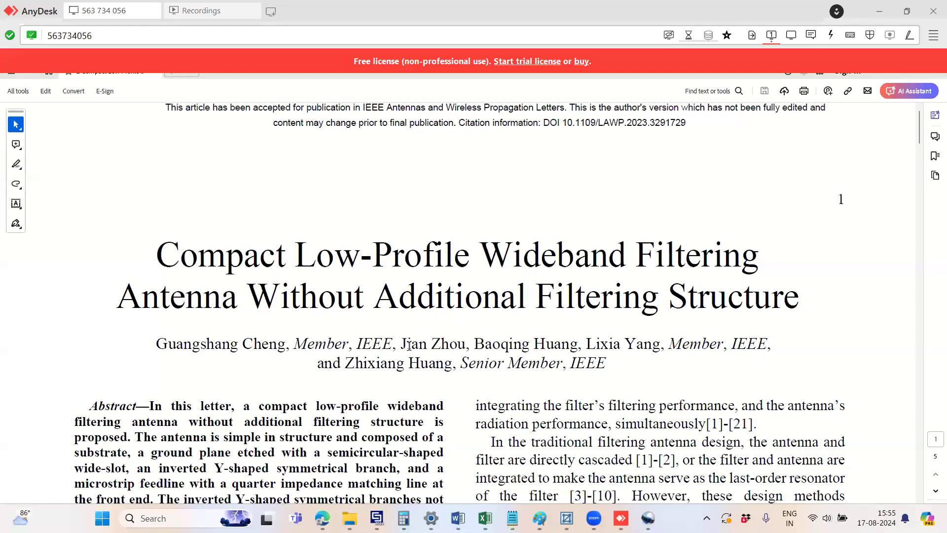
Step: Scroll the IEEE paper down through Fig. 1–3 to Table I of antenna dimensions
click(791, 35)
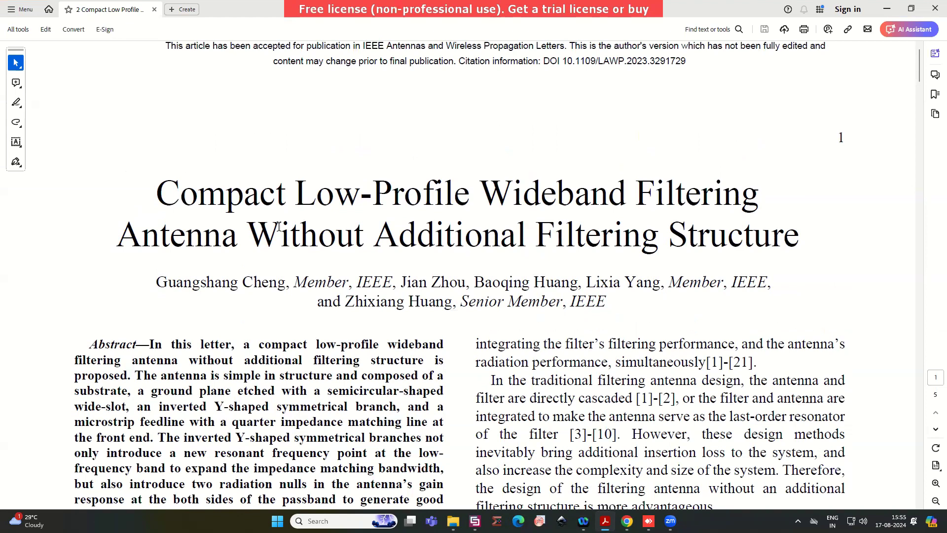
scroll(down, 3)
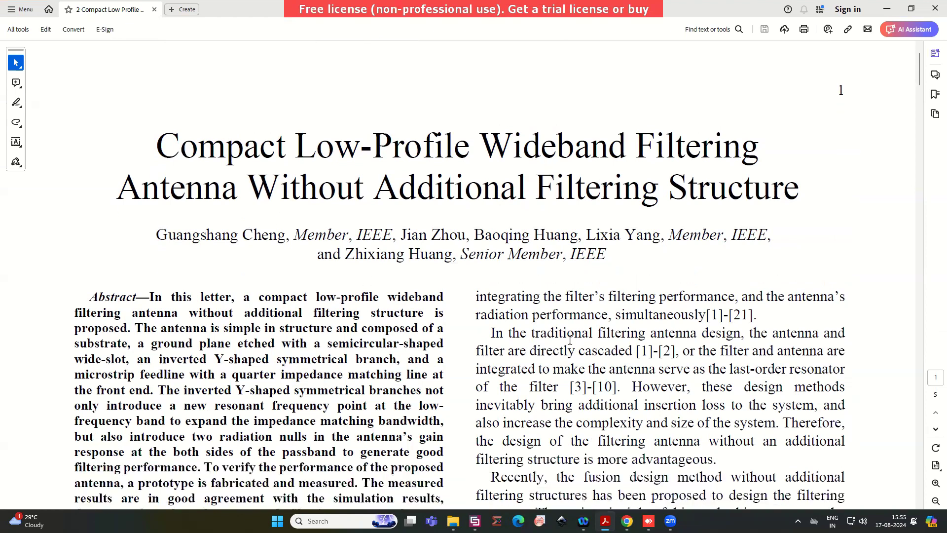
scroll(down, 3)
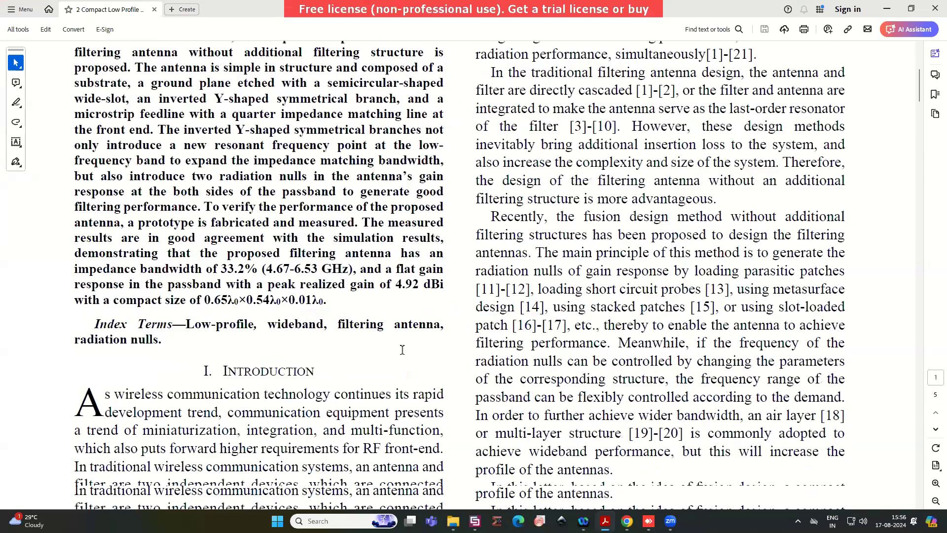
scroll(down, 3)
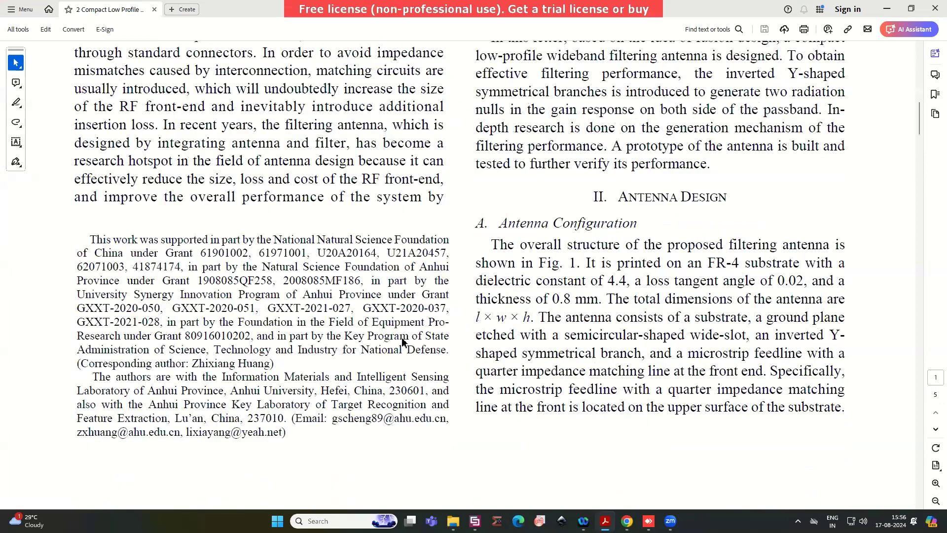
scroll(down, 3)
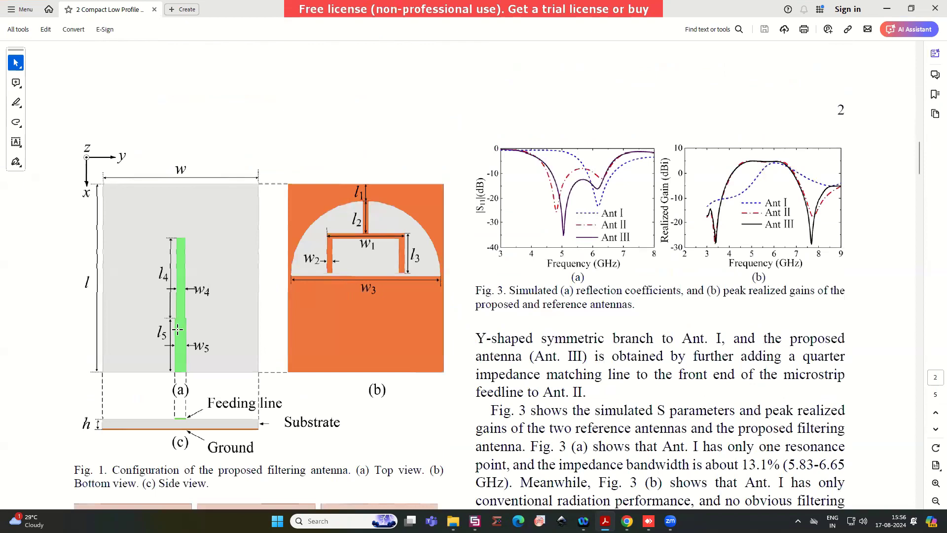
mouse_move(179, 346)
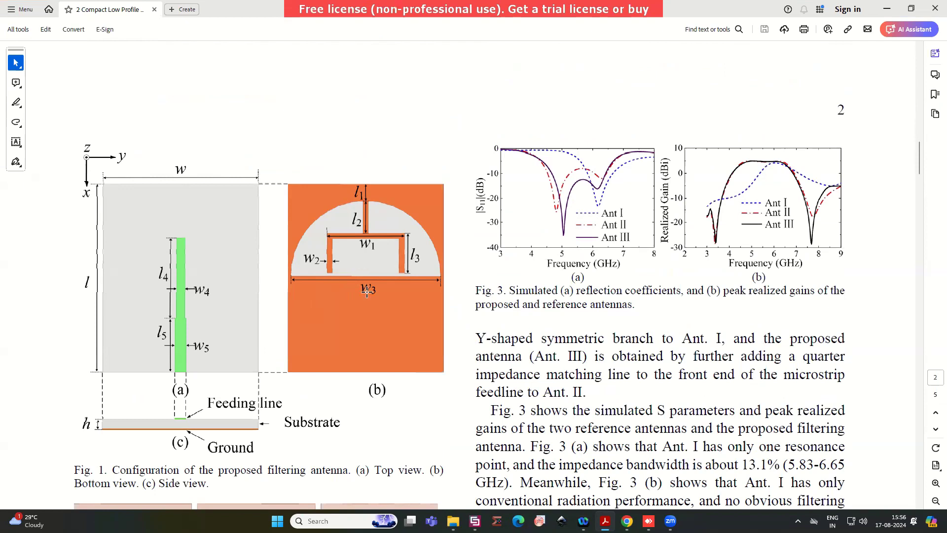
mouse_move(235, 419)
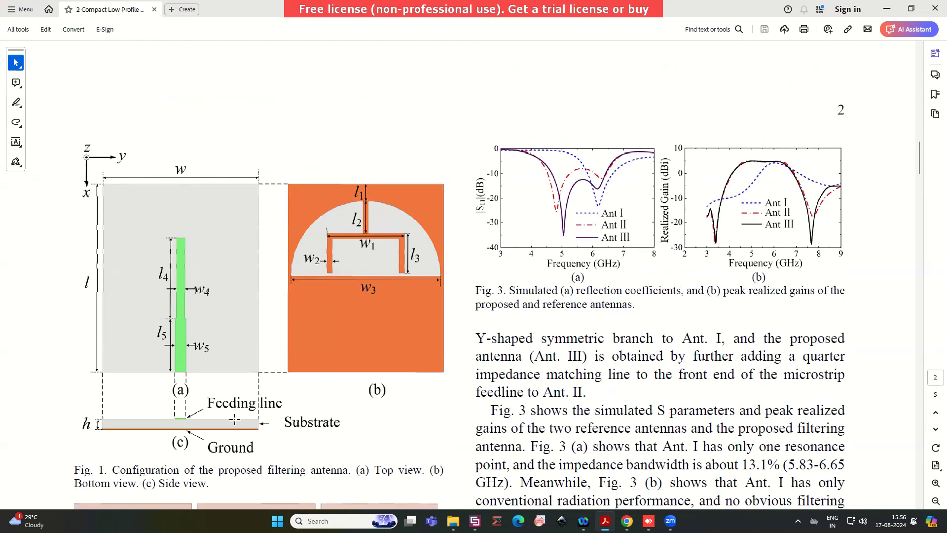
scroll(down, 3)
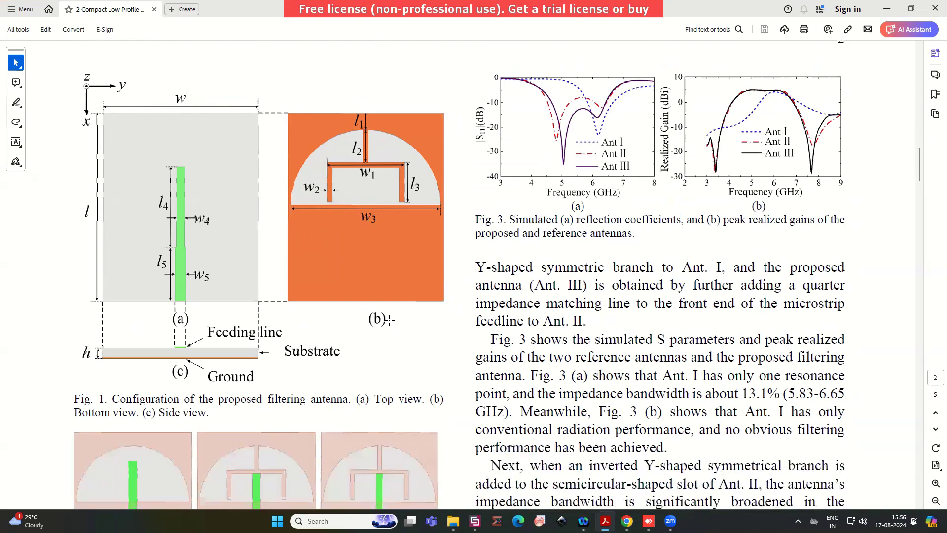
scroll(down, 3)
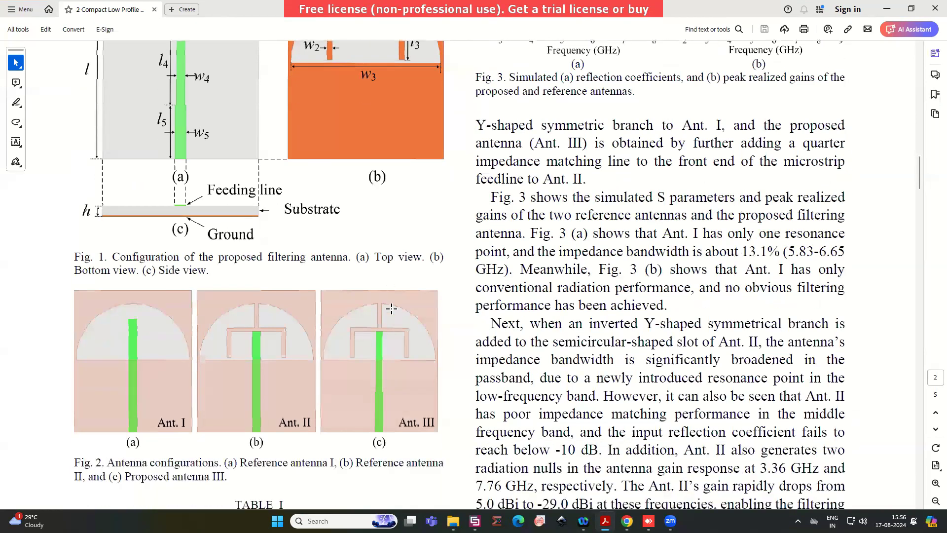
scroll(down, 3)
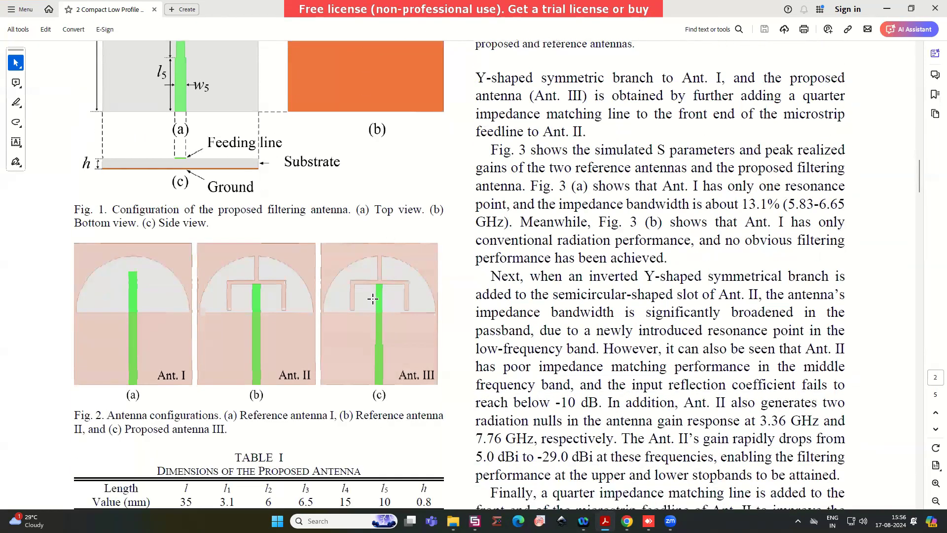
scroll(down, 3)
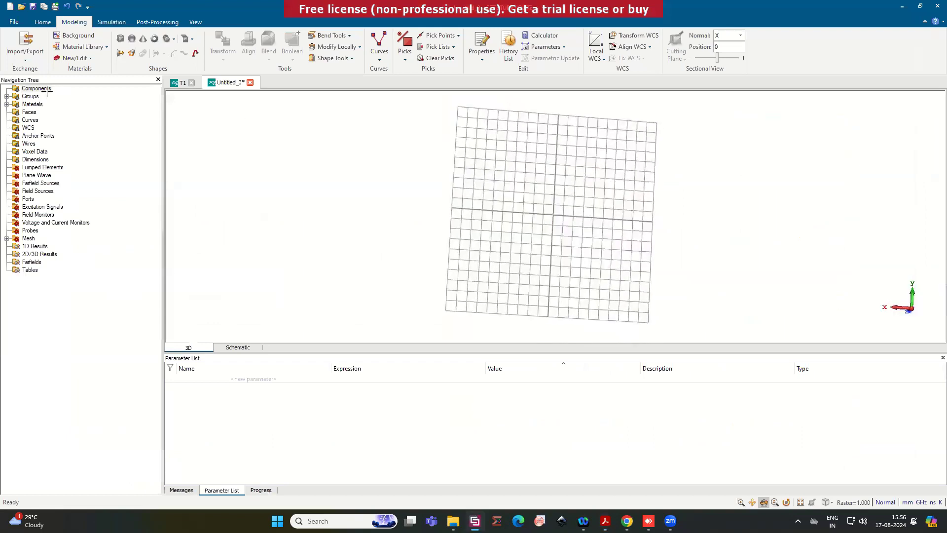
Step: Define a brick named substrate spanning -ws/2..ws/2, 0..ls, 0..hs
click(120, 39)
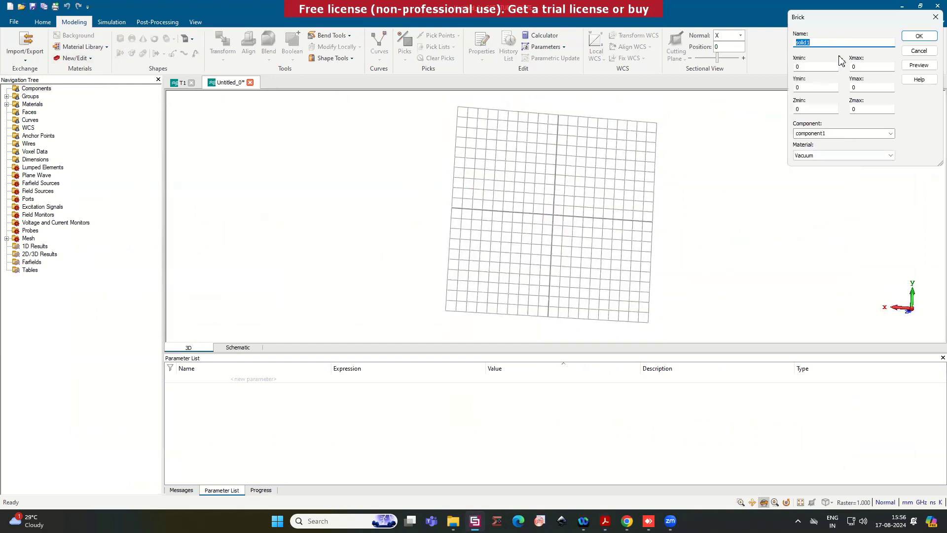
text(subt)
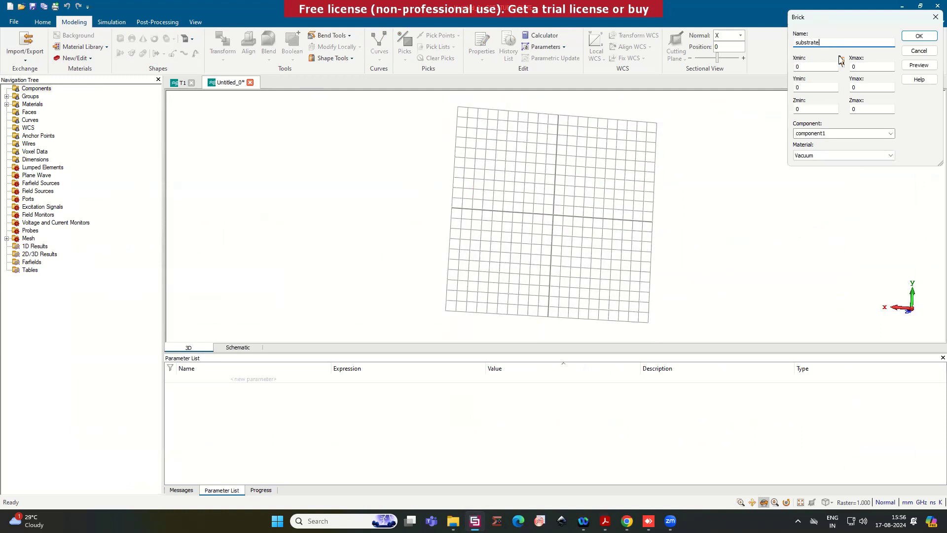
click(816, 66)
text(-ws/2)
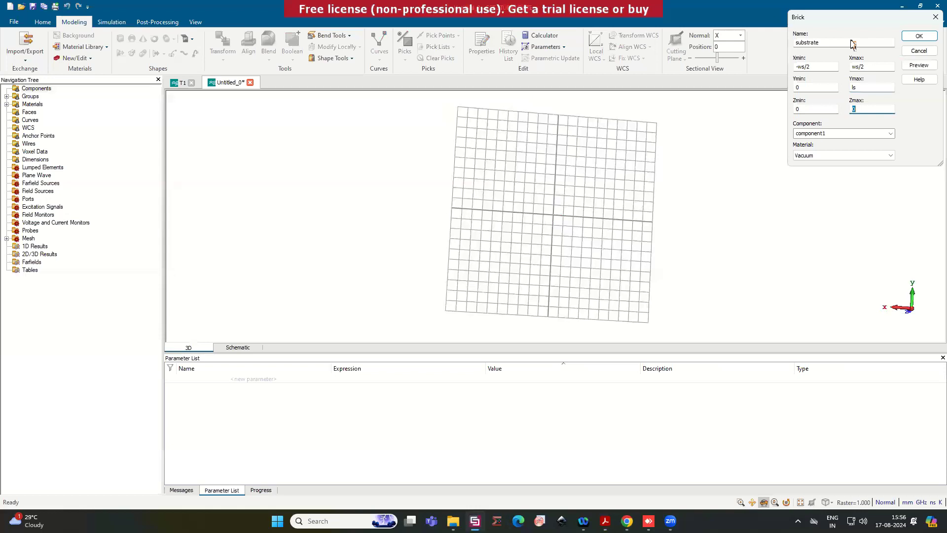
text(+h)
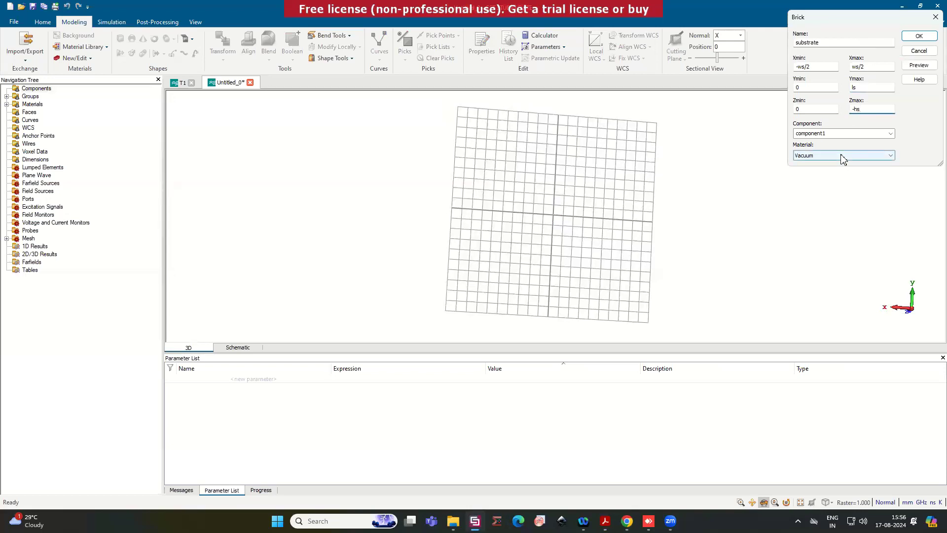
Step: Load FR-4 (lossy) from the Material Library as the substrate material
click(888, 155)
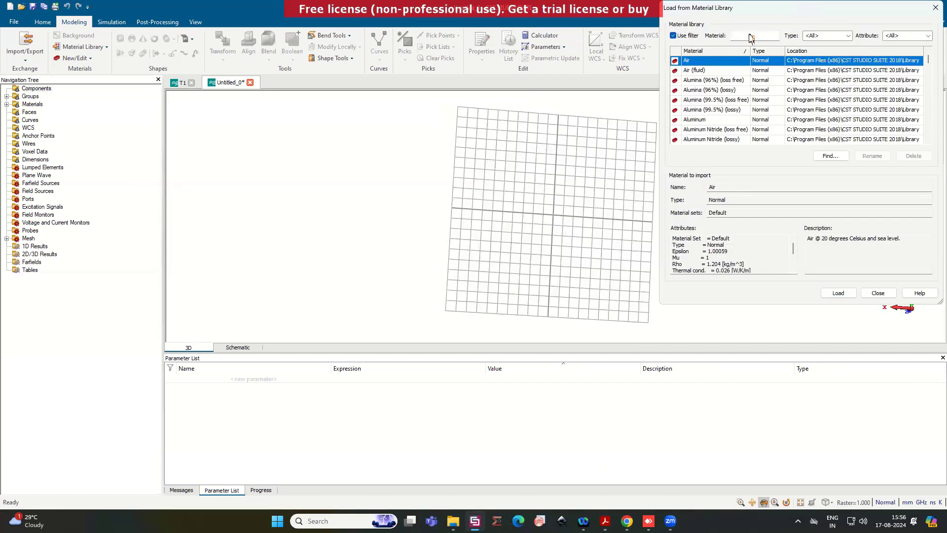
text(fr-4)
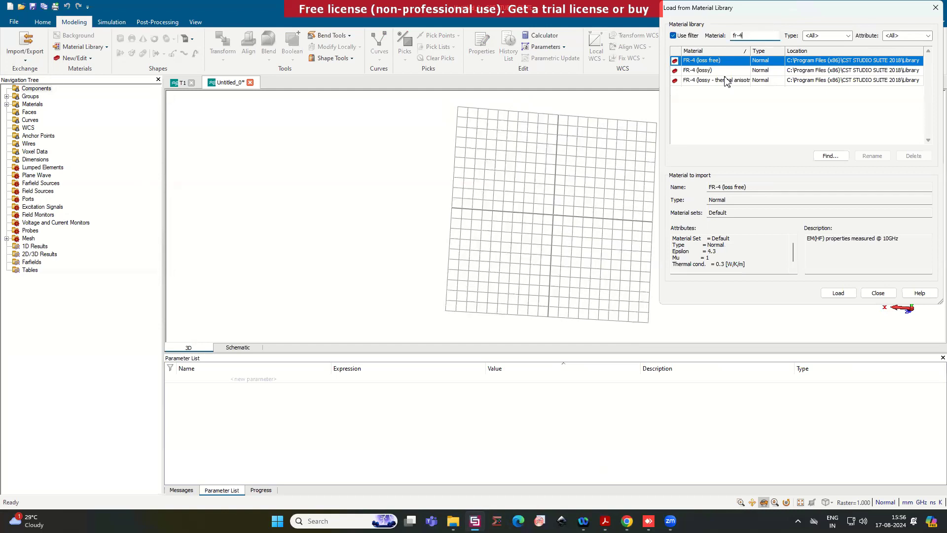
click(697, 70)
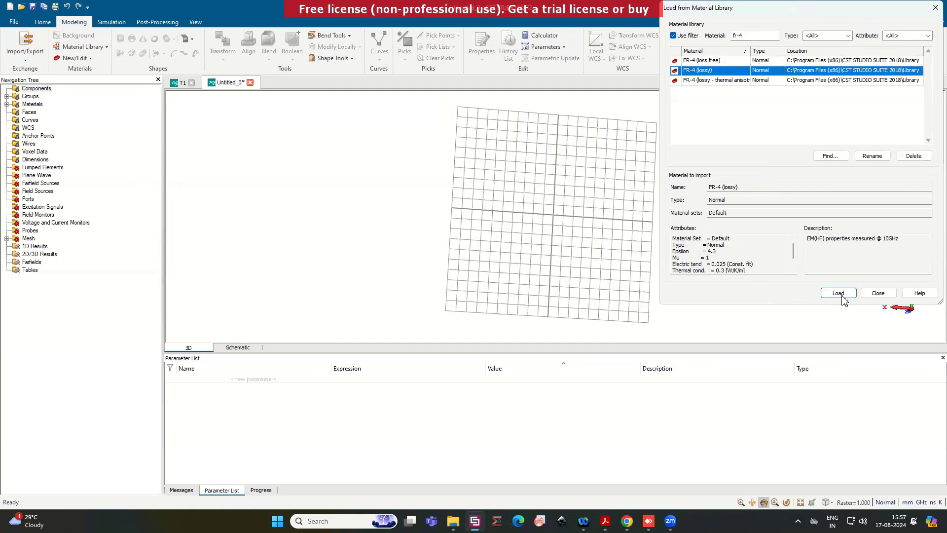
click(837, 293)
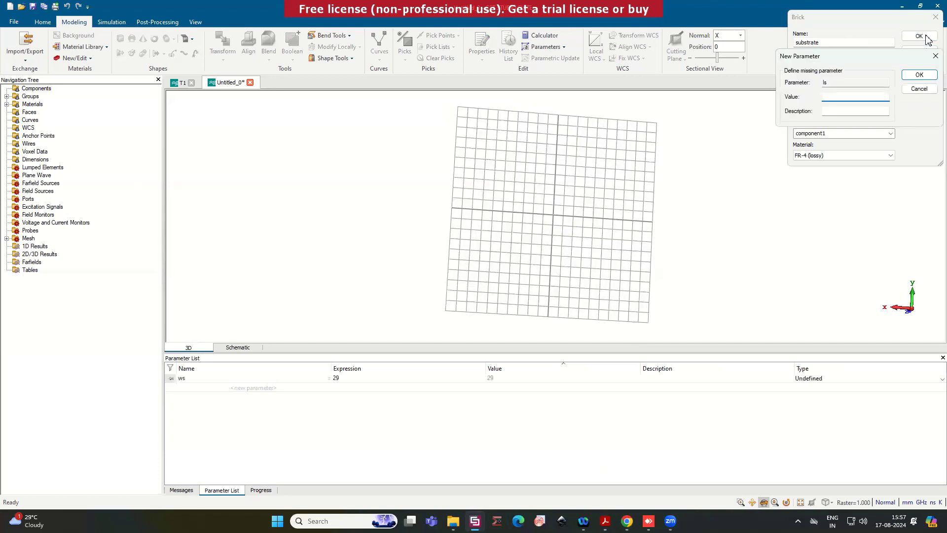
Step: Create the brick and define parameters ws = 29, ls = 35, hs = 0.8
text(35)
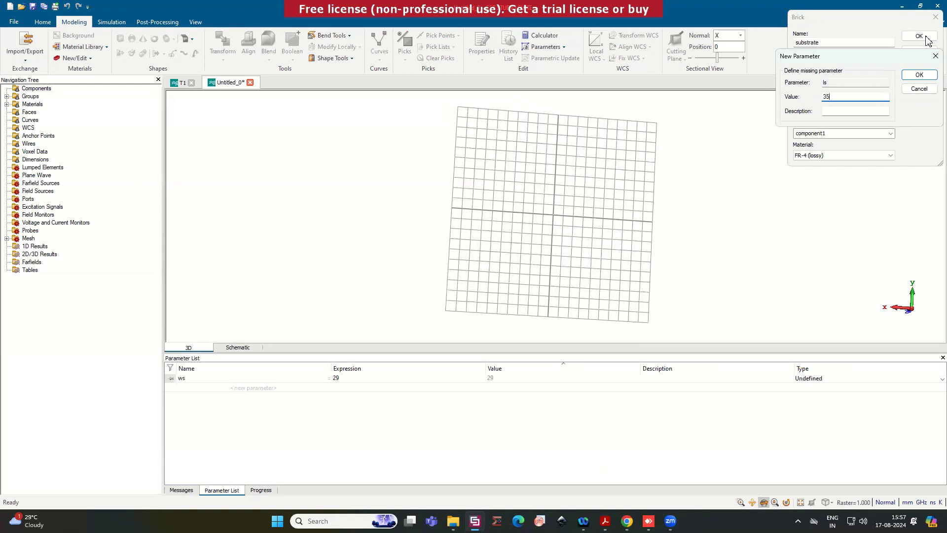
click(918, 73)
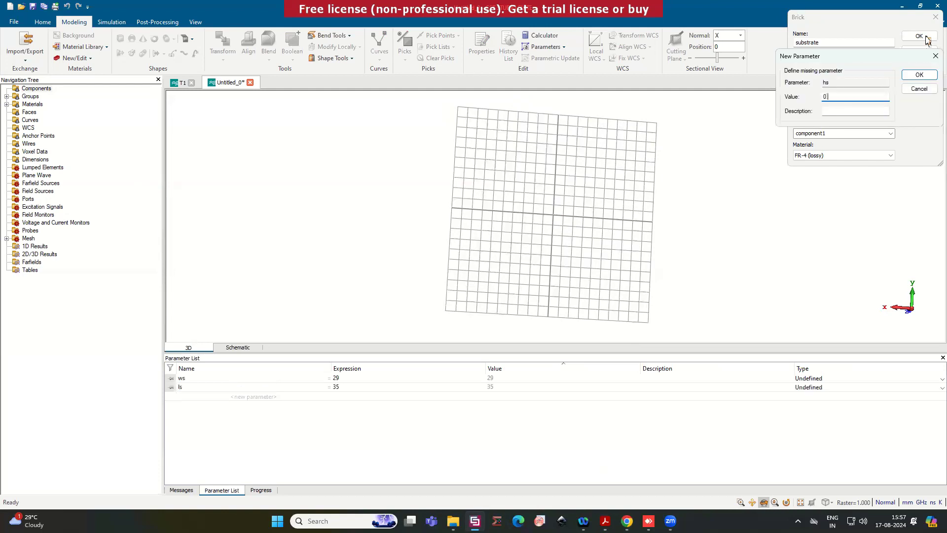
click(918, 74)
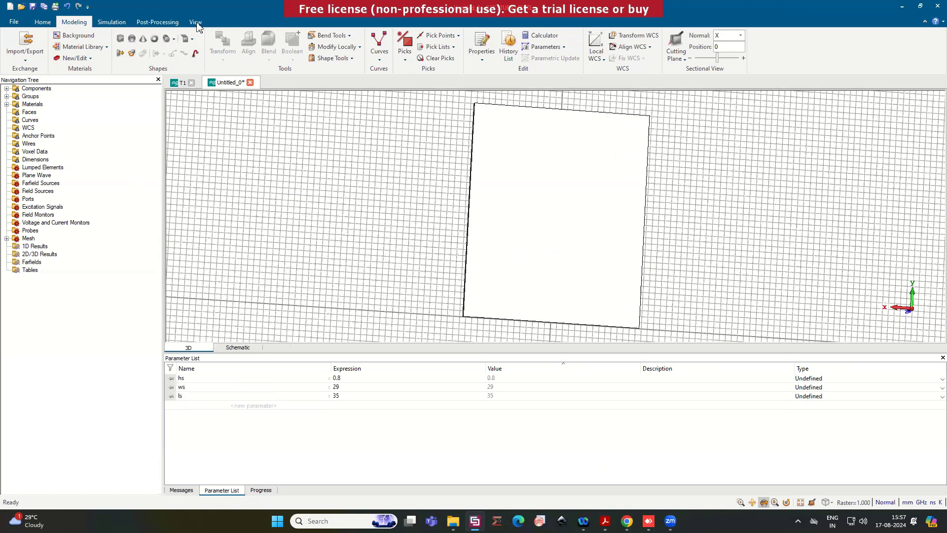
click(194, 21)
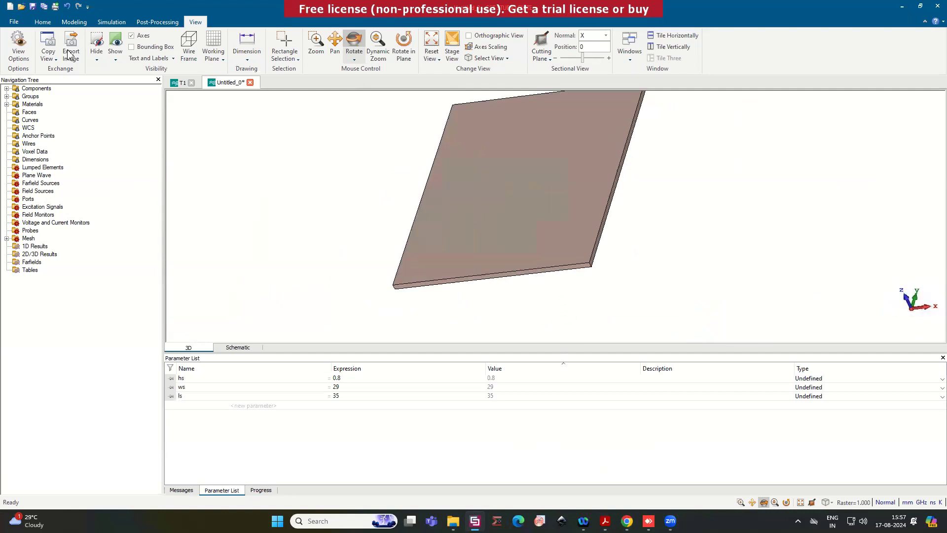
click(74, 22)
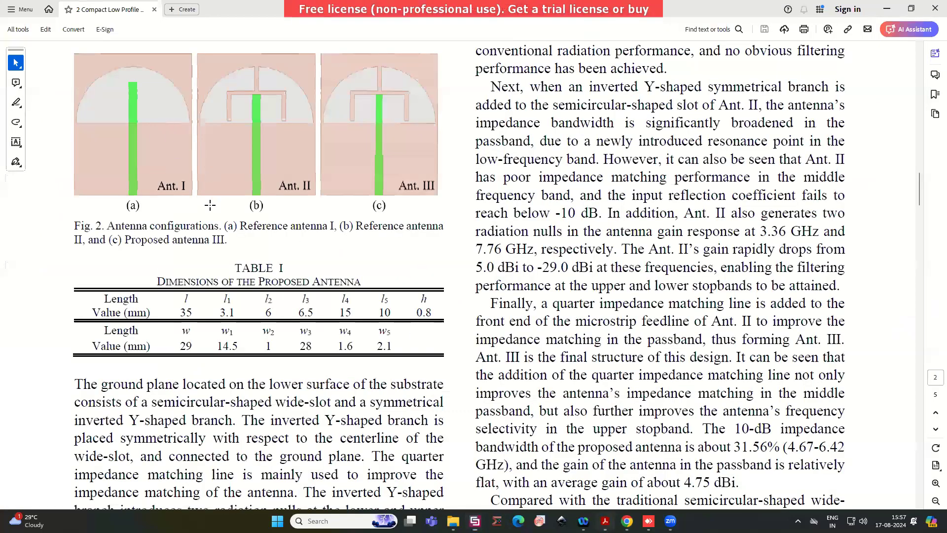
scroll(up, 3)
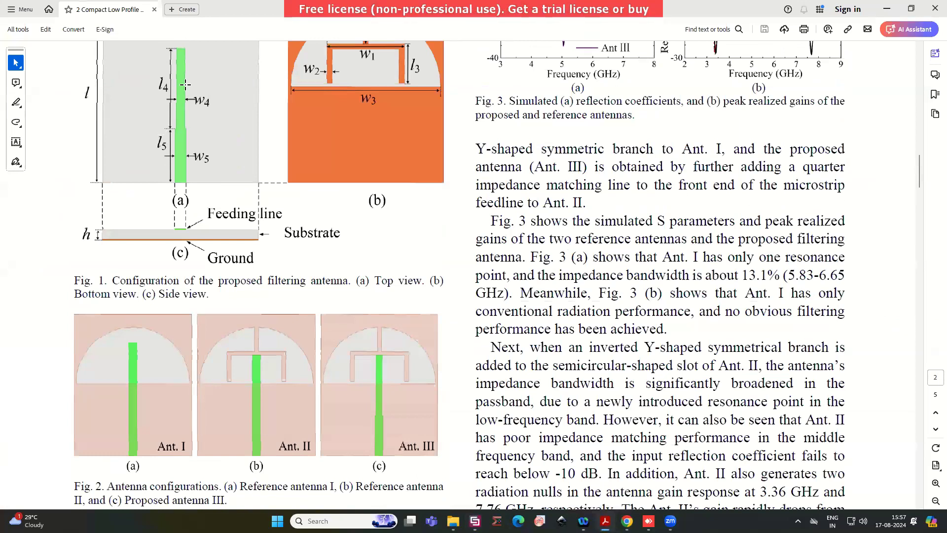
mouse_move(885, 13)
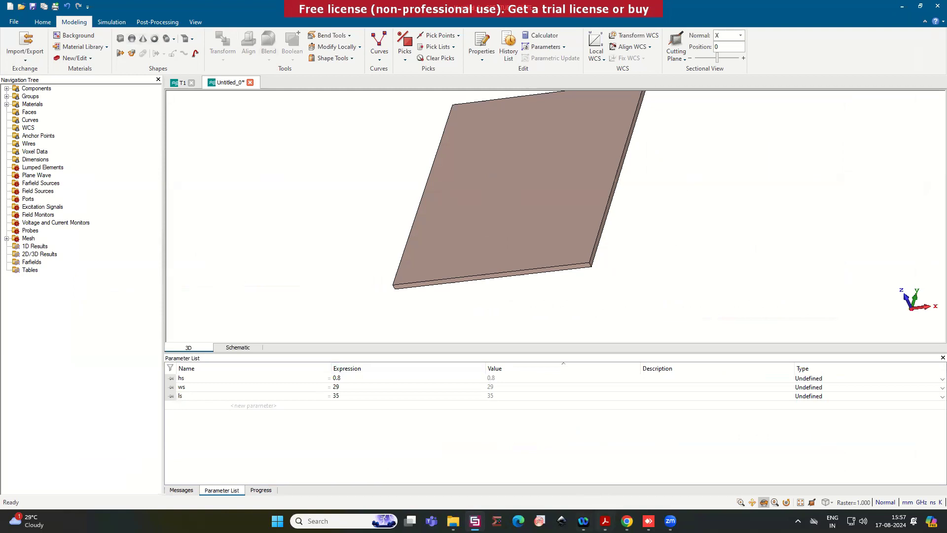
Step: Define a PEC brick feed1 spanning -wf/2..wf/2, 0..lf, 0..hc at the substrate's front edge
click(604, 521)
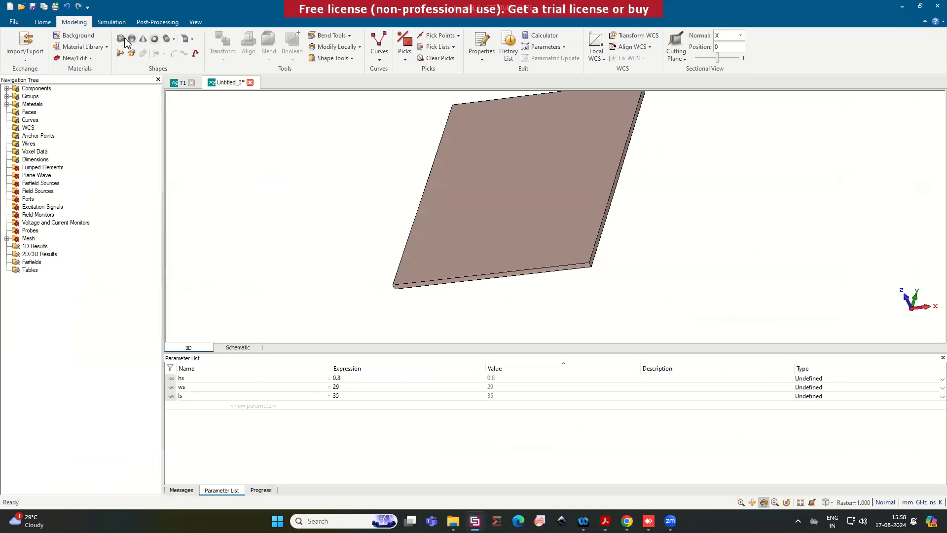
click(121, 38)
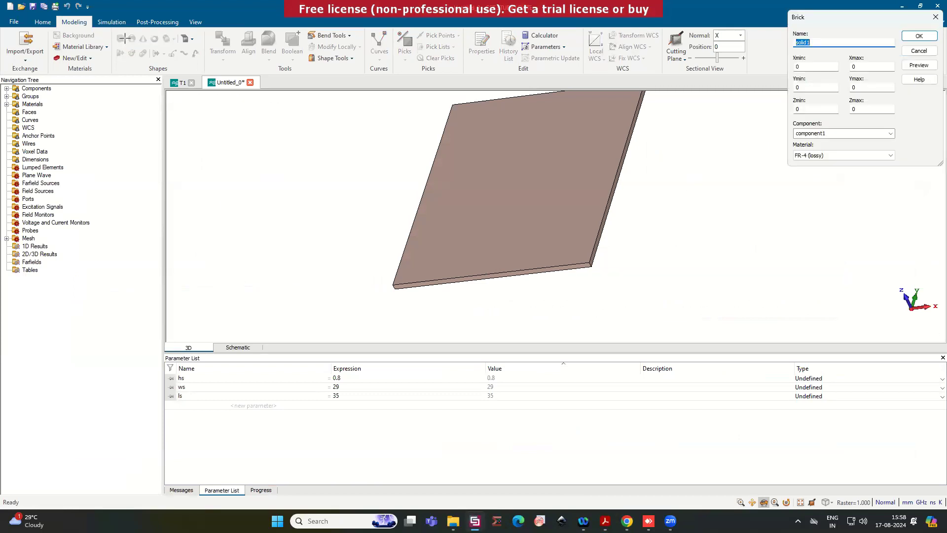
text(feed1)
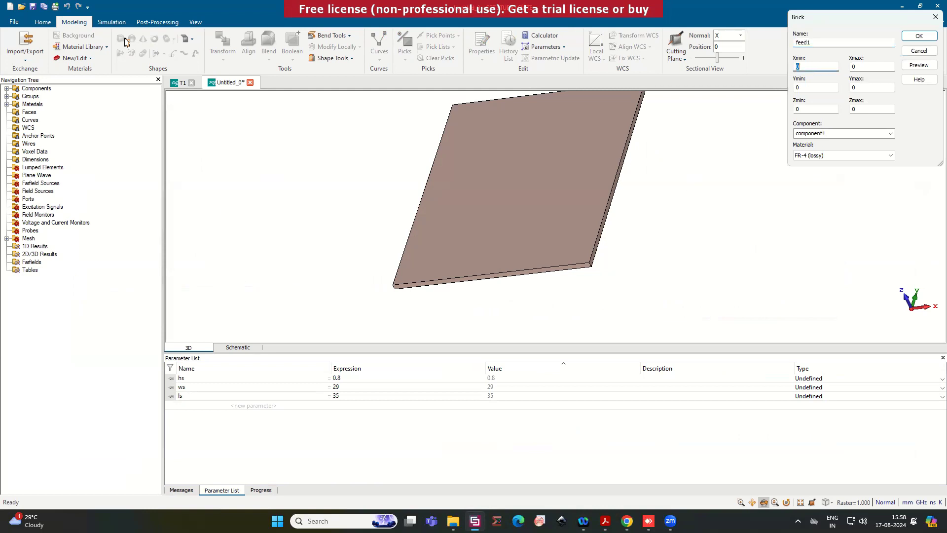
text(-wf/2)
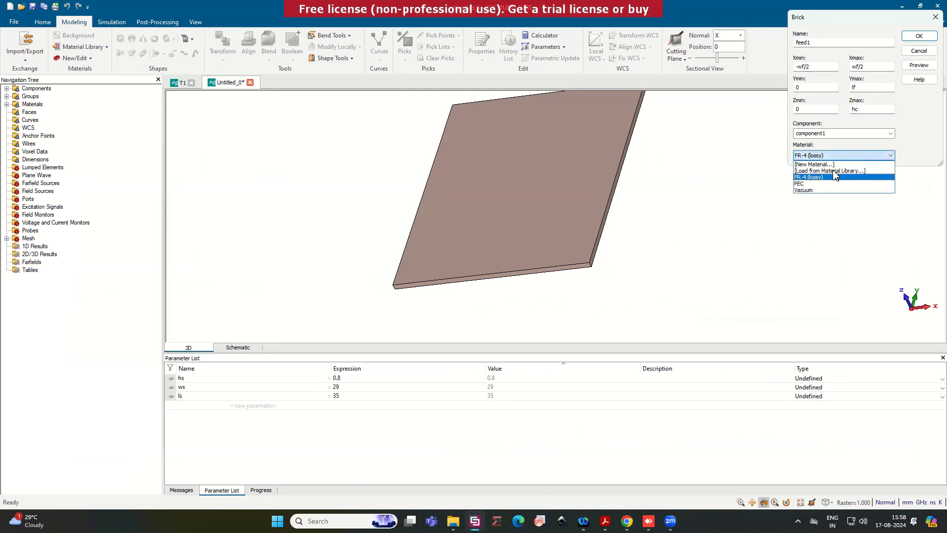
click(799, 183)
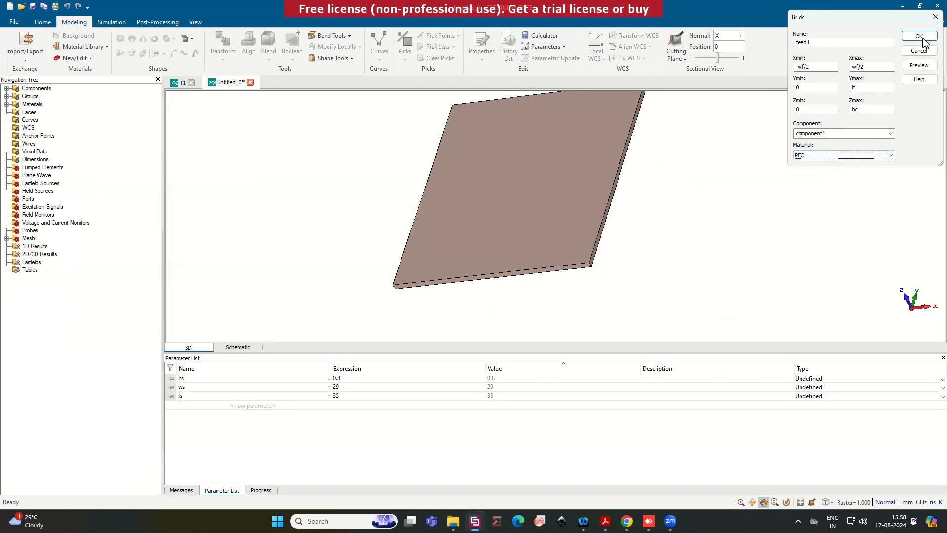
click(918, 36)
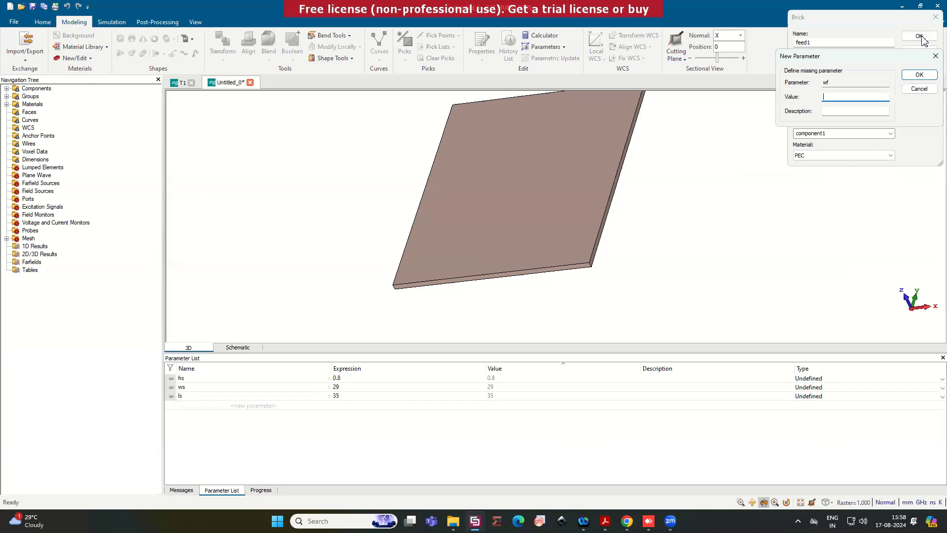
Step: Define the new parameters wf = 2.1, lf = 10 and hc = 0.035
text(2.1)
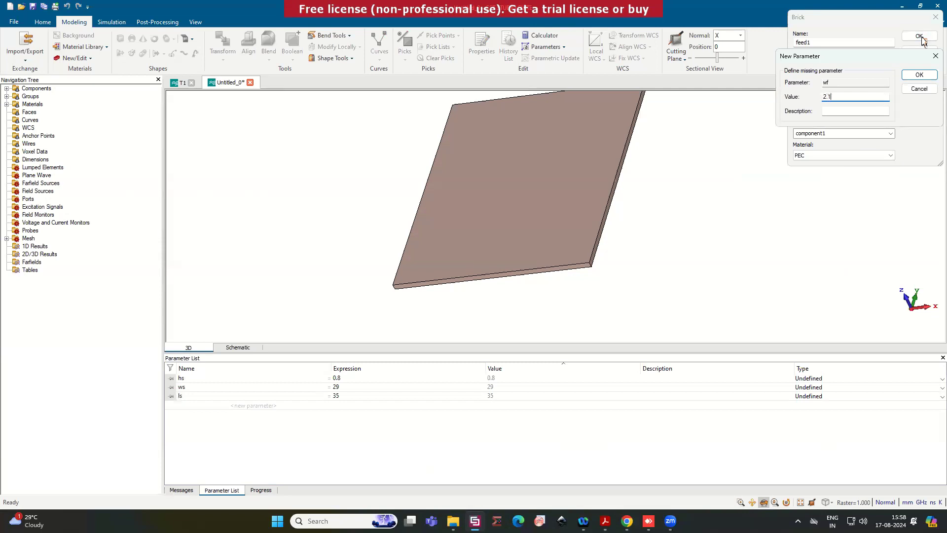
click(918, 74)
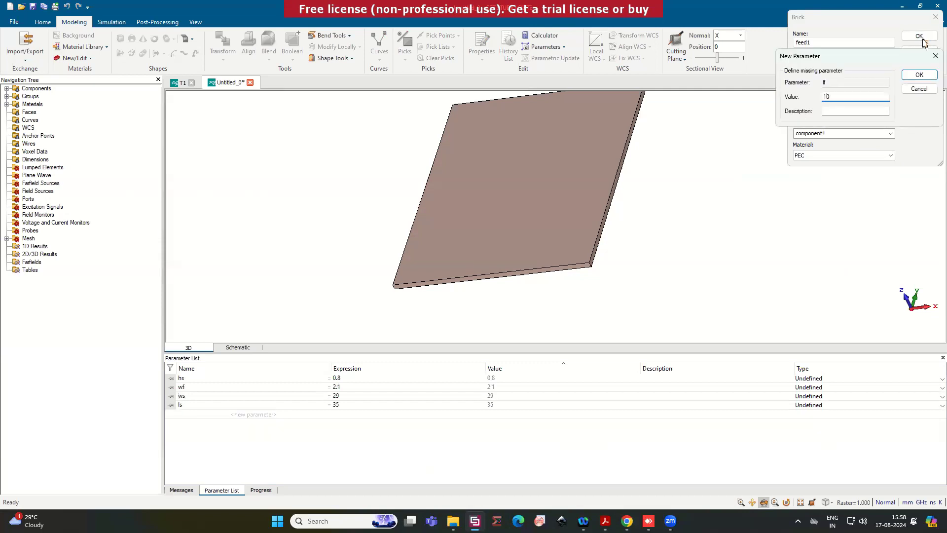
click(918, 75)
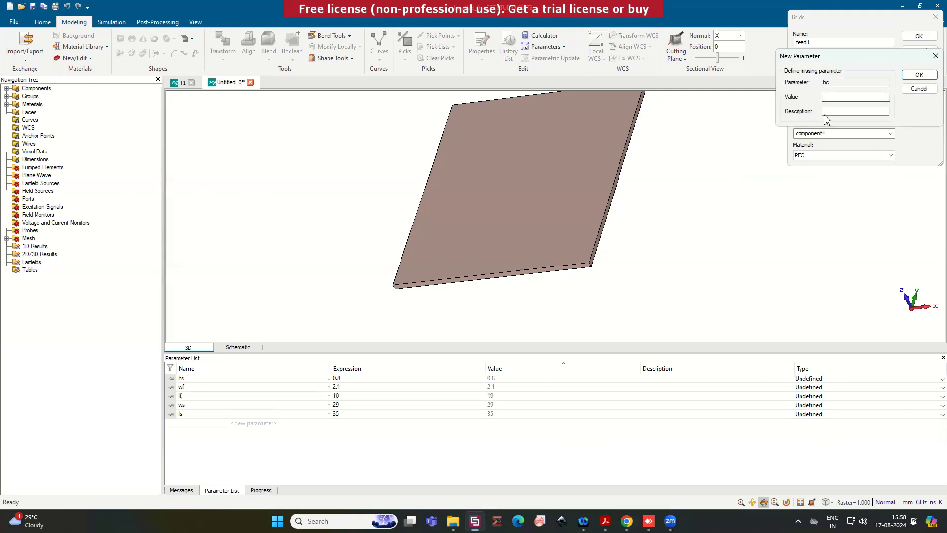
click(918, 74)
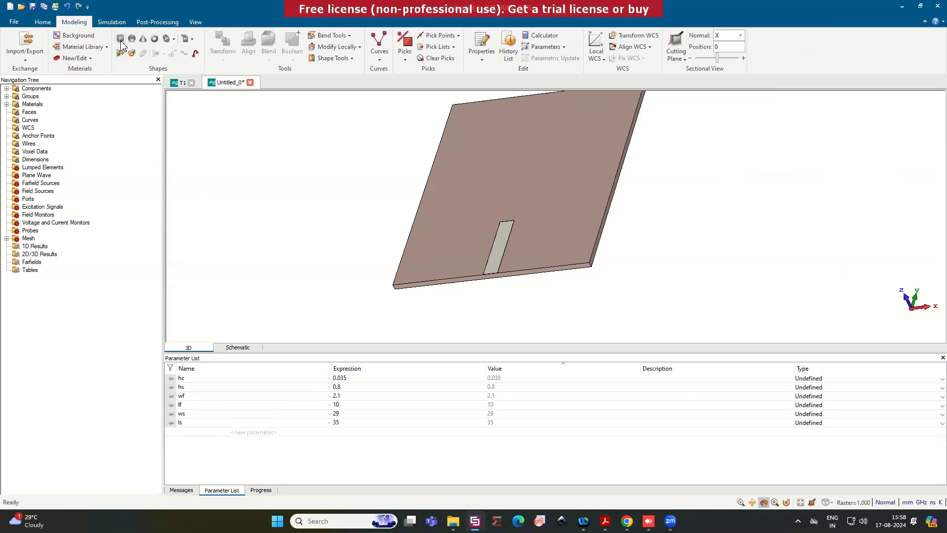
Step: Define a PEC brick feed2 spanning -w4/2..w4/2, lf..lf+l4, 0..hc and preview it
click(120, 39)
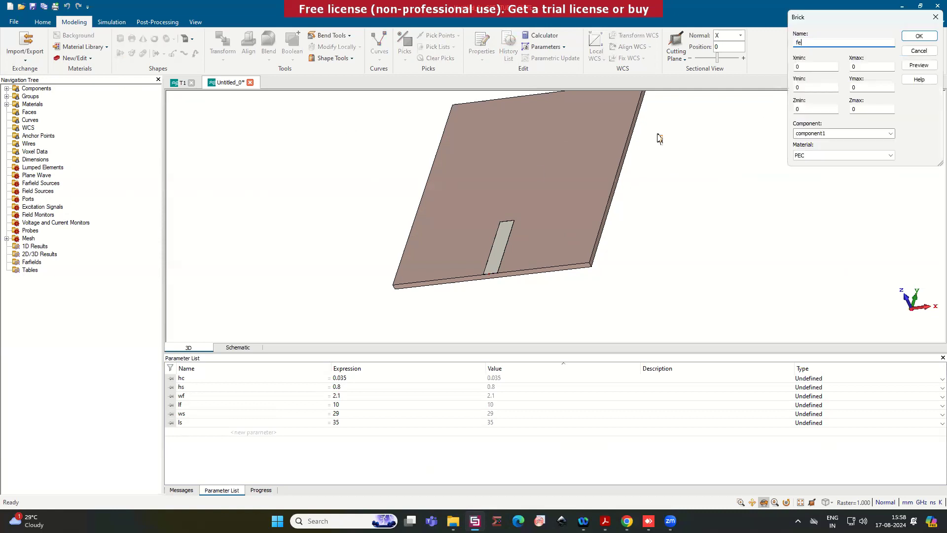
text(feed2)
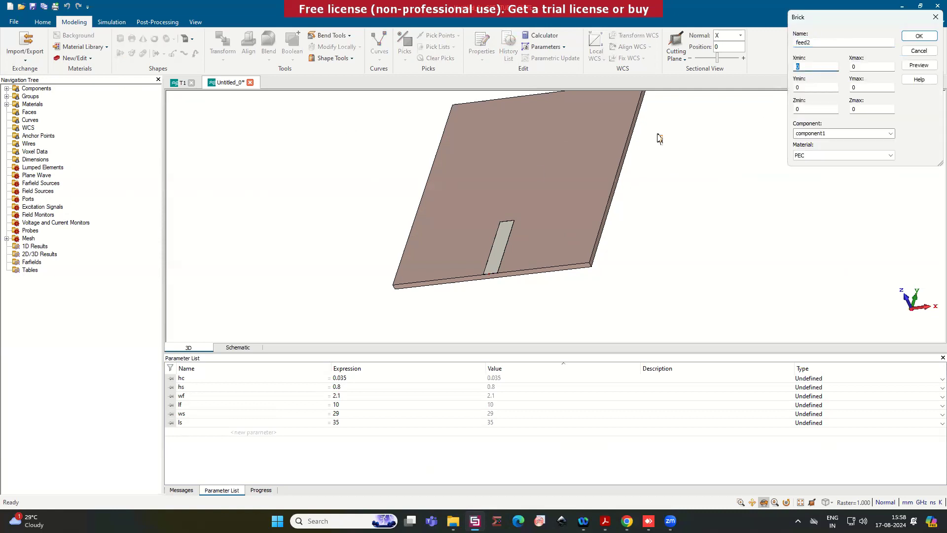
text(-w4/2)
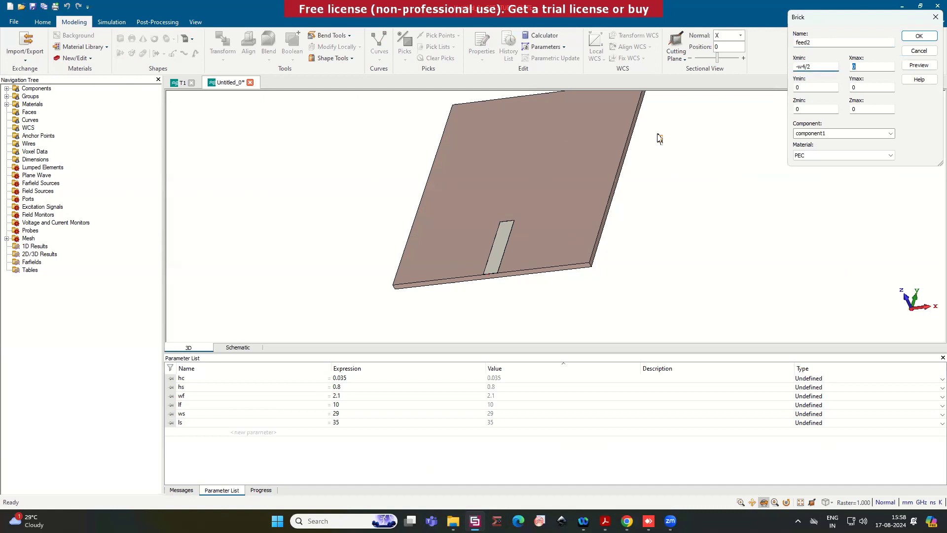
text(w4/2)
click(872, 108)
text(hc)
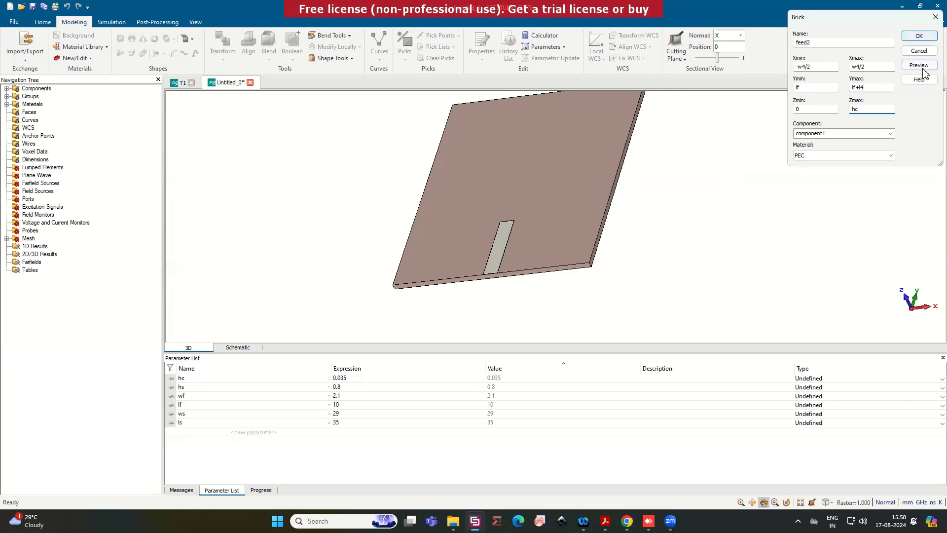
click(919, 65)
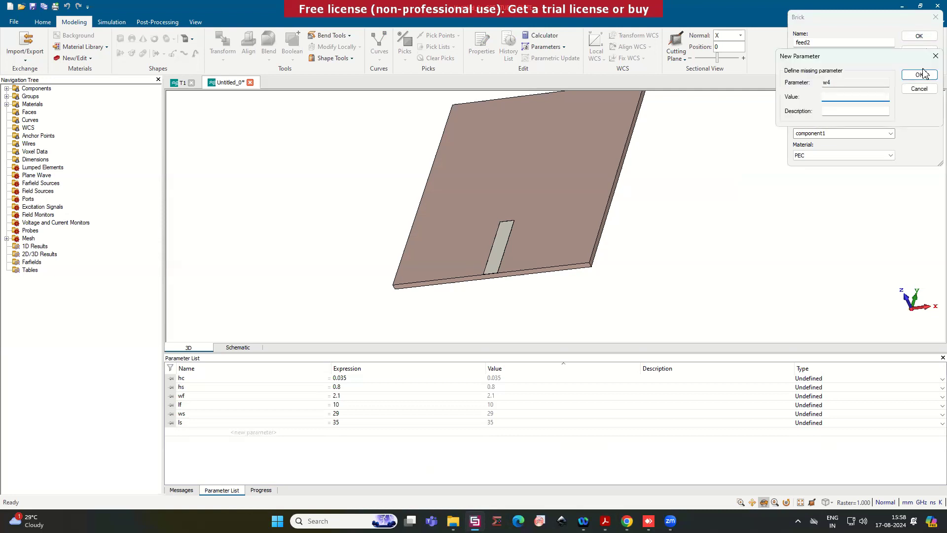
Step: Define w4 = 1.6 and l4 = 15 and create the narrower feed section
text(1.6)
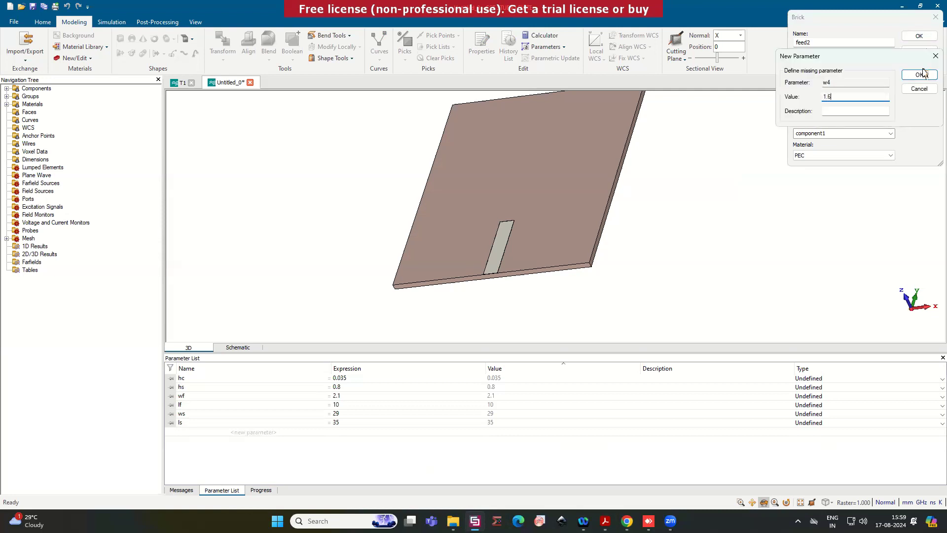
click(918, 74)
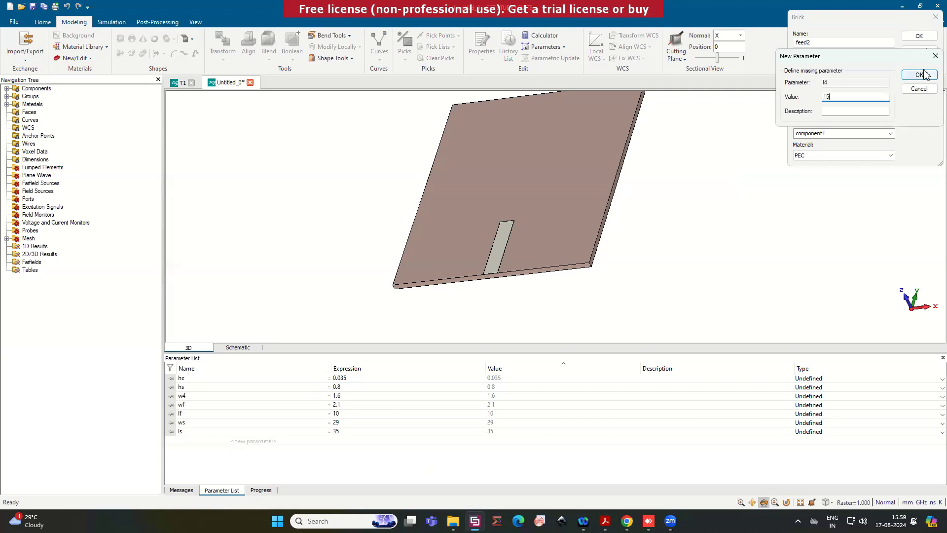
click(918, 75)
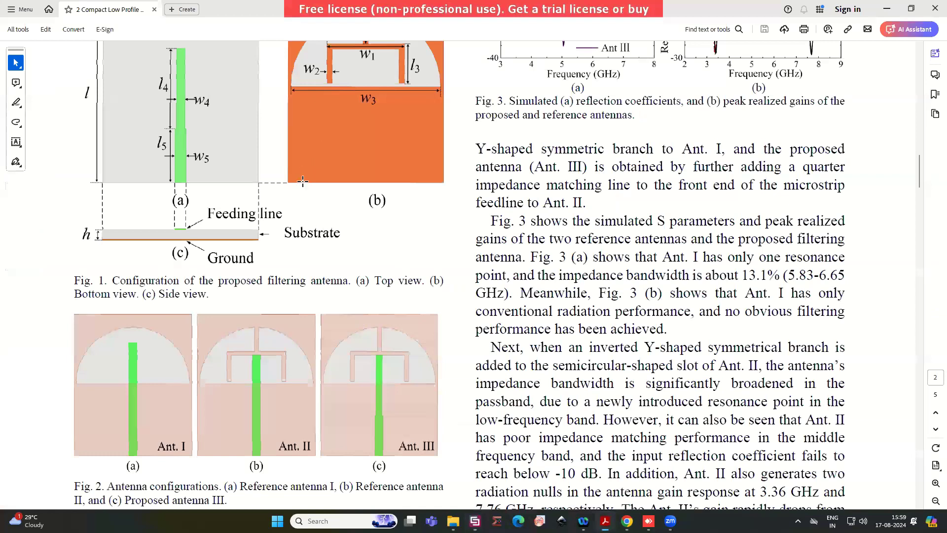
scroll(down, 3)
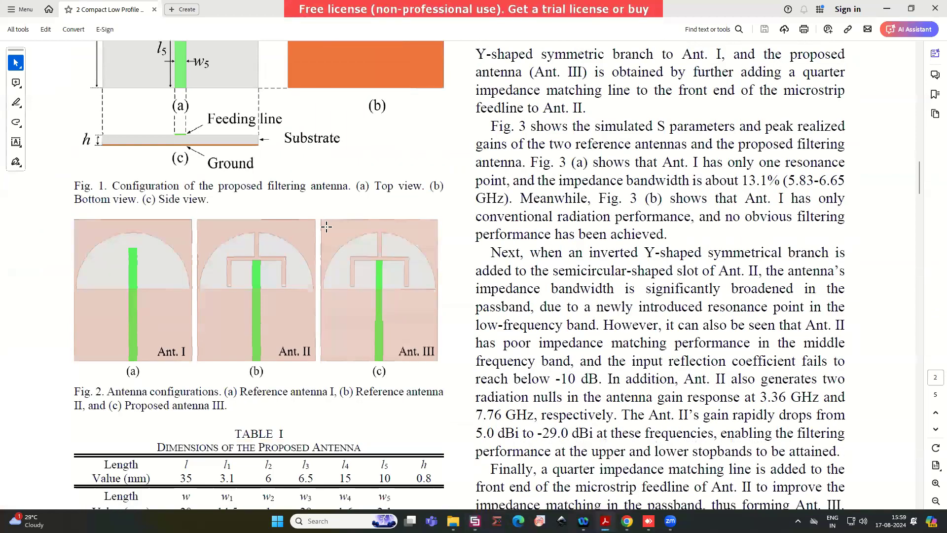
scroll(up, 3)
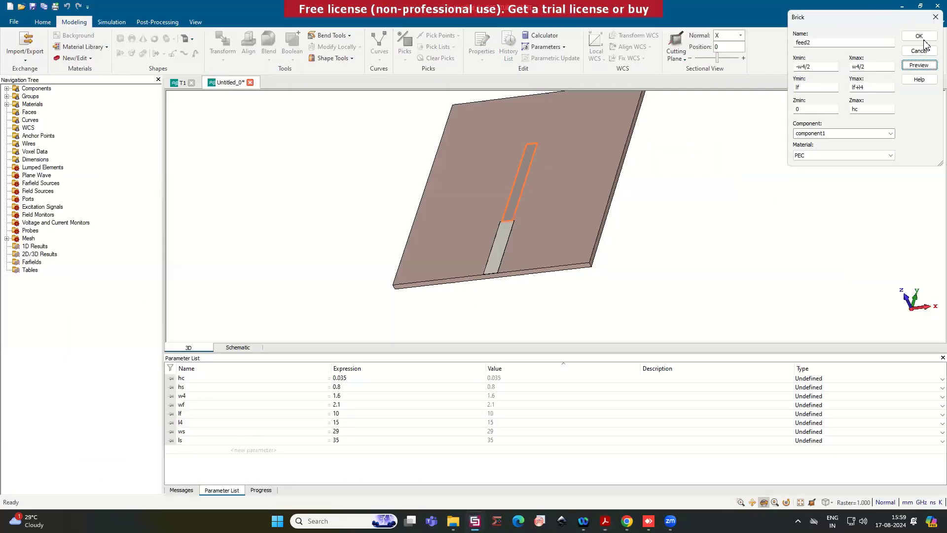
click(918, 35)
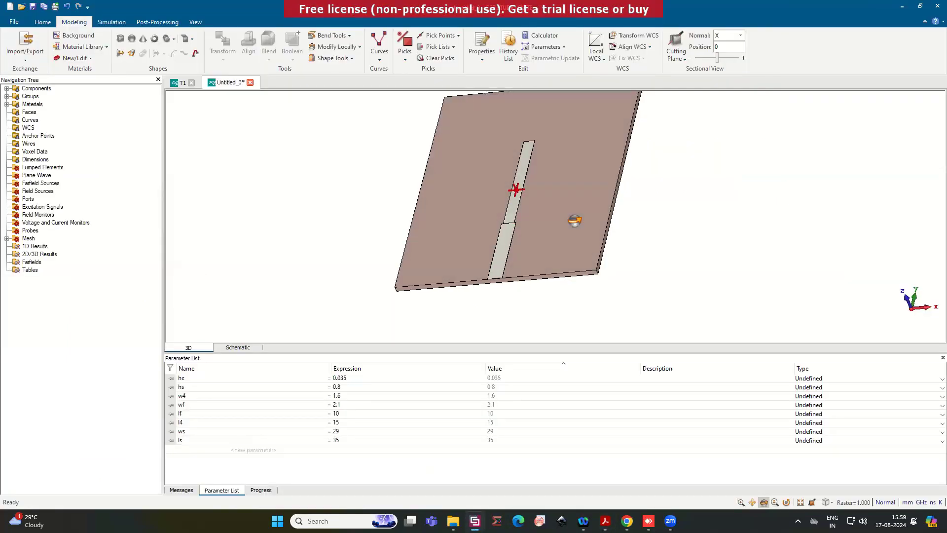
Step: Check the feedline dimensions in the paper's Fig. 1, then return to the model
click(648, 521)
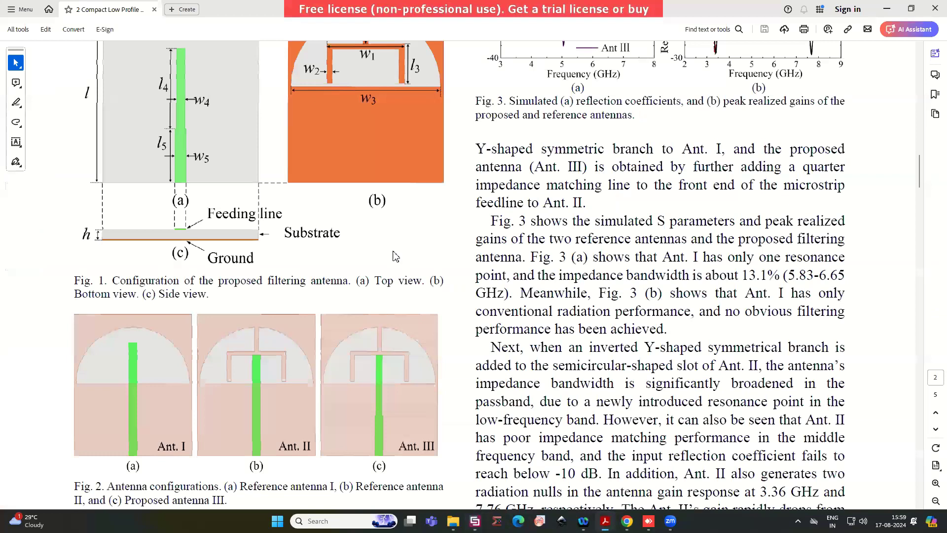
scroll(down, 3)
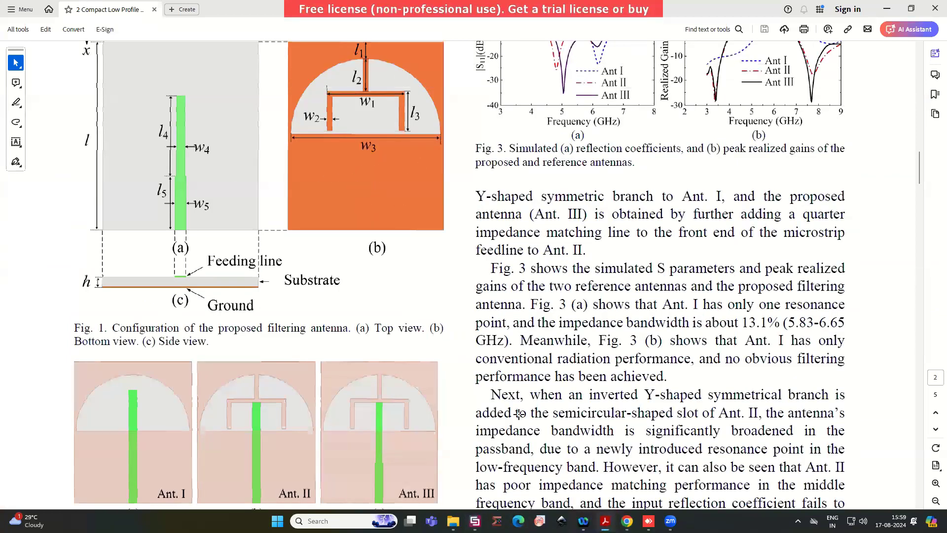
click(476, 521)
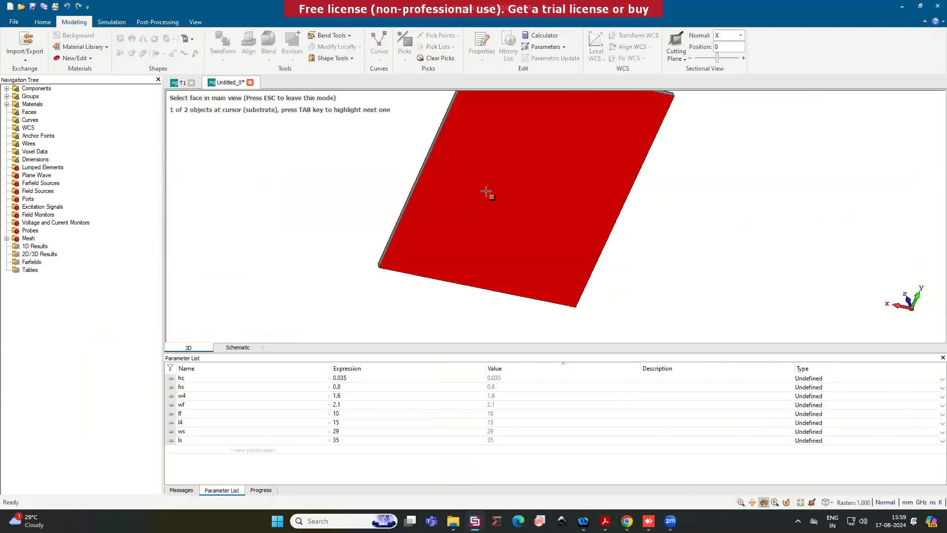
Step: Extrude the substrate's bottom face by hc into a PEC ground layer, then reopen the paper
click(487, 194)
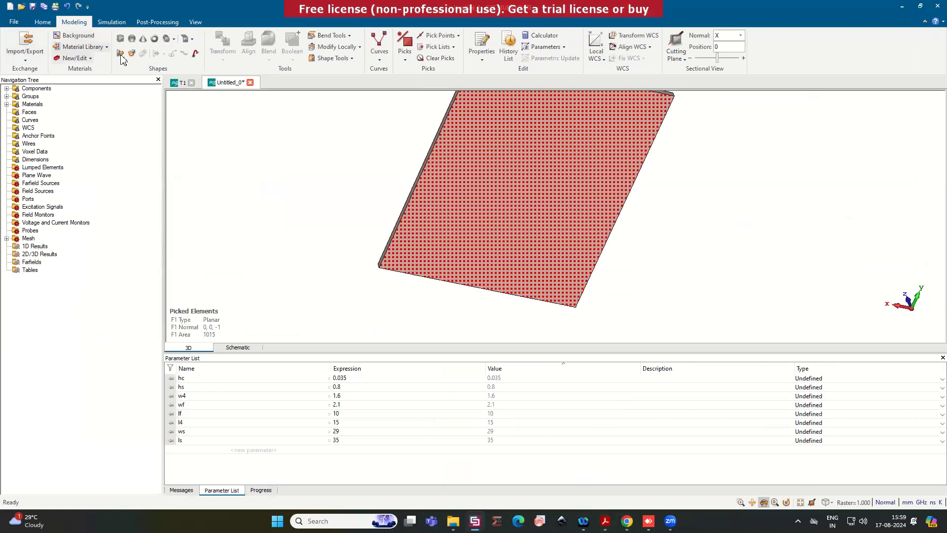
click(121, 54)
text(hc)
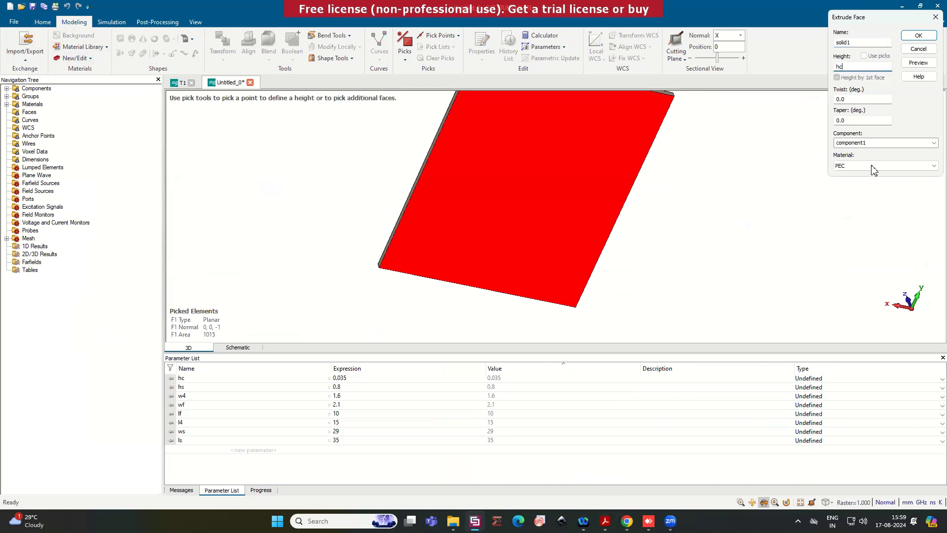
click(935, 166)
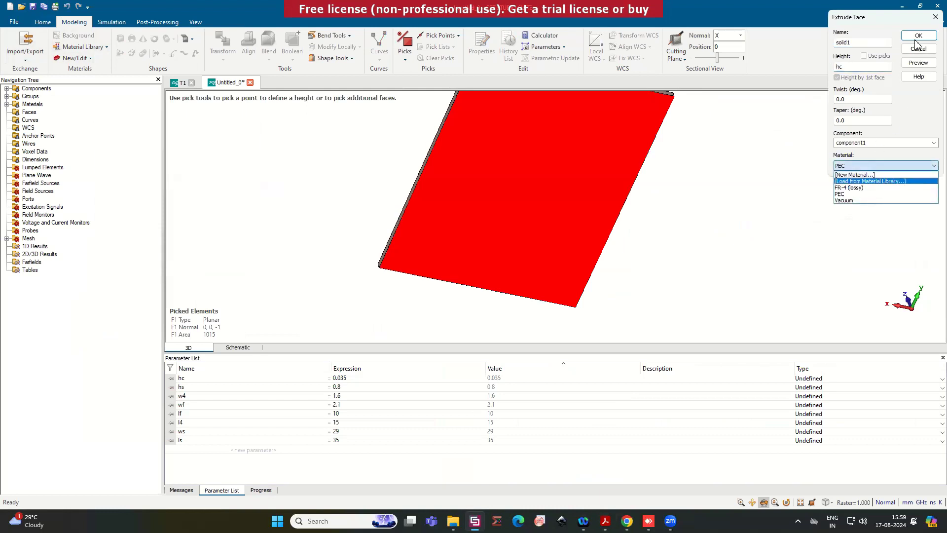
click(917, 35)
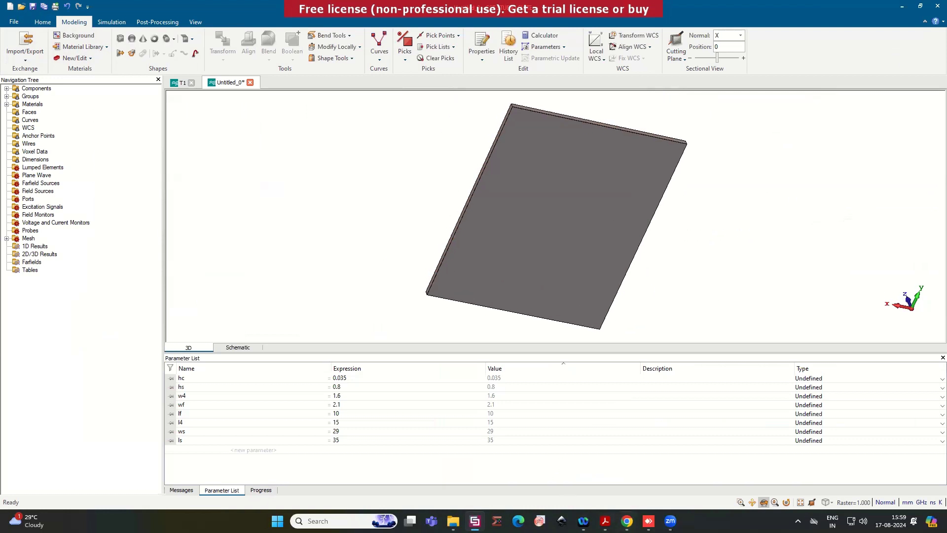
click(648, 521)
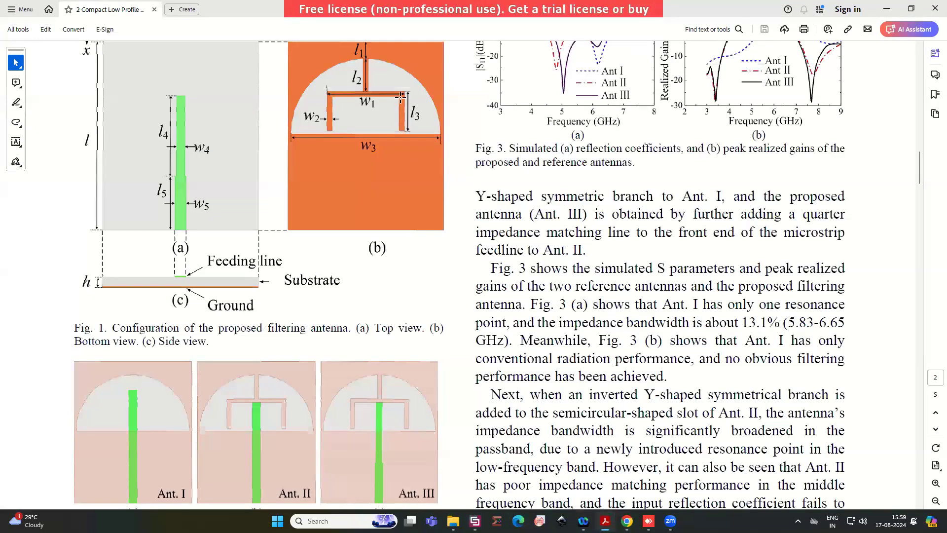
mouse_move(345, 89)
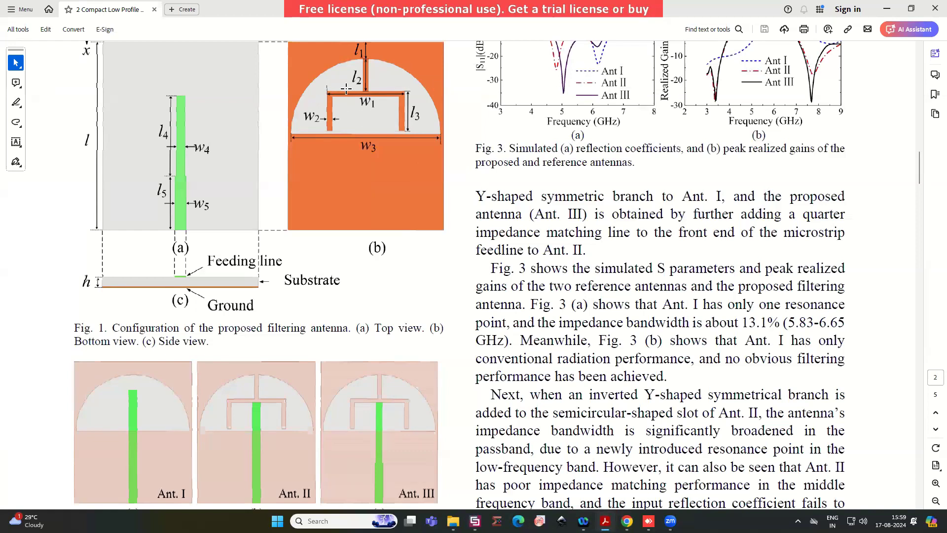
mouse_move(293, 127)
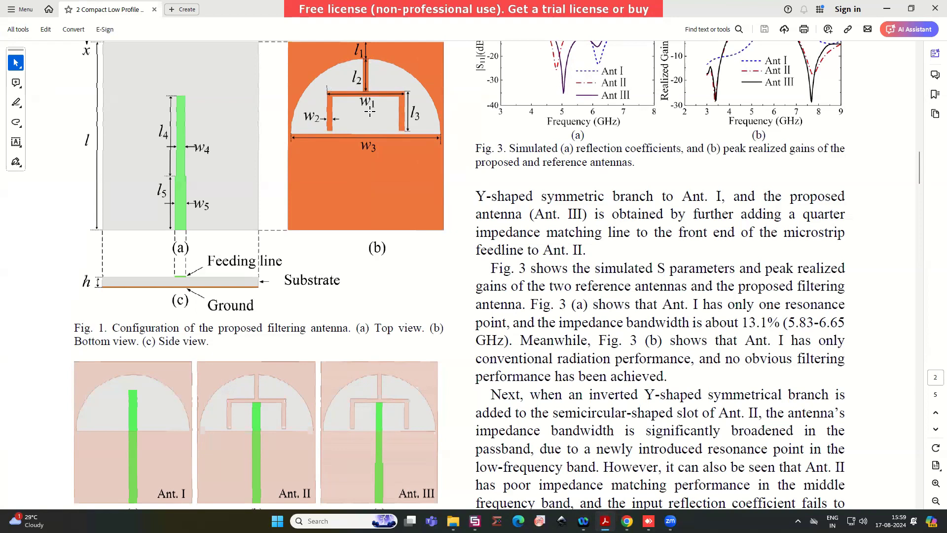
mouse_move(365, 66)
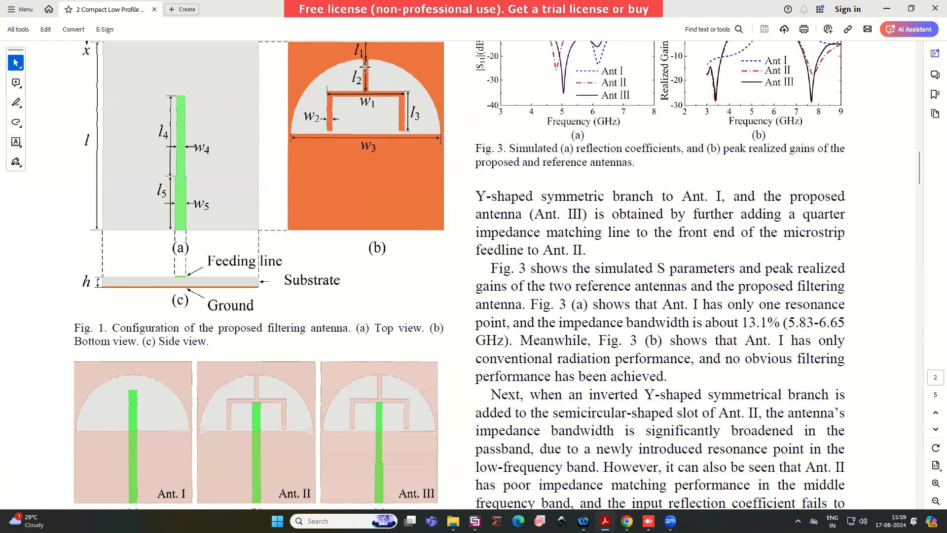
mouse_move(850, 14)
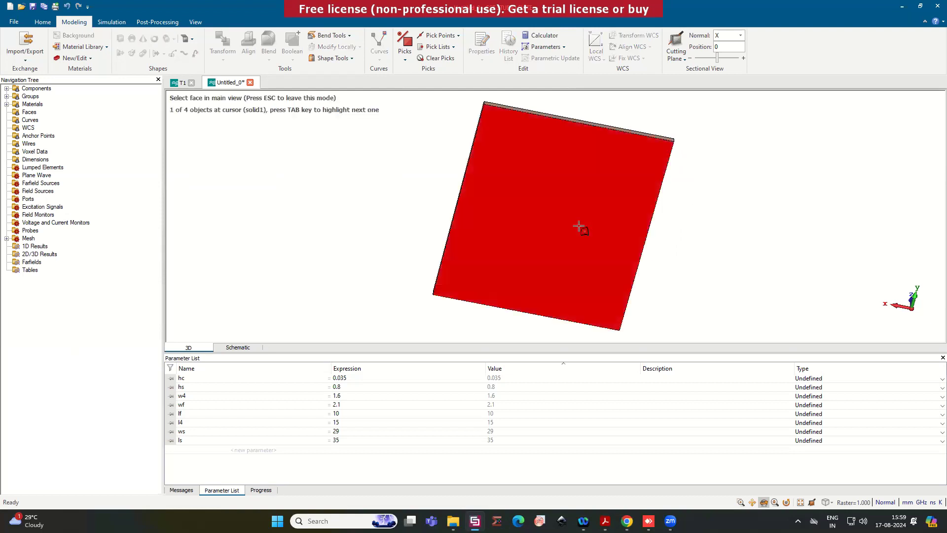
Step: Align the WCS to the top face and shift it in v by new parameter offset = 3
click(551, 218)
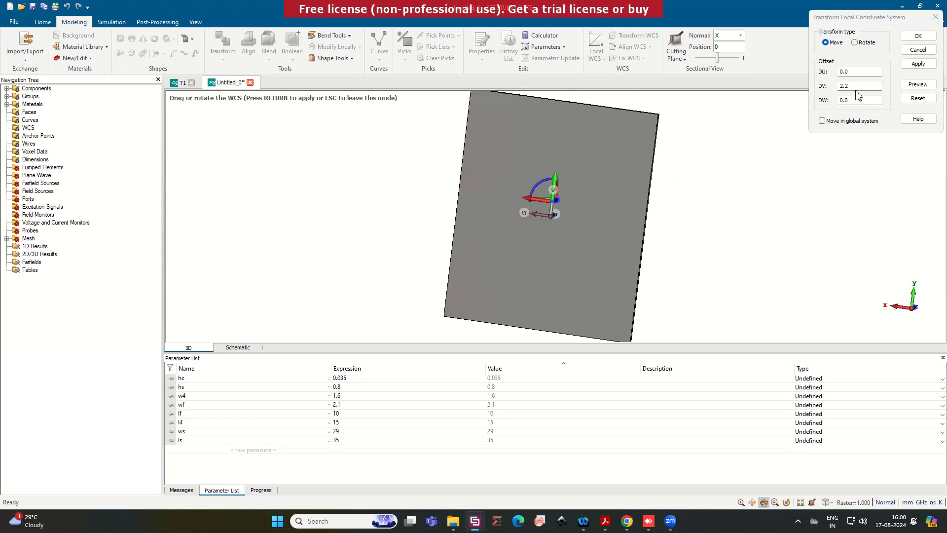
triple_click(857, 85)
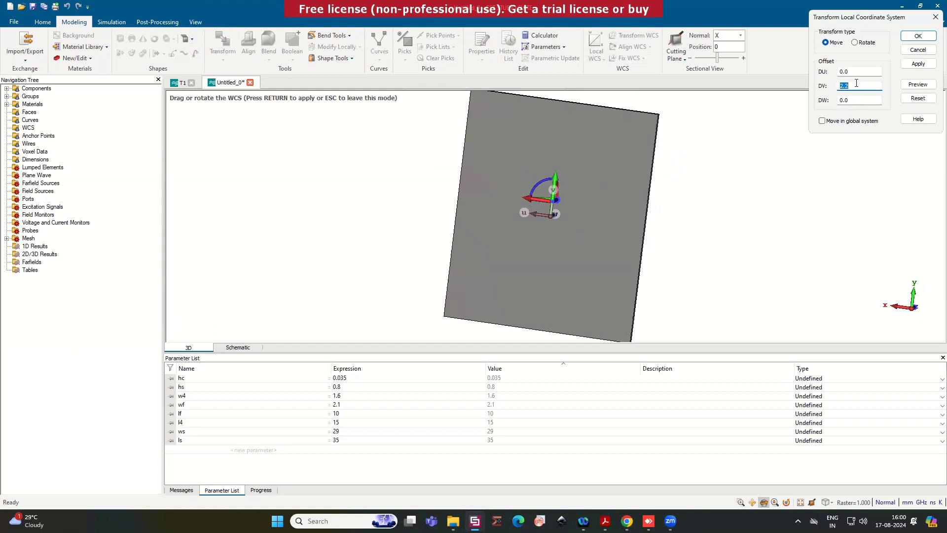
text(offset)
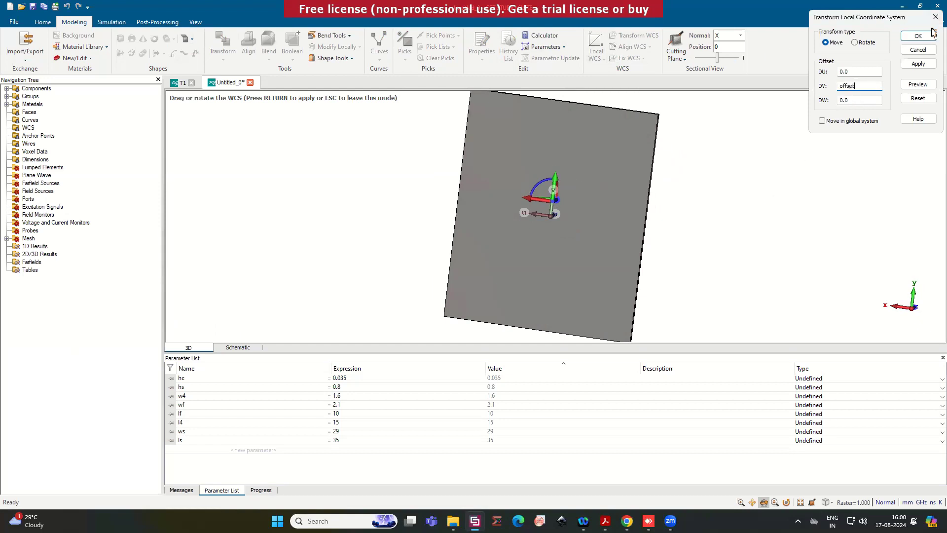
click(917, 36)
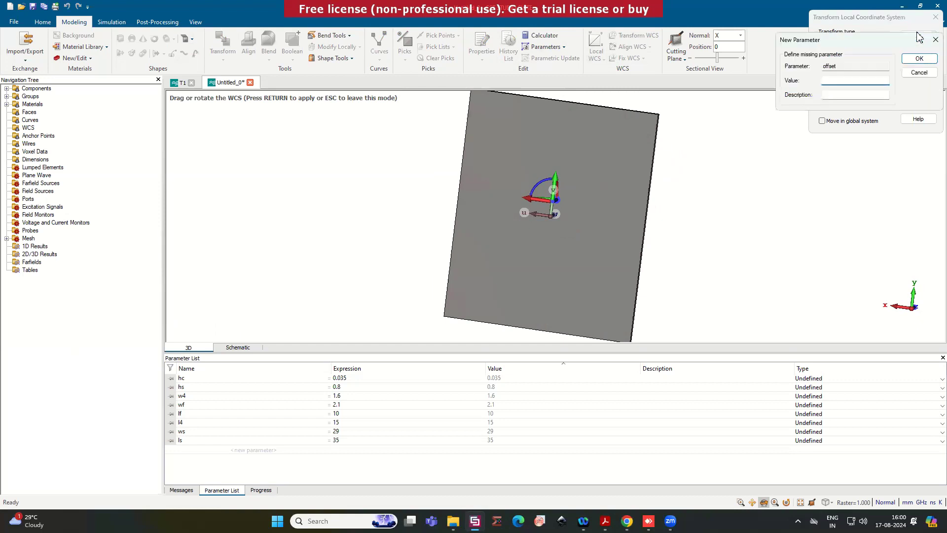
click(918, 58)
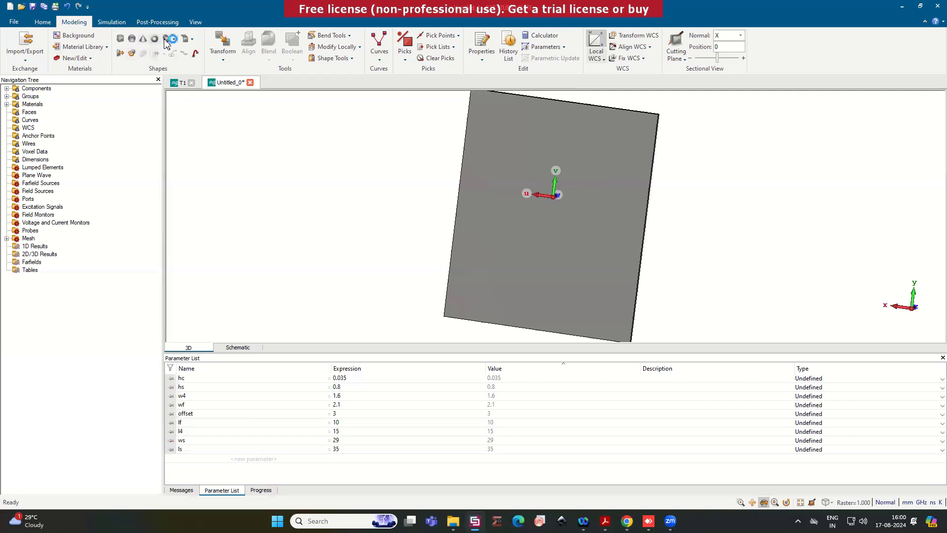
Step: Begin a cylinder named delet with outer radius w3, then check dimensions in the paper
click(172, 38)
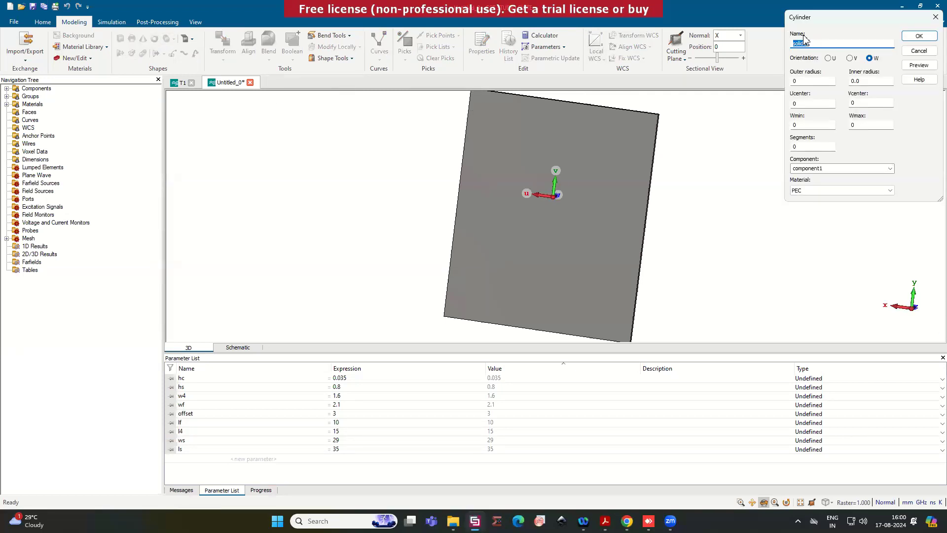
text(delet)
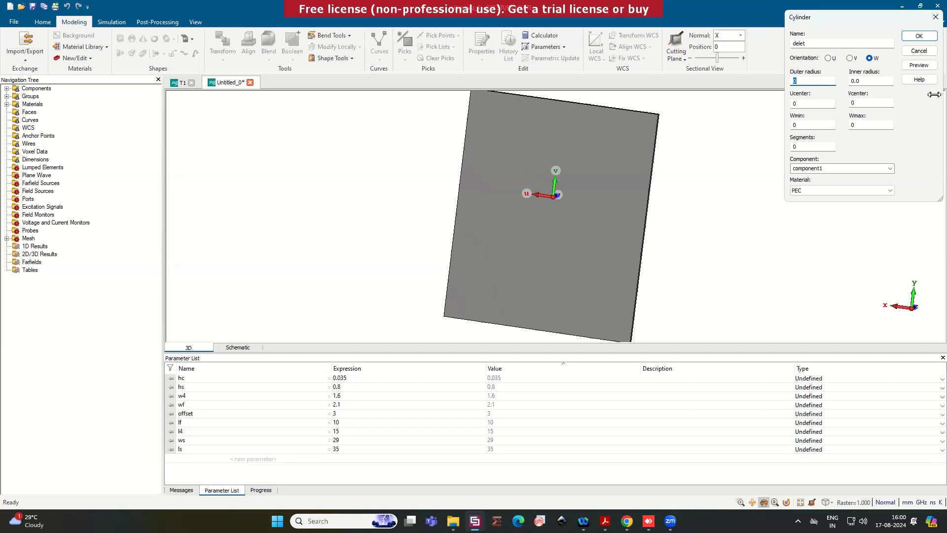
text(w3)
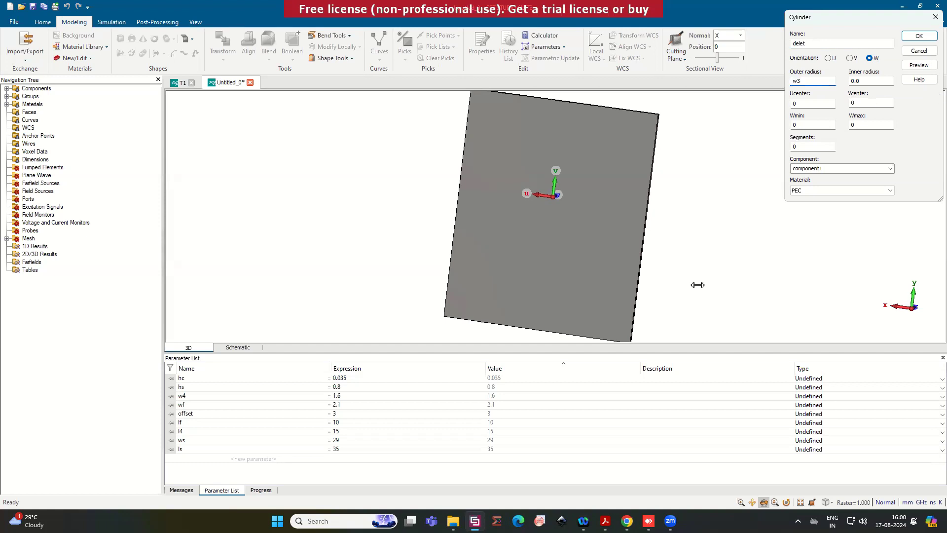
click(648, 521)
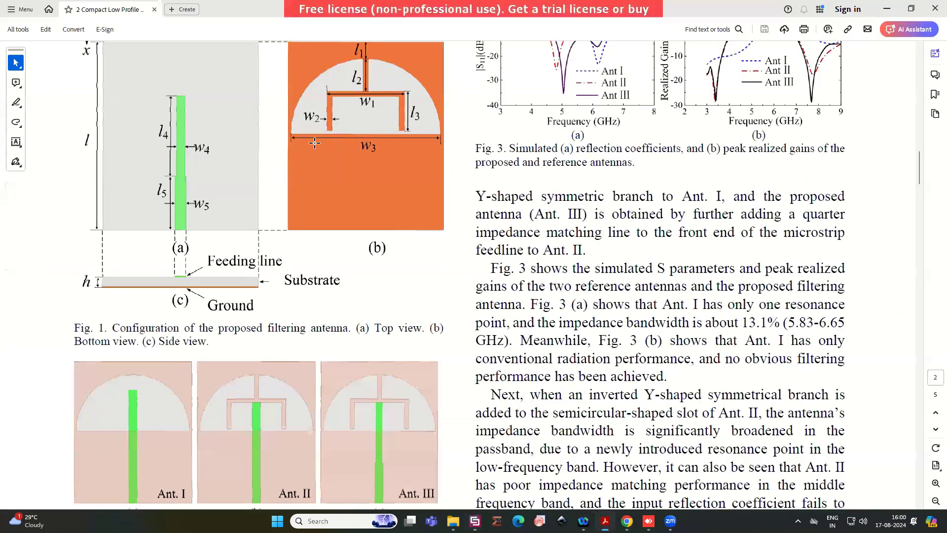
scroll(down, 3)
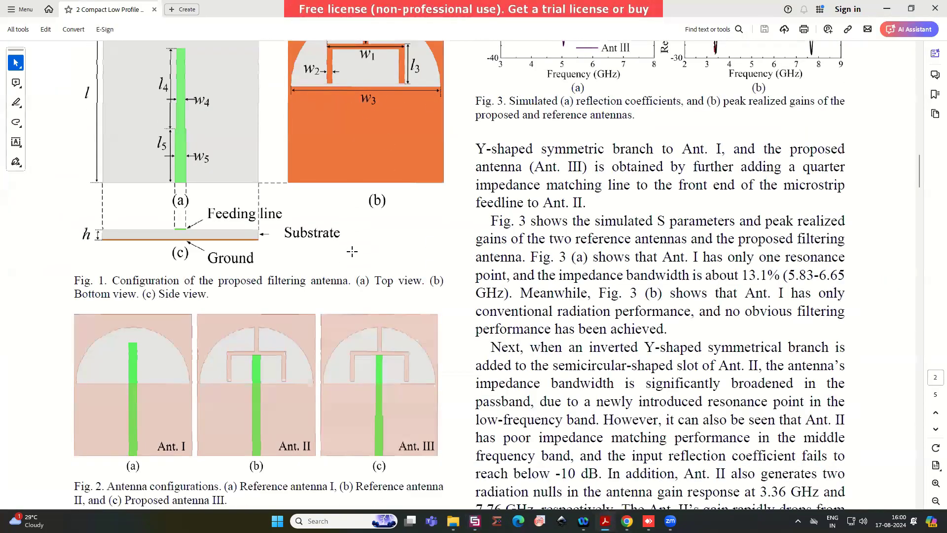
scroll(down, 3)
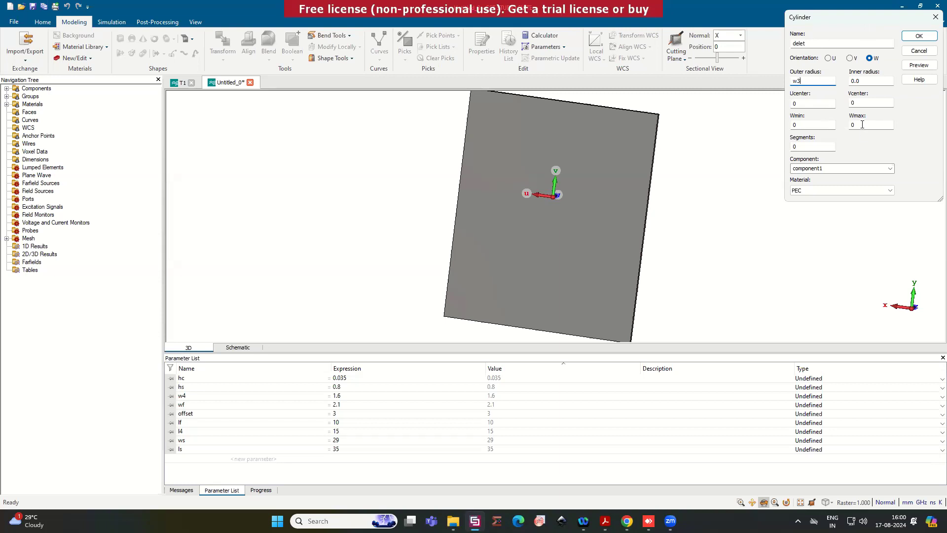
Step: Set the cylinder height to hc, preview it and define w3 = 14
click(870, 124)
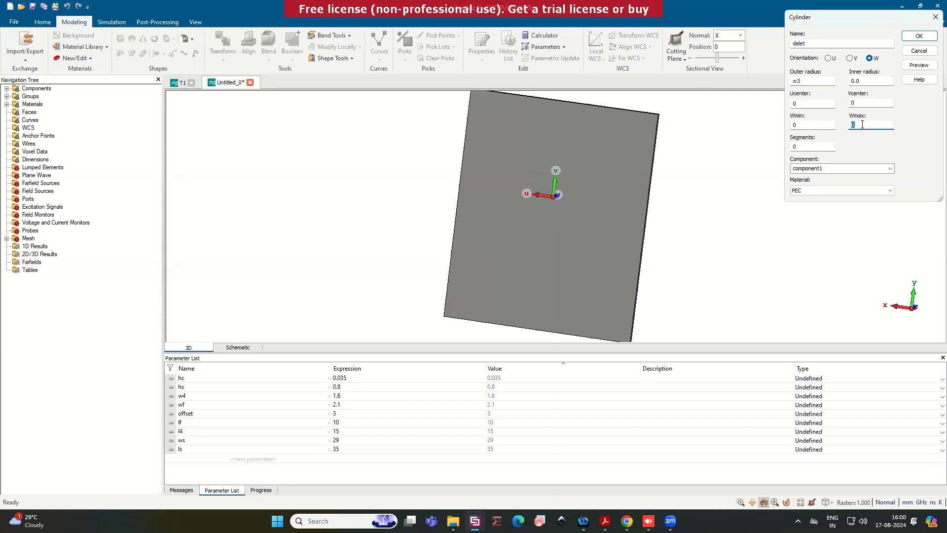
text(hc)
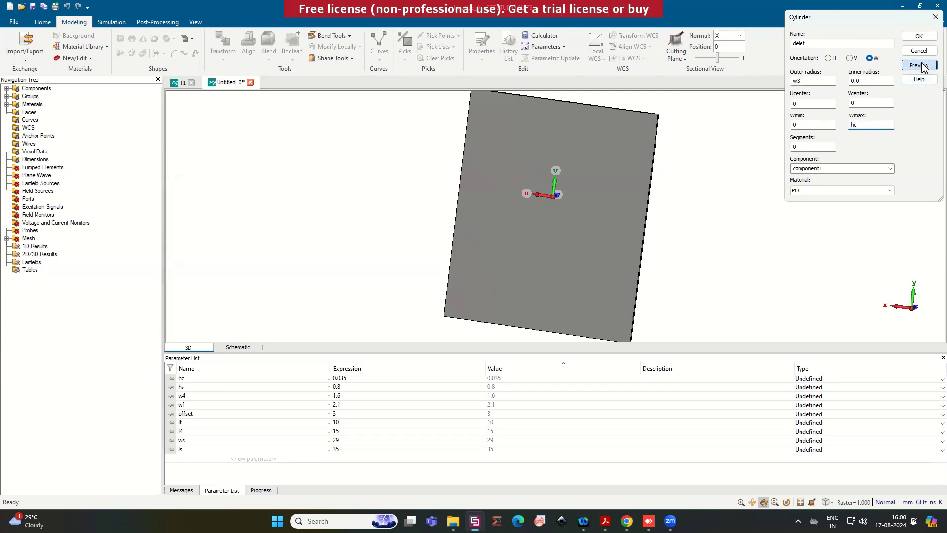
click(917, 65)
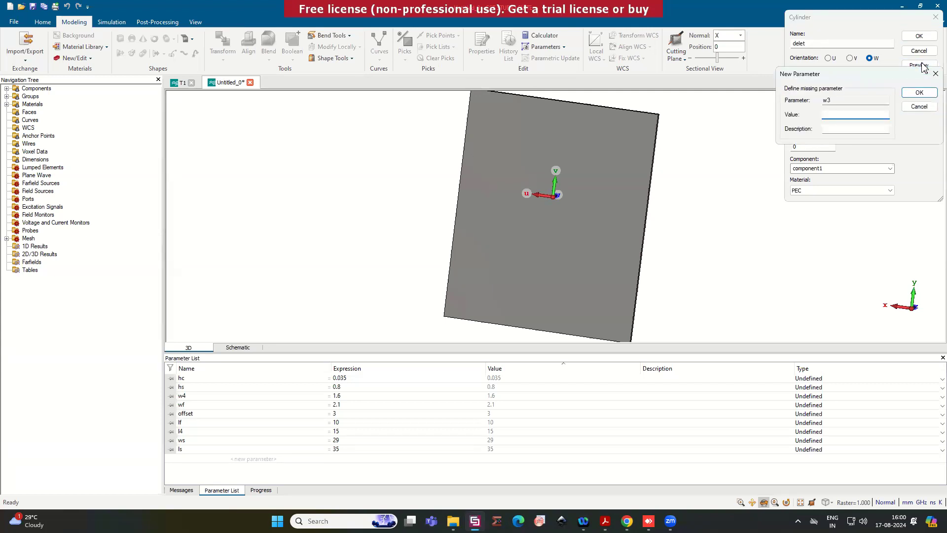
click(918, 91)
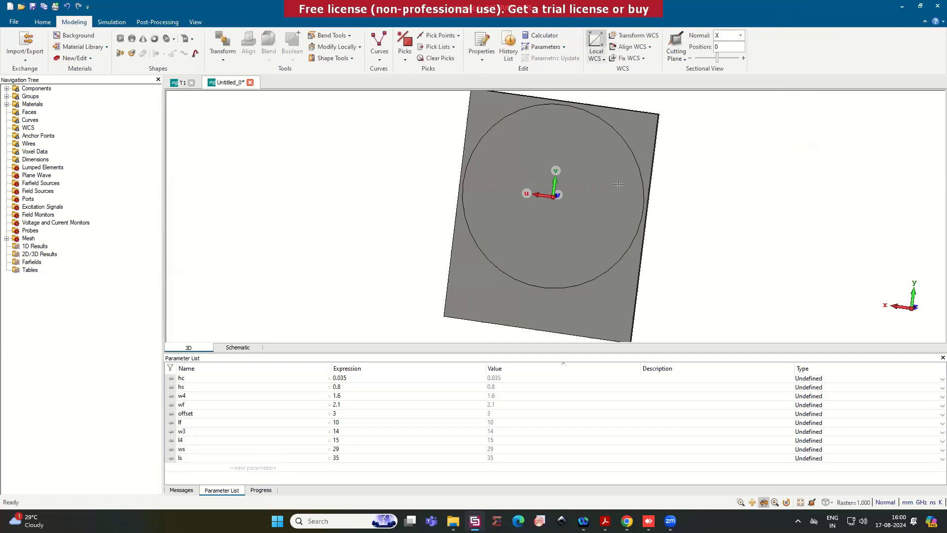
mouse_move(566, 191)
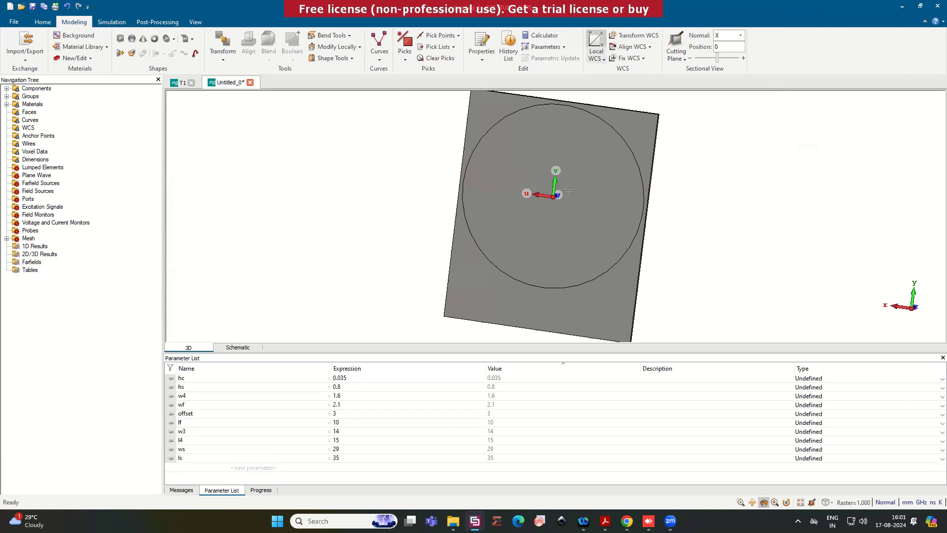
mouse_move(637, 200)
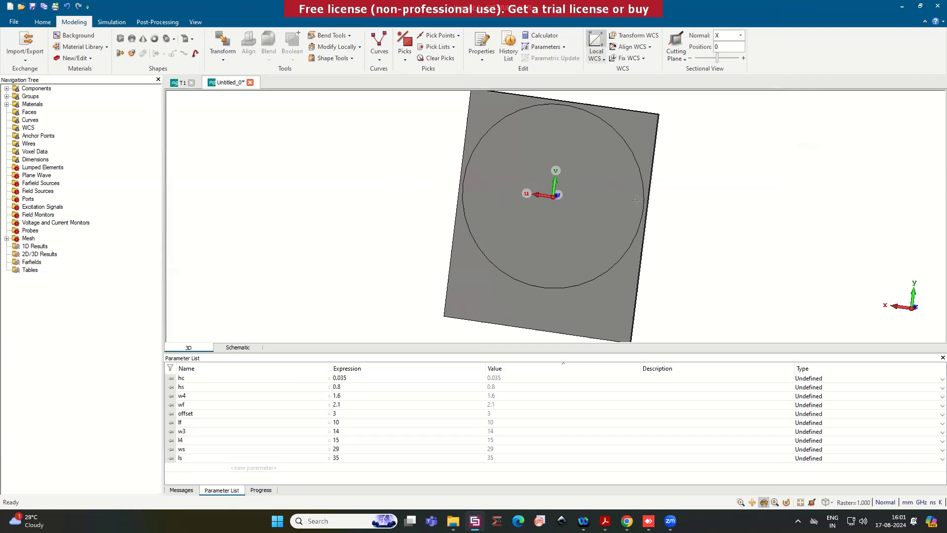
mouse_move(634, 35)
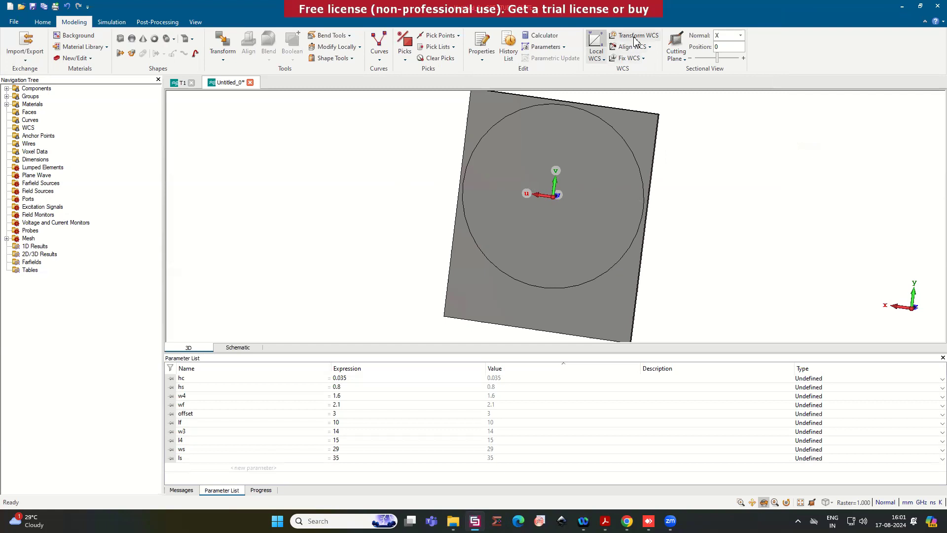
Step: Rotate the working coordinate system and bring up options for the PEC cylinder delet
click(634, 35)
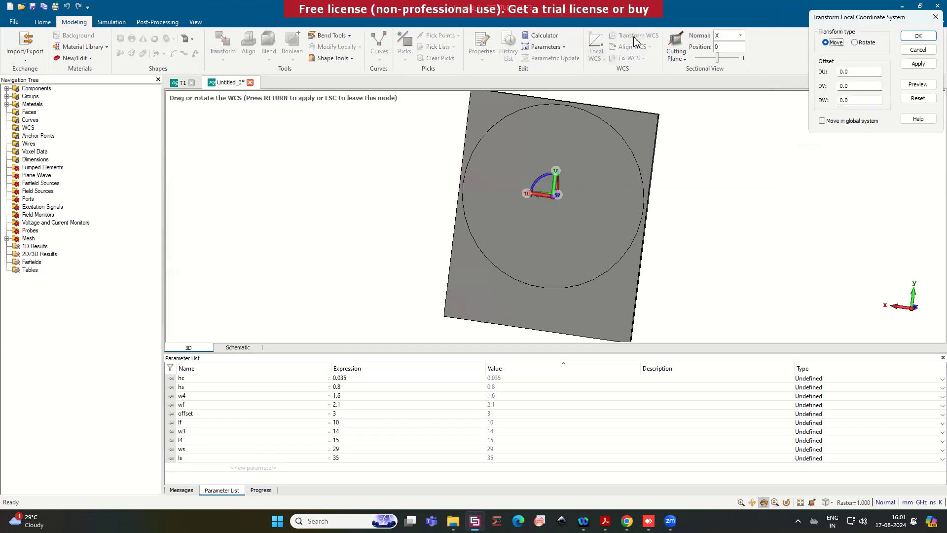
mouse_move(918, 22)
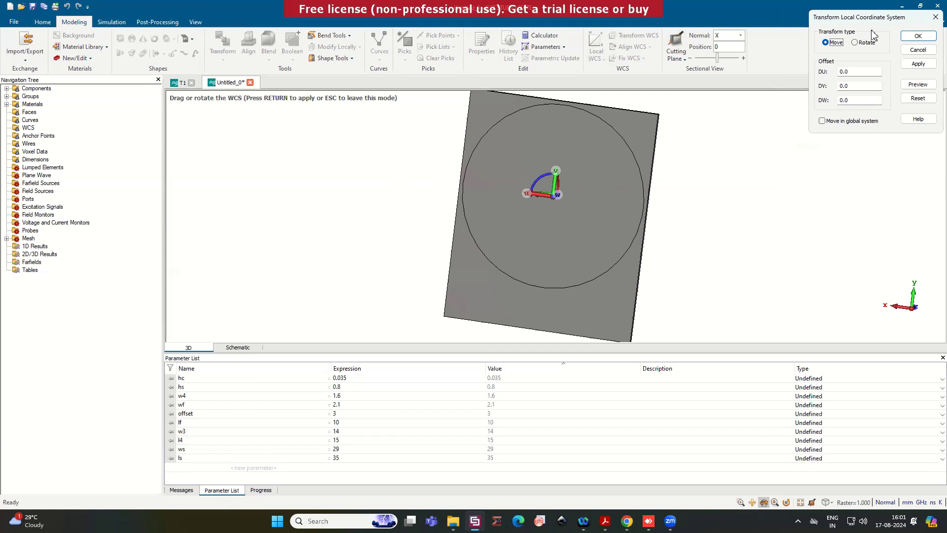
click(855, 42)
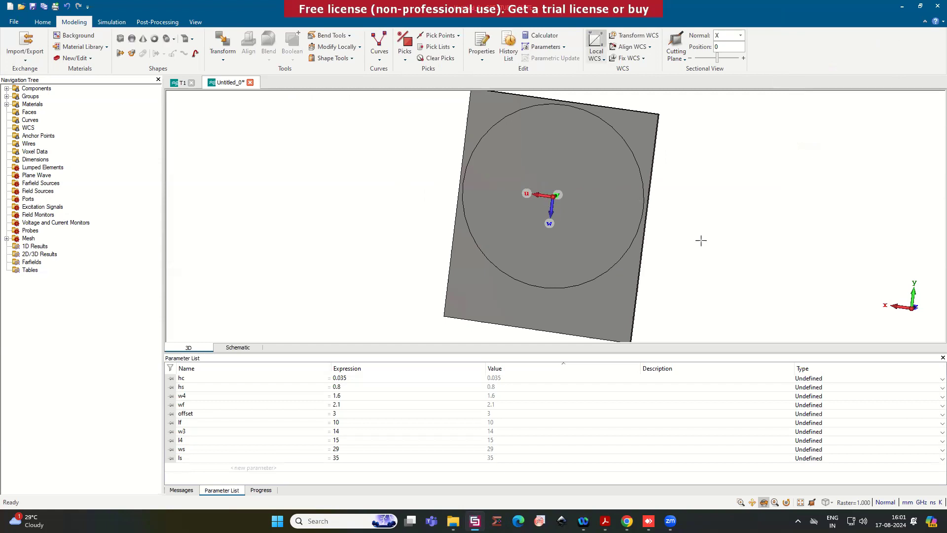
mouse_move(574, 228)
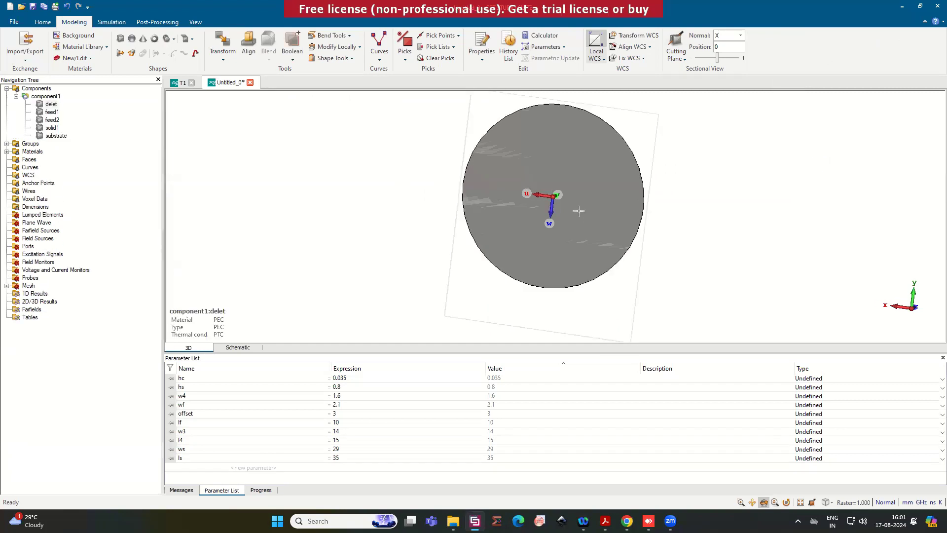
right_click(578, 211)
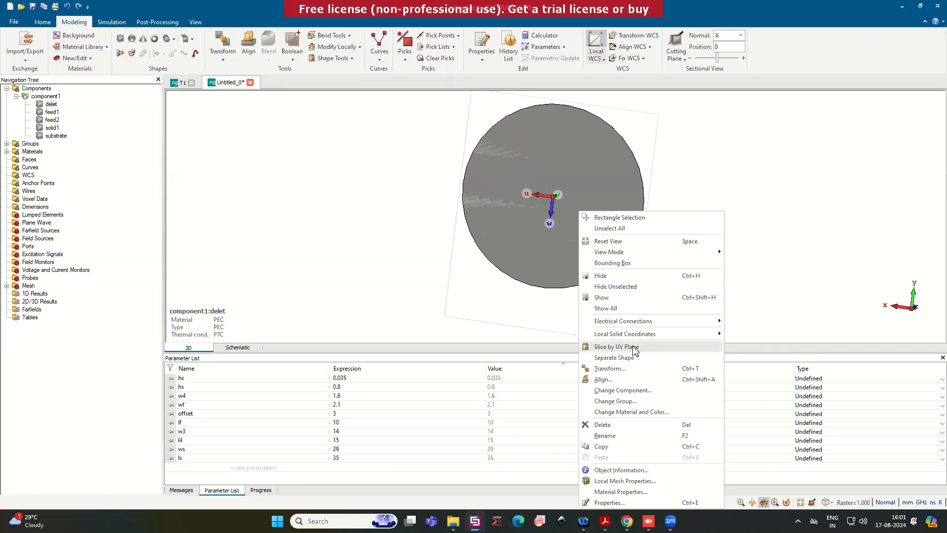
Step: Slice the helper circle in half, delete one half, and subtract the other from solid1
click(615, 346)
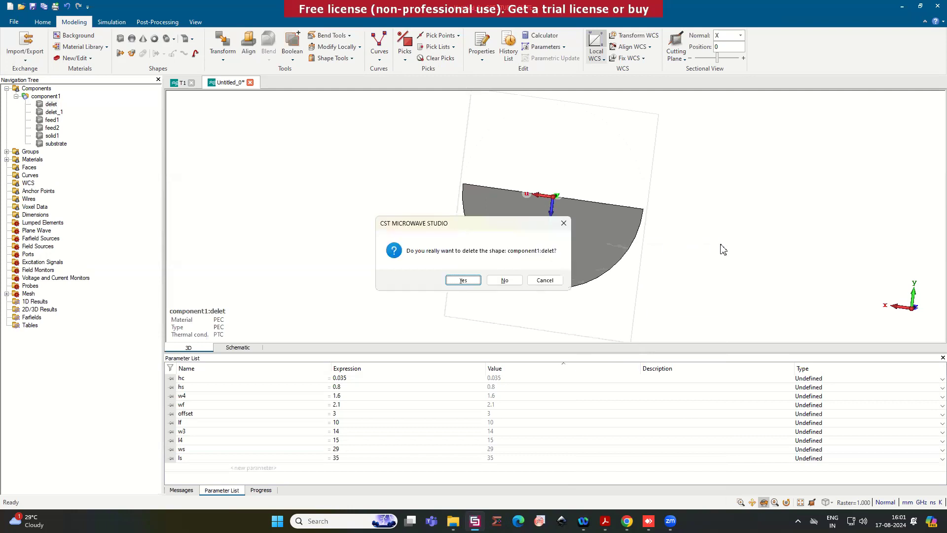
click(462, 280)
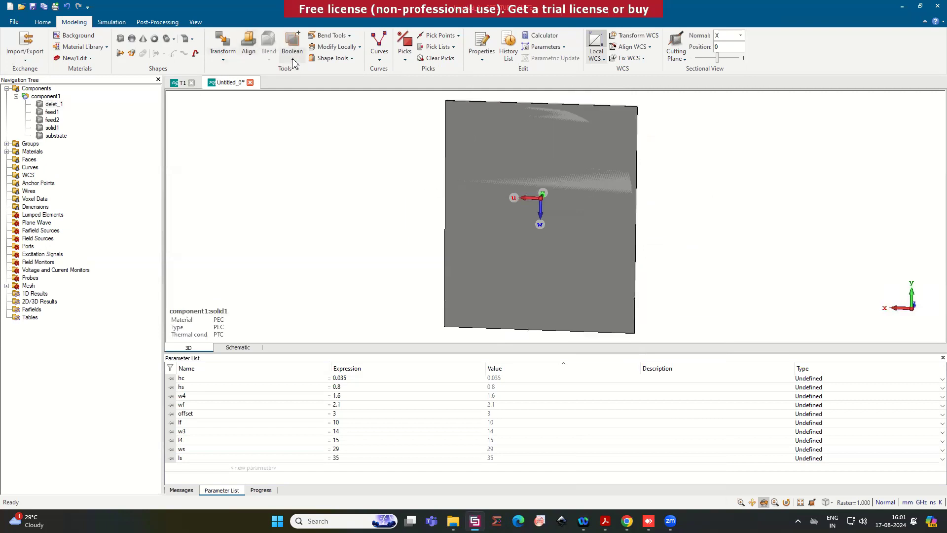
click(292, 45)
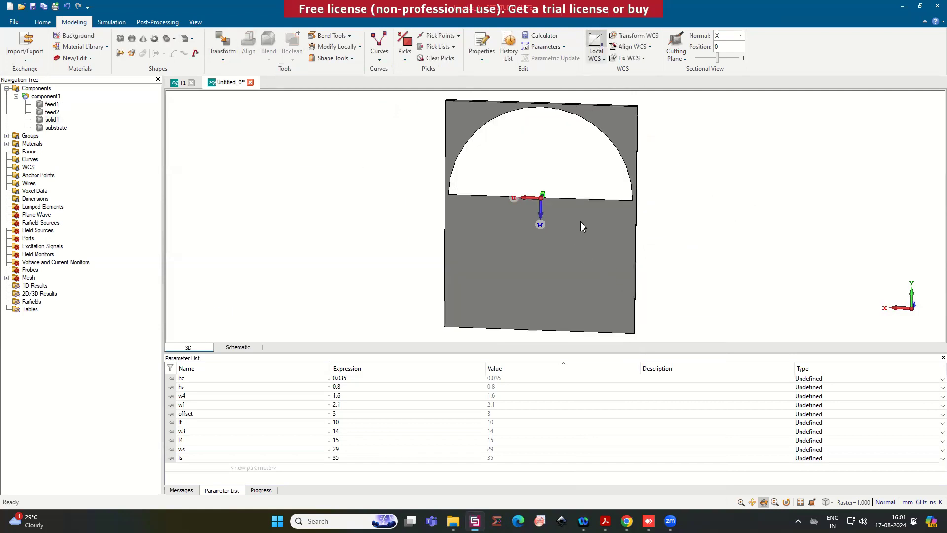
click(452, 521)
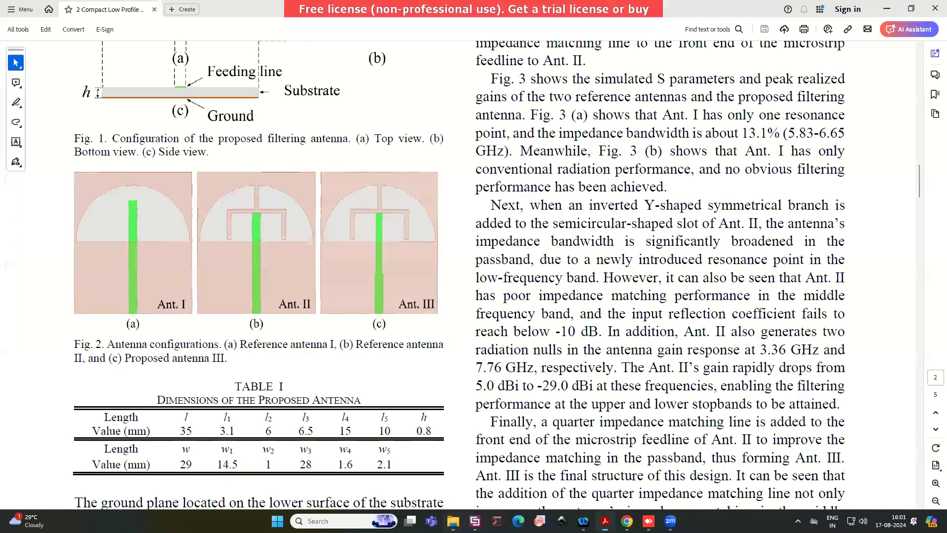
mouse_move(289, 306)
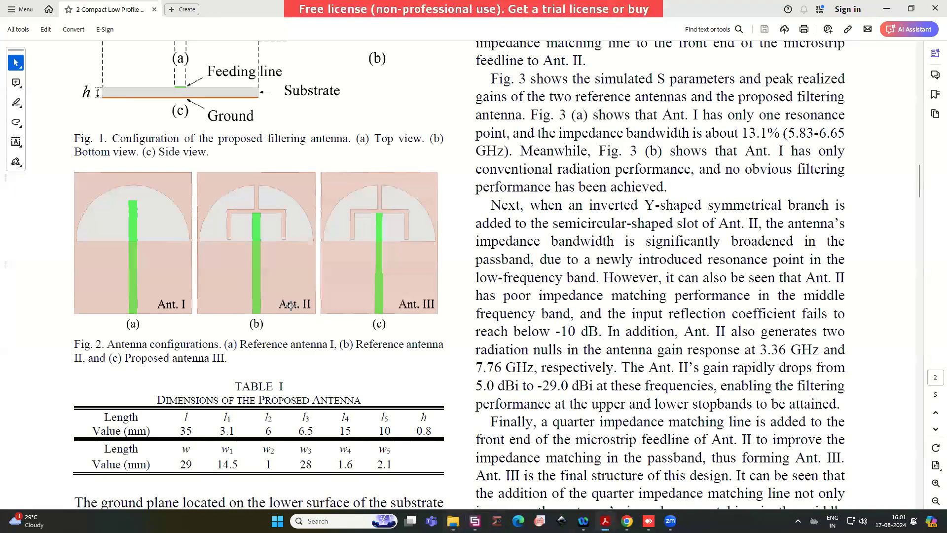
Step: Recheck the slot and strip dimensions in the paper's Fig. 1 and Table I, then return to the model
scroll(up, 3)
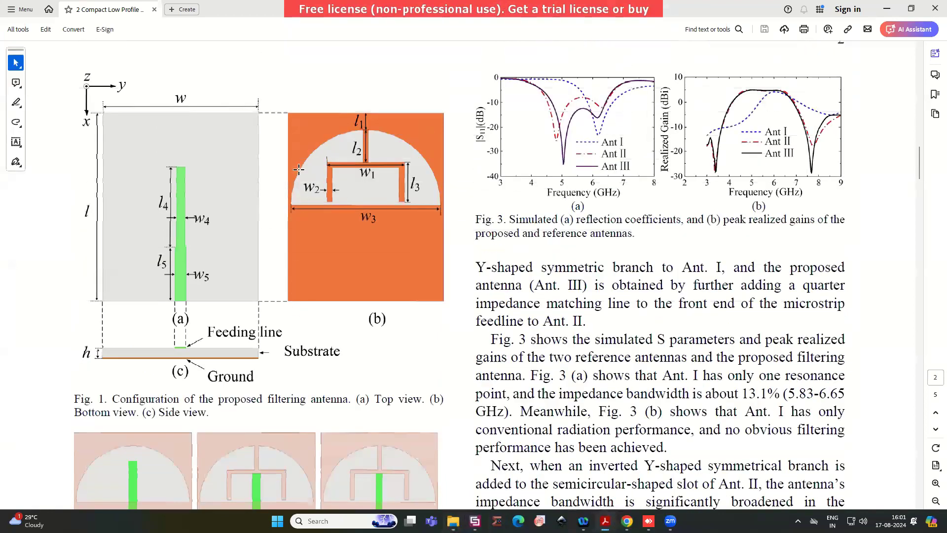
mouse_move(372, 112)
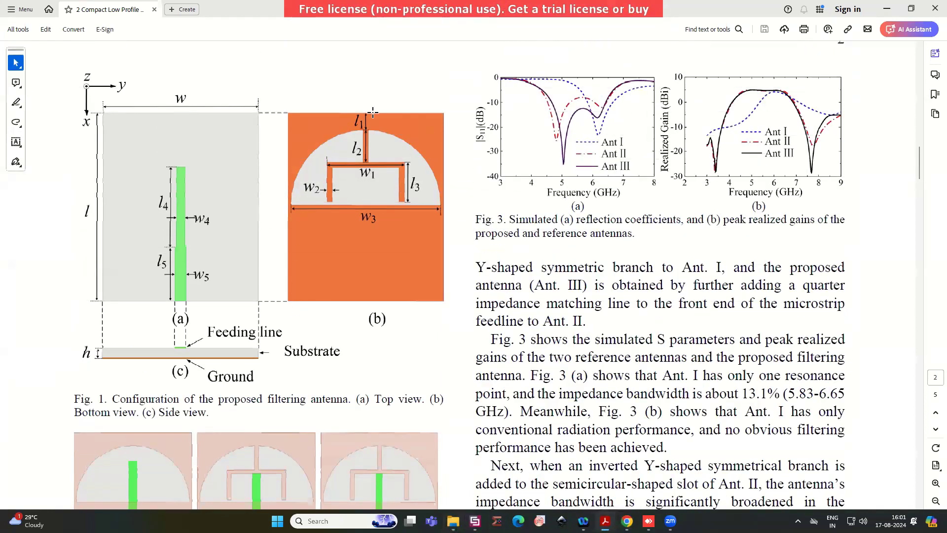
mouse_move(310, 186)
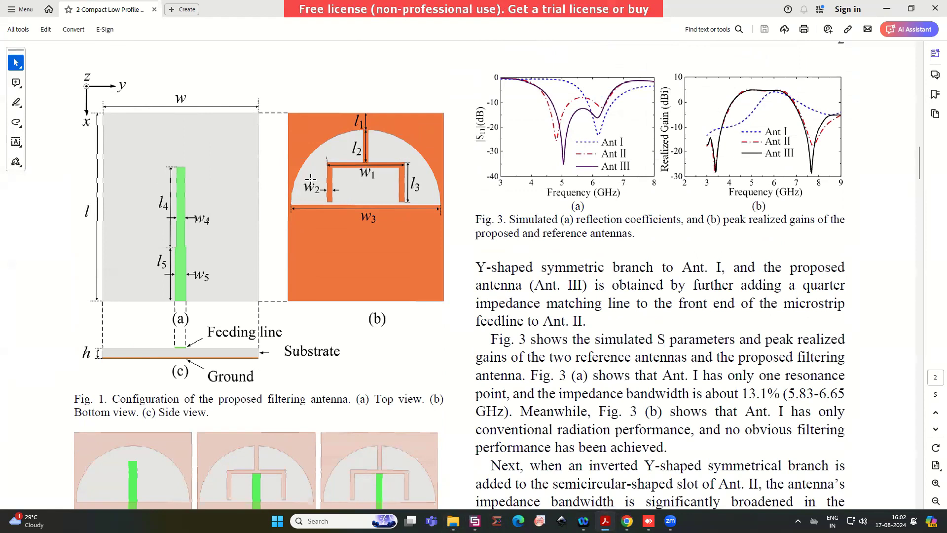
mouse_move(889, 9)
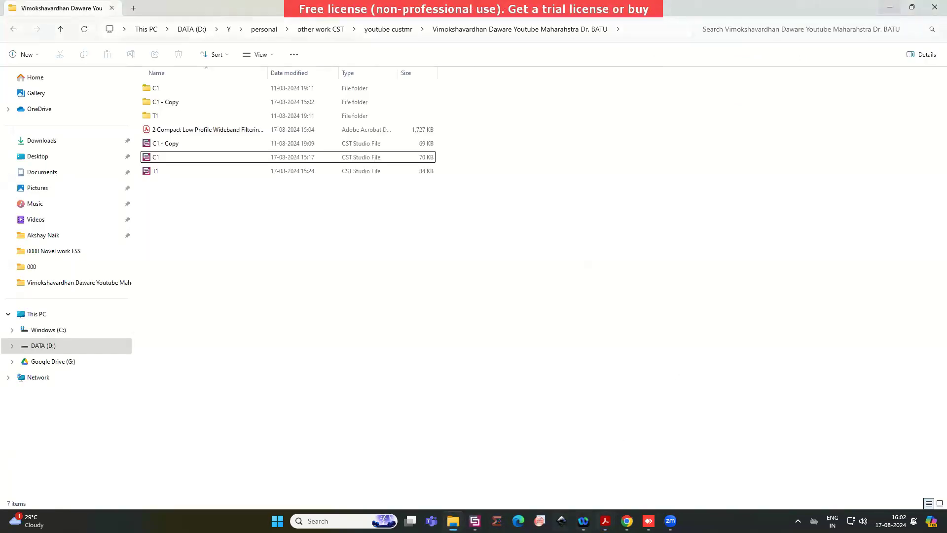
double_click(156, 157)
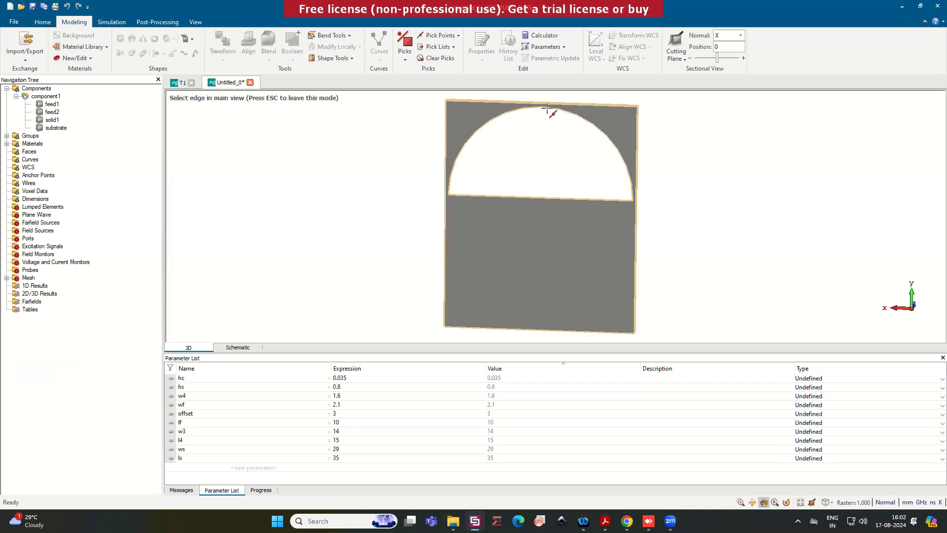
Step: Place the local WCS at the top edge midpoint of the ground plane and rotate its axes
click(541, 106)
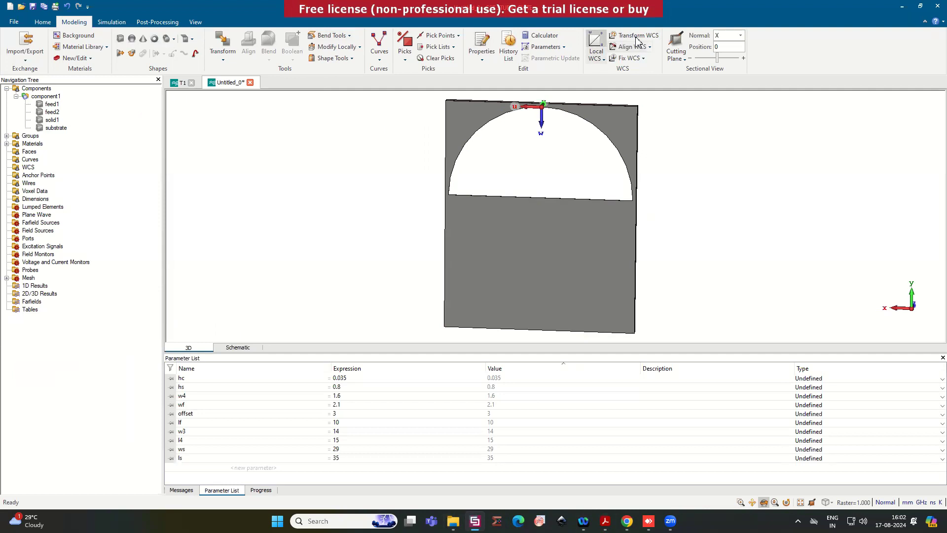
click(634, 36)
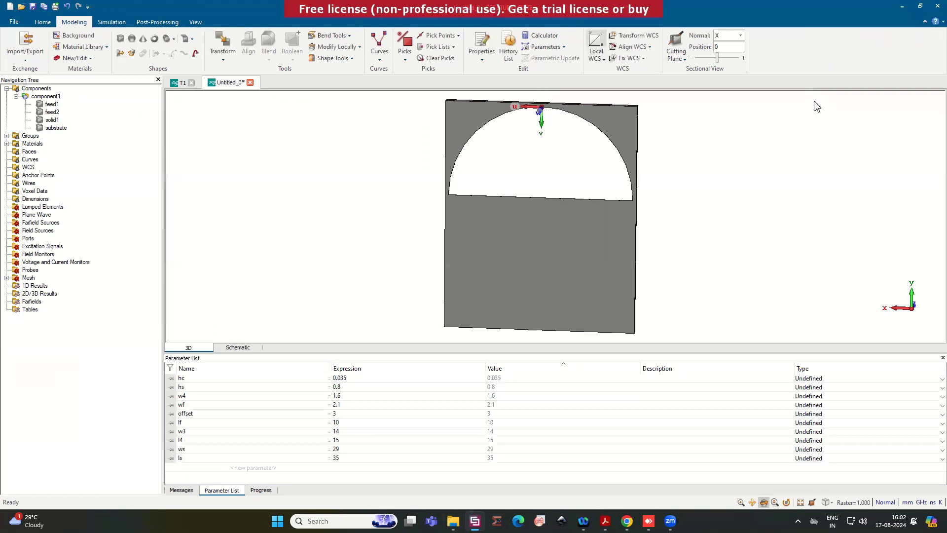
mouse_move(337, 99)
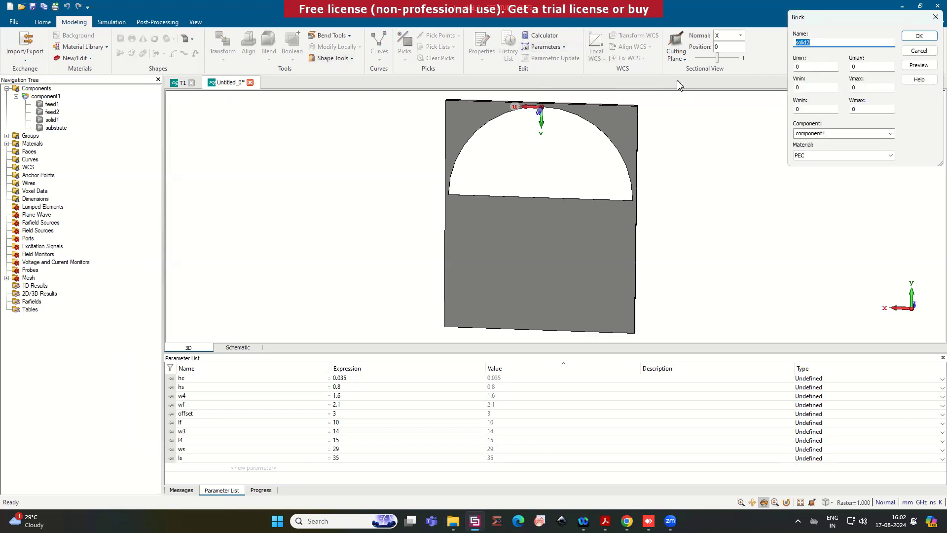
Step: Name the new brick str1
text(str)
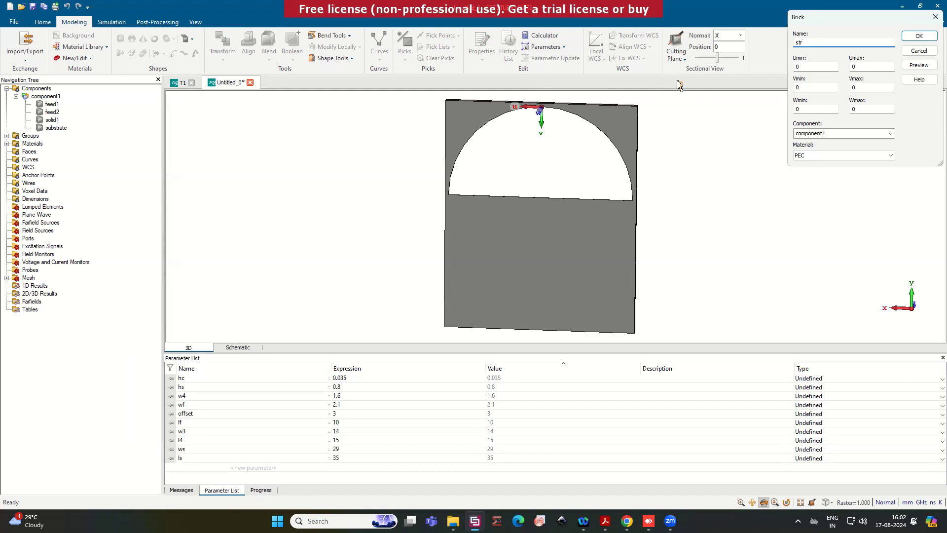
text(1)
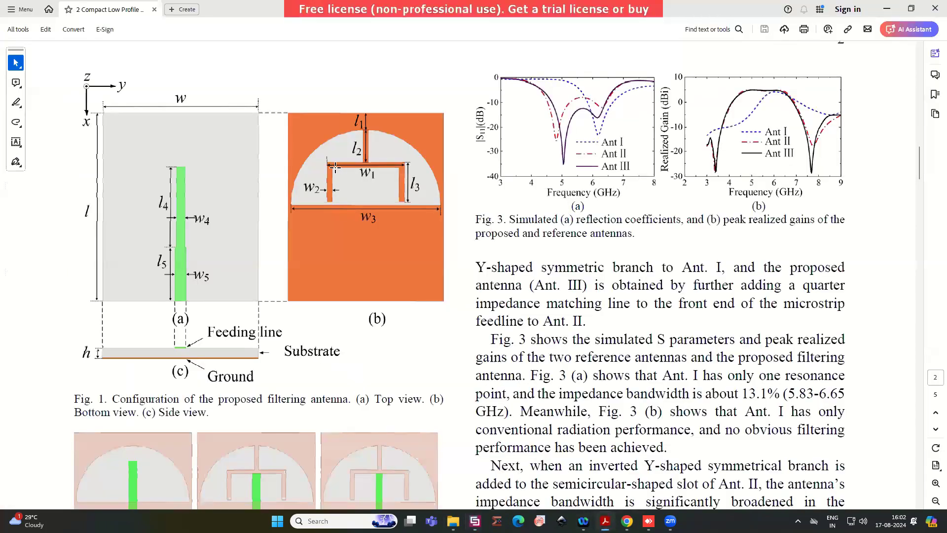
mouse_move(416, 192)
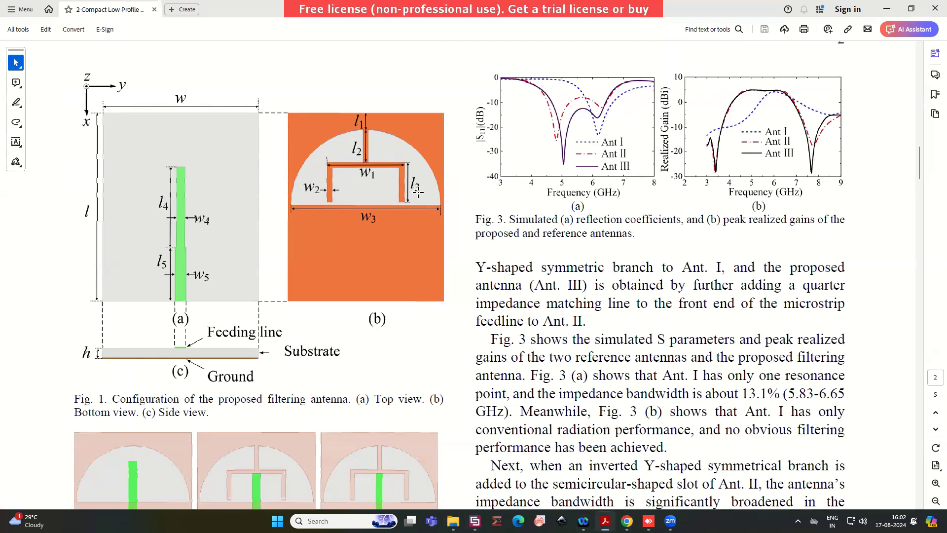
mouse_move(884, 9)
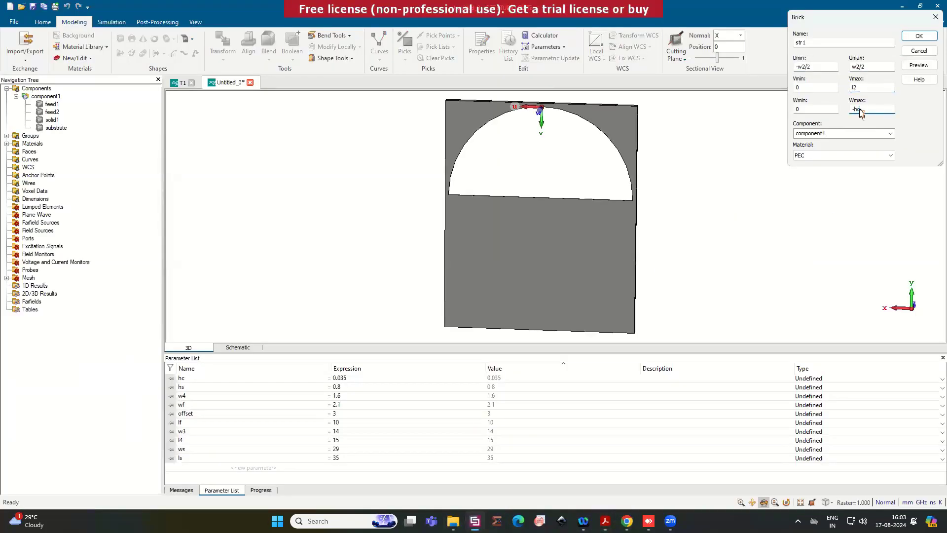
Step: Create brick str1 from -w2/2 to w2/2 and 0 to l2, defining w2 = 1 and l2 = 6
click(917, 36)
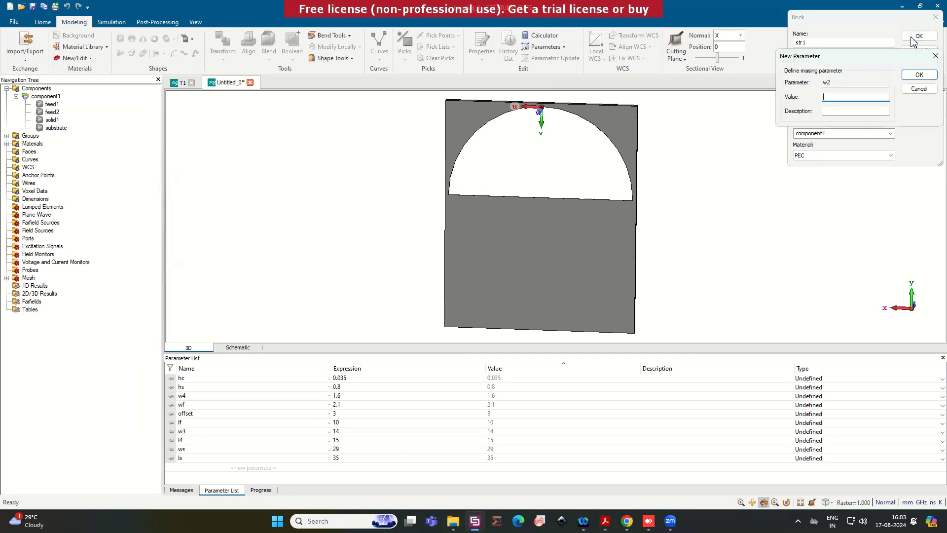
mouse_move(854, 97)
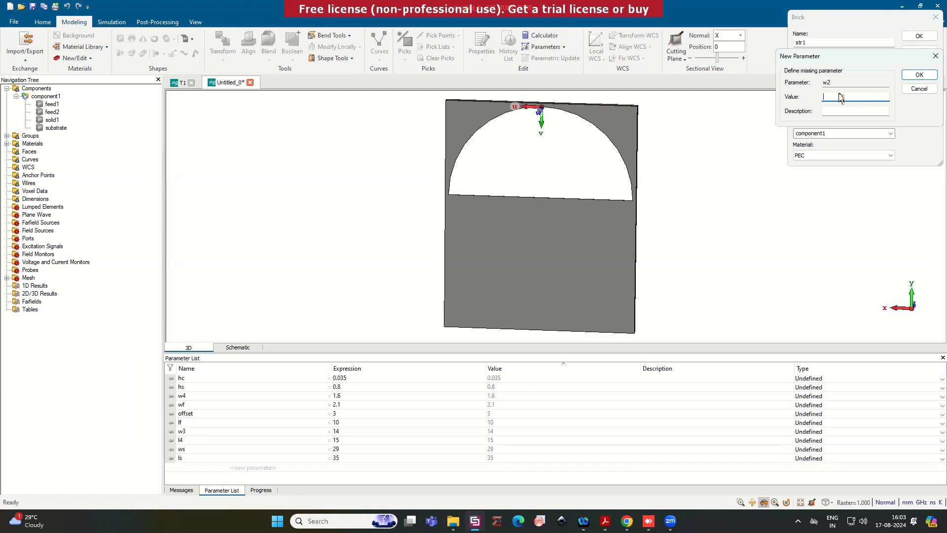
click(919, 75)
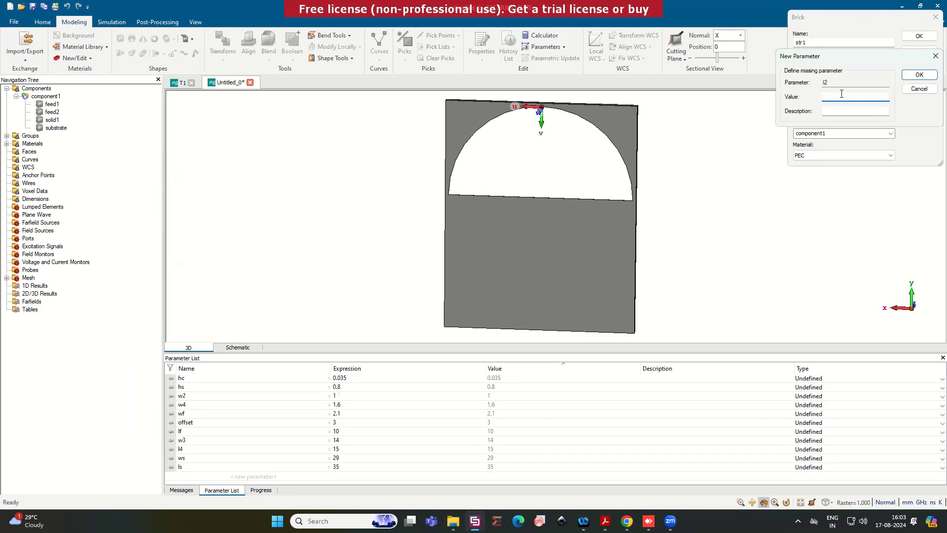
text(6)
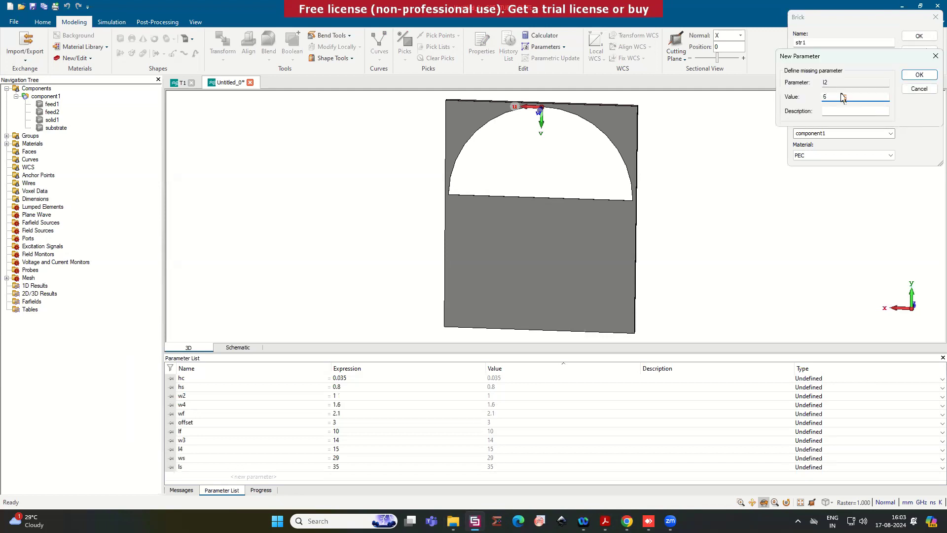
click(918, 74)
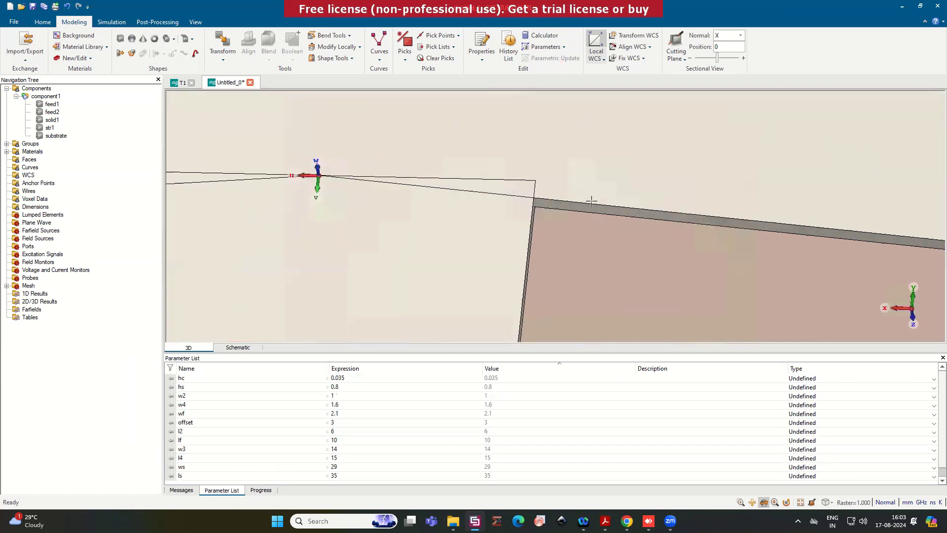
mouse_move(602, 219)
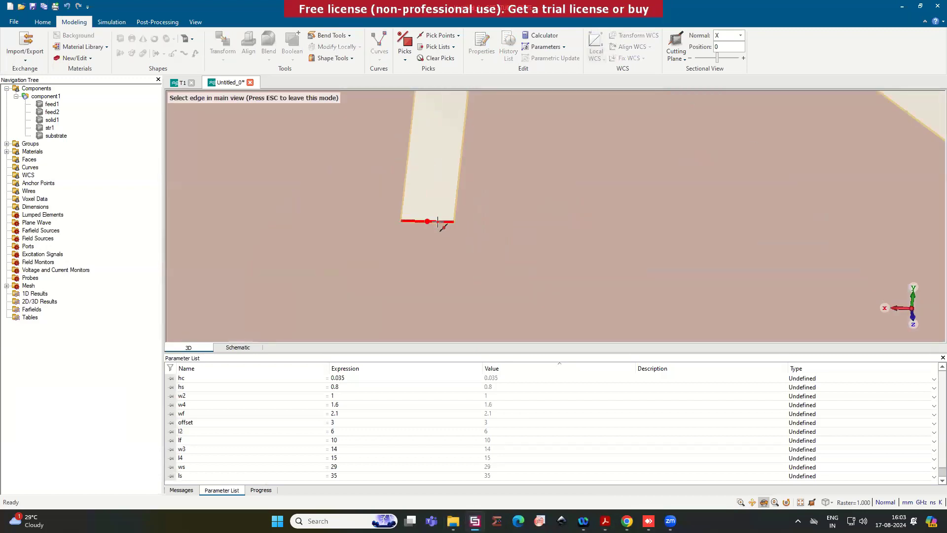
Step: Pick the midpoint of str1's end edge to place the local WCS there
click(427, 221)
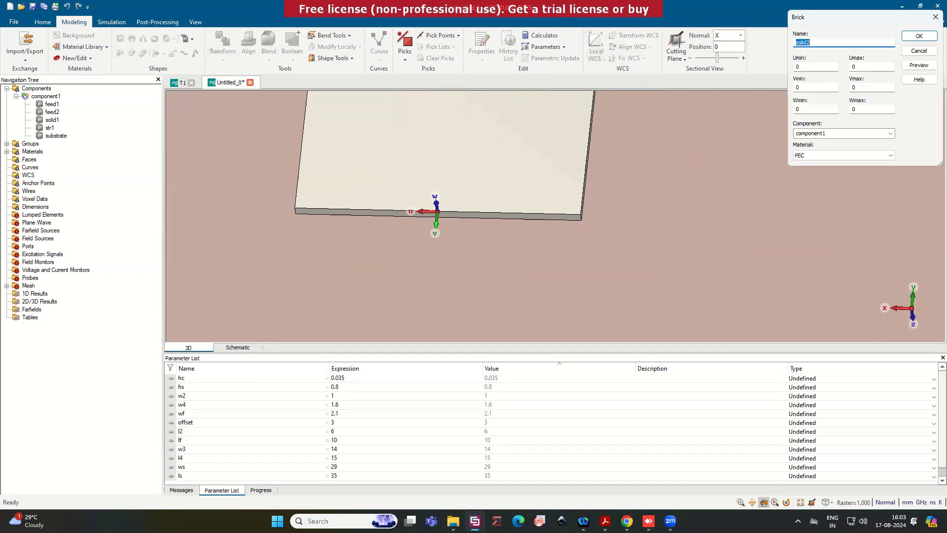
Step: Create horizontal strip str2 spanning ±w1/2, width w2, thickness -hc, defining w1 = 14.5
text(str2)
click(815, 66)
text(-)
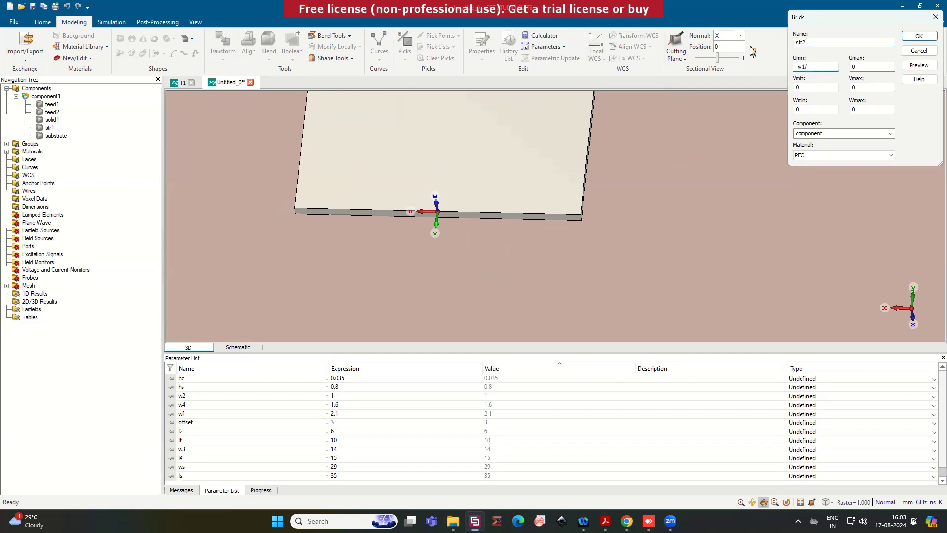
text(w1/2)
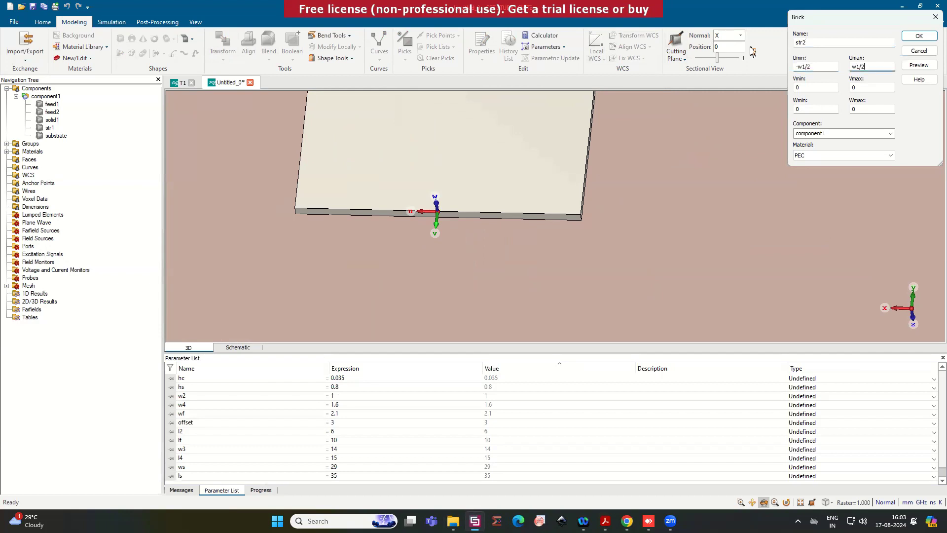
click(870, 86)
text(w2)
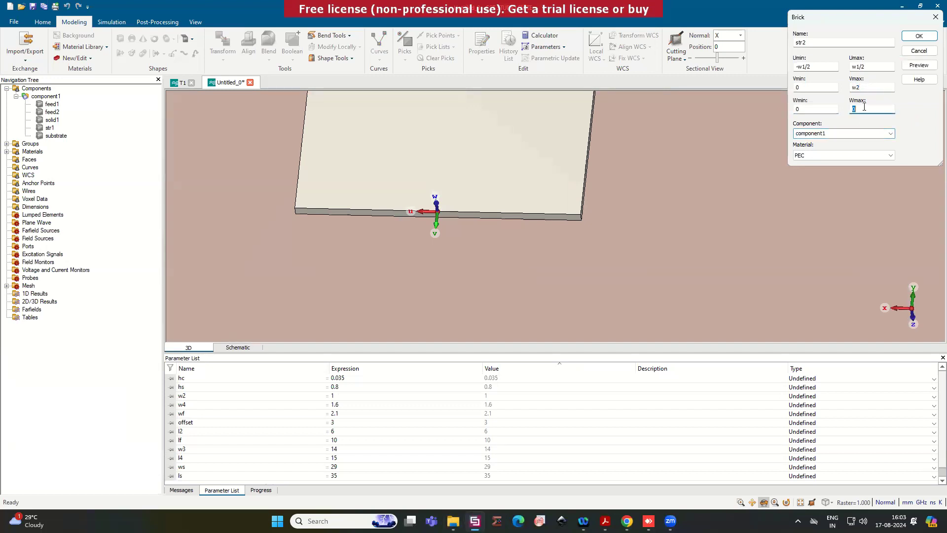
text(-hc)
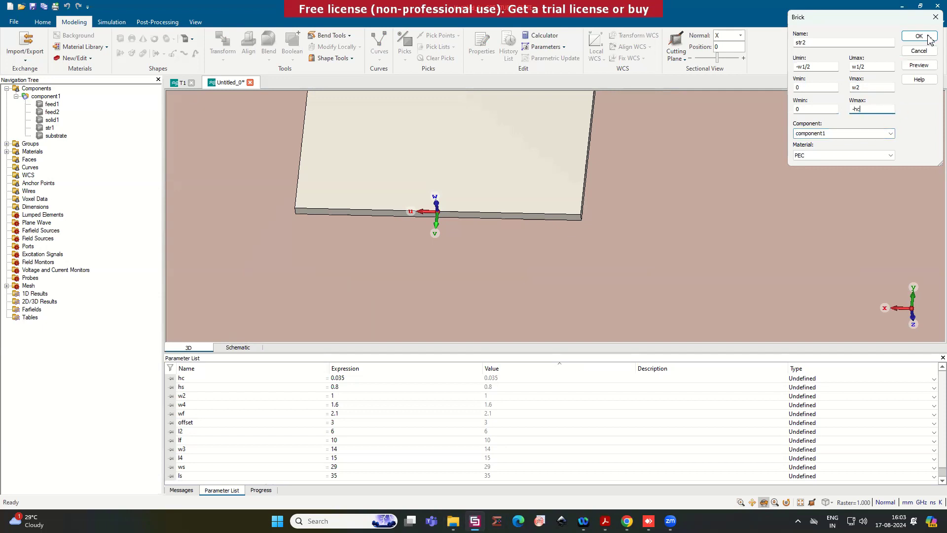
click(917, 36)
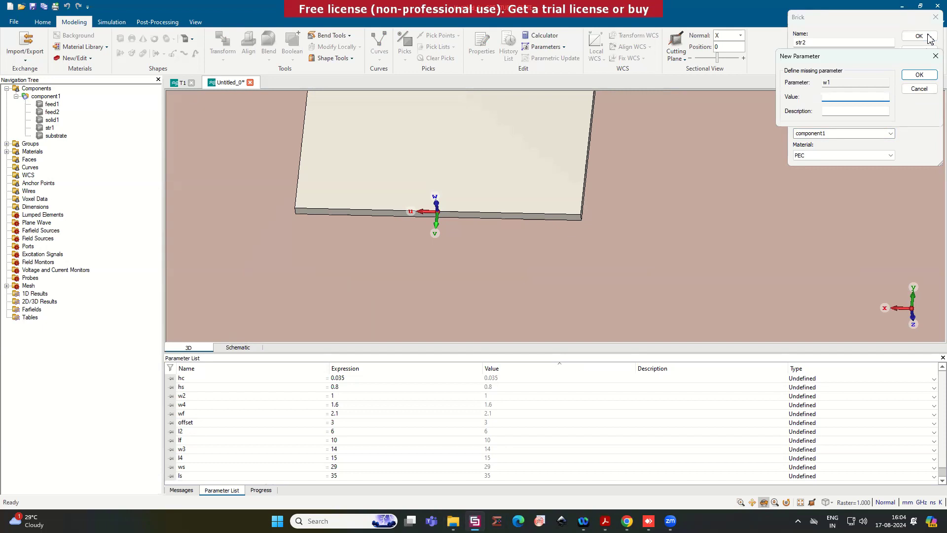
text(4.5)
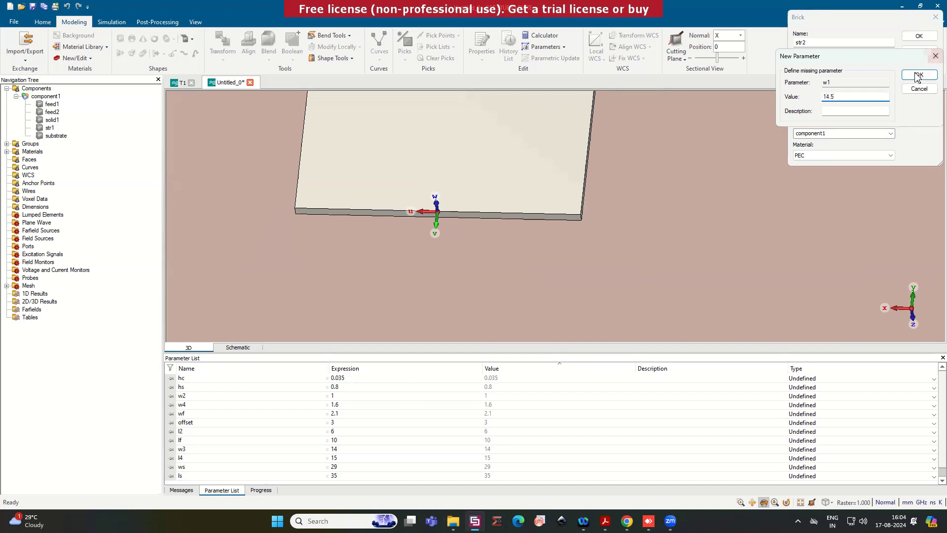
click(918, 75)
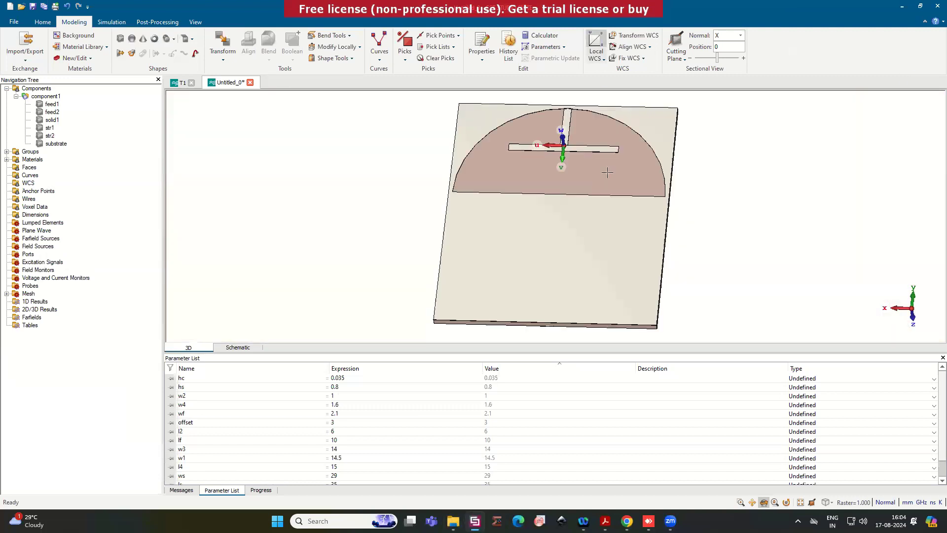
Step: Move the local WCS to the left end of str2 after checking the paper, and start a new brick
scroll(up, 3)
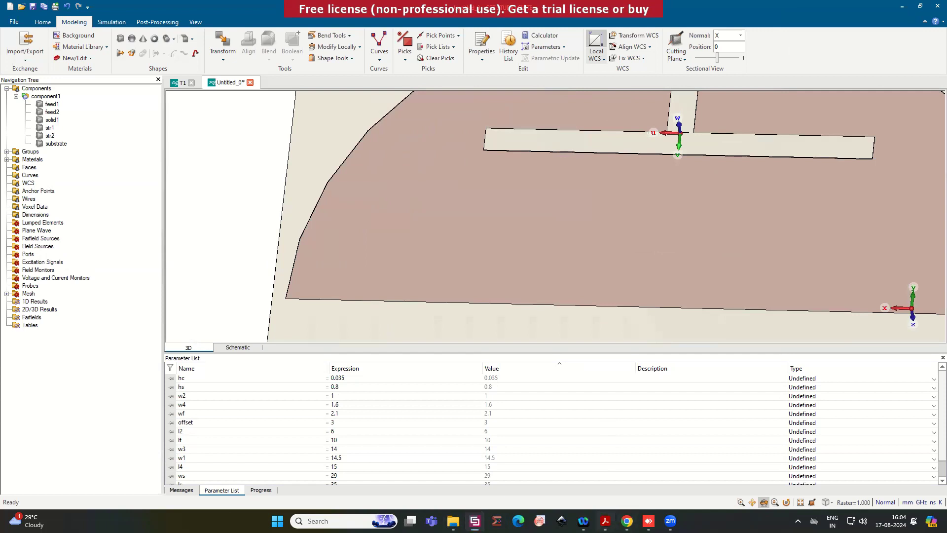
click(605, 521)
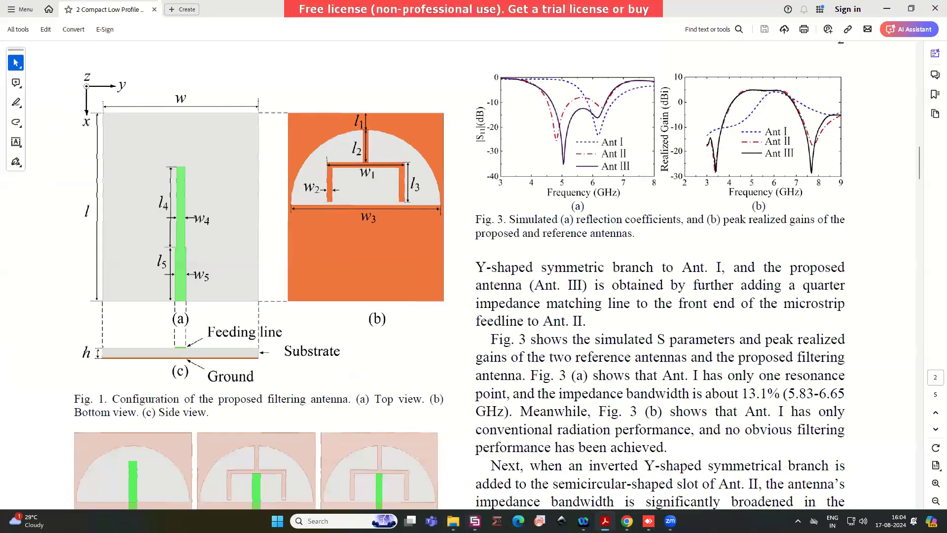
click(475, 520)
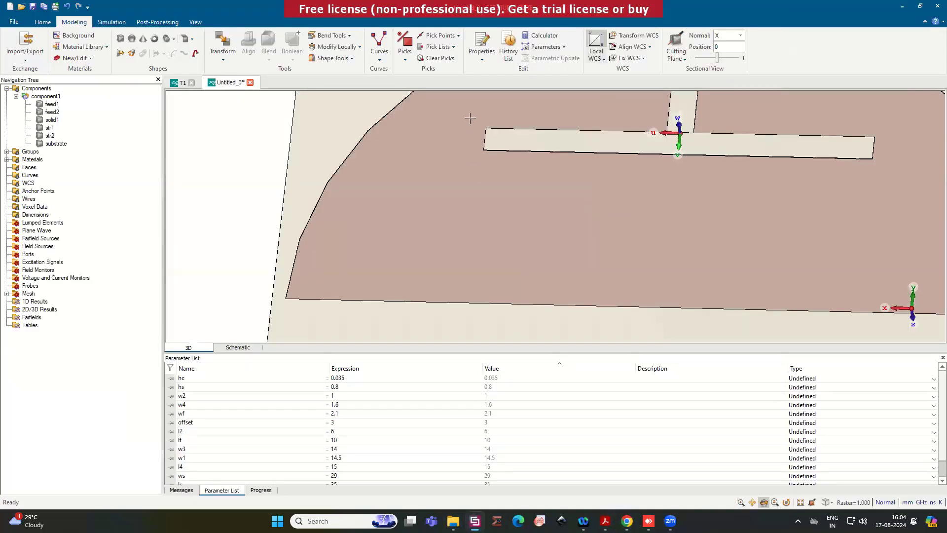
click(486, 128)
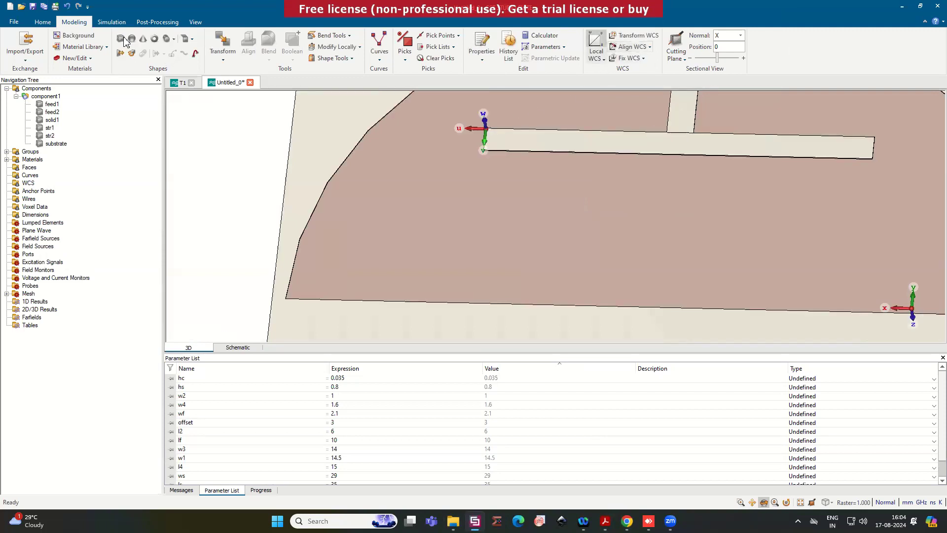
click(121, 39)
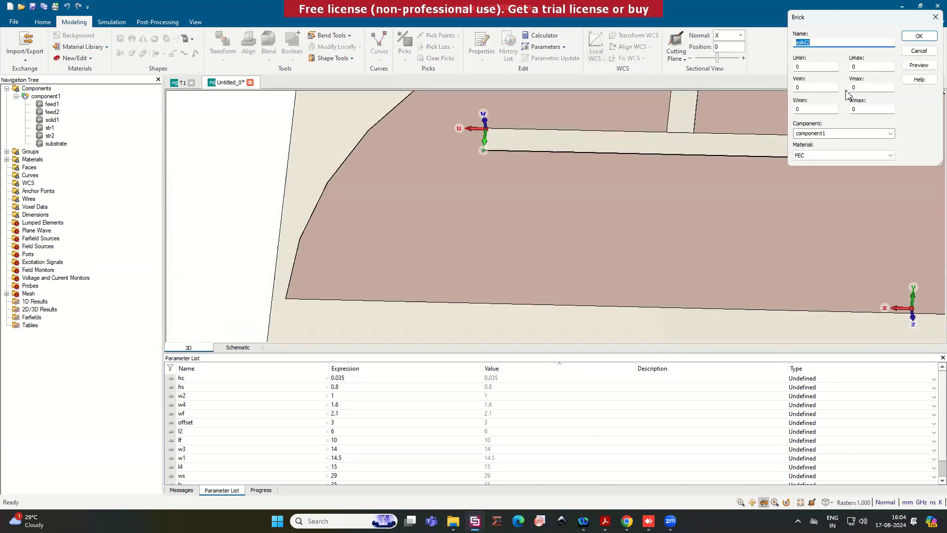
Step: Create stub strp3 with Umax w2, Vmax l3, Wmax -hc, defining l3 = 6.5
text(strp)
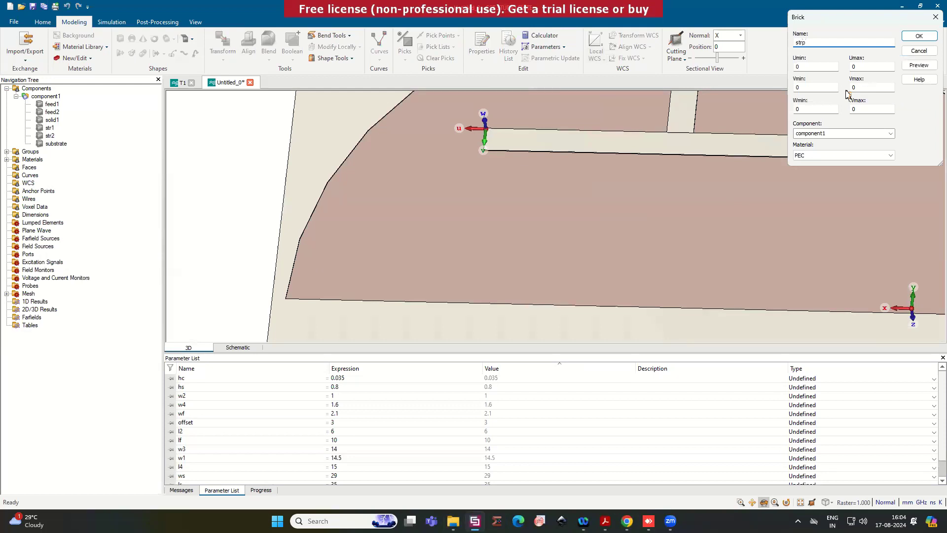
text(3)
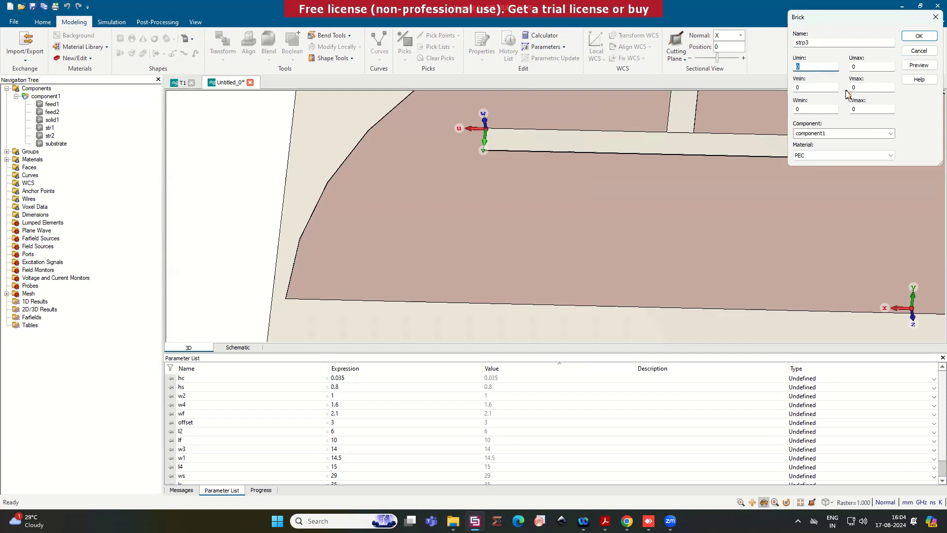
text(w2)
click(872, 87)
text(l3)
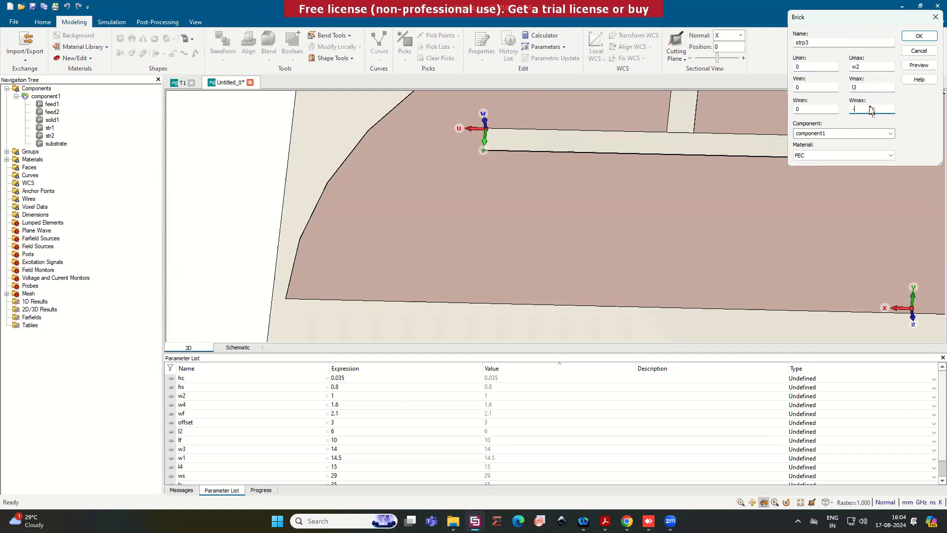
mouse_move(495, 128)
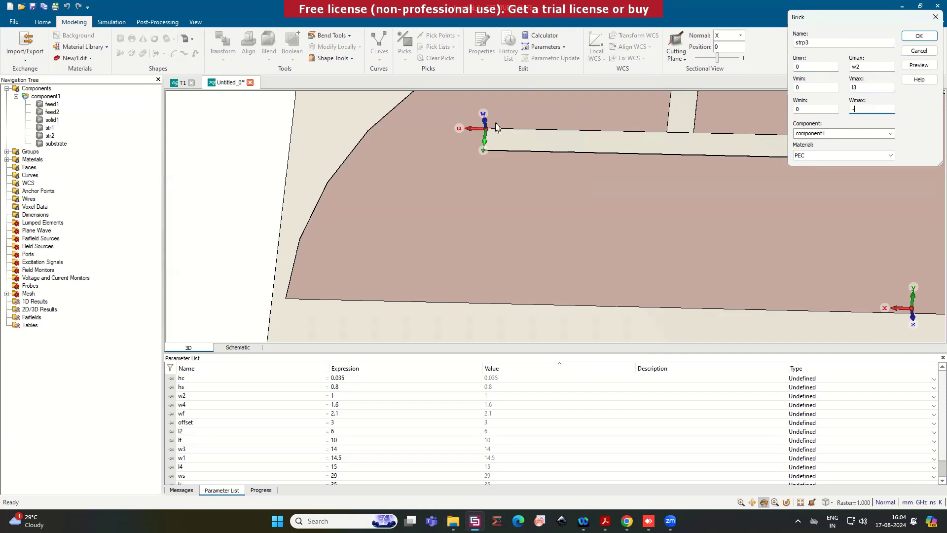
mouse_move(857, 119)
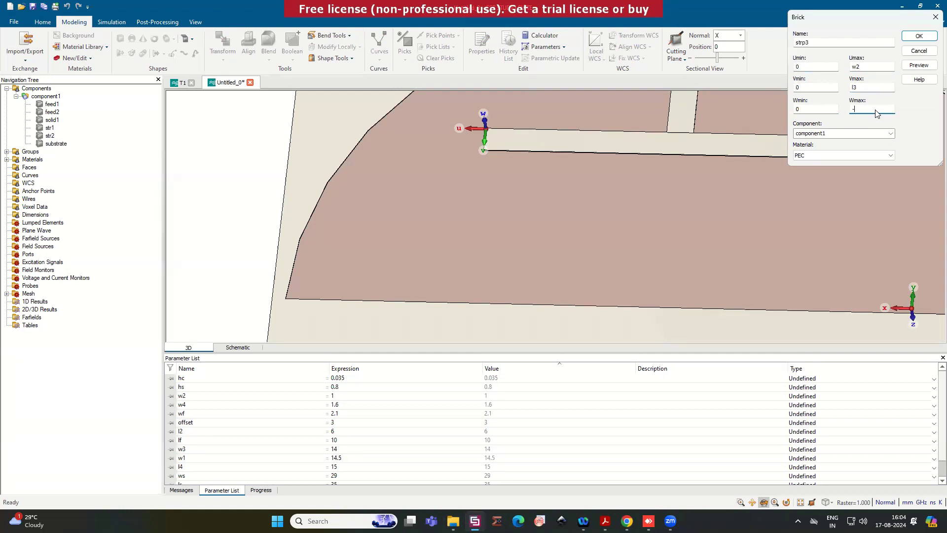
mouse_move(873, 114)
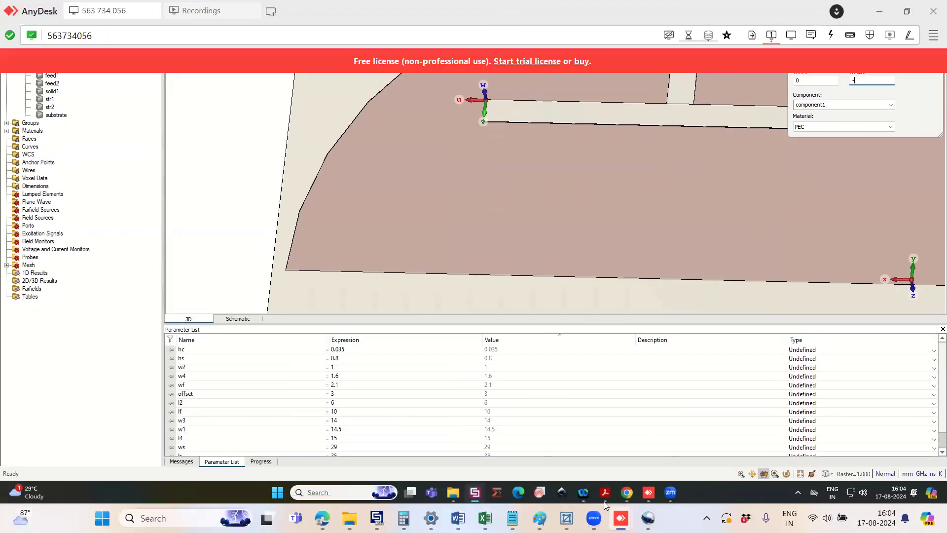
mouse_move(654, 450)
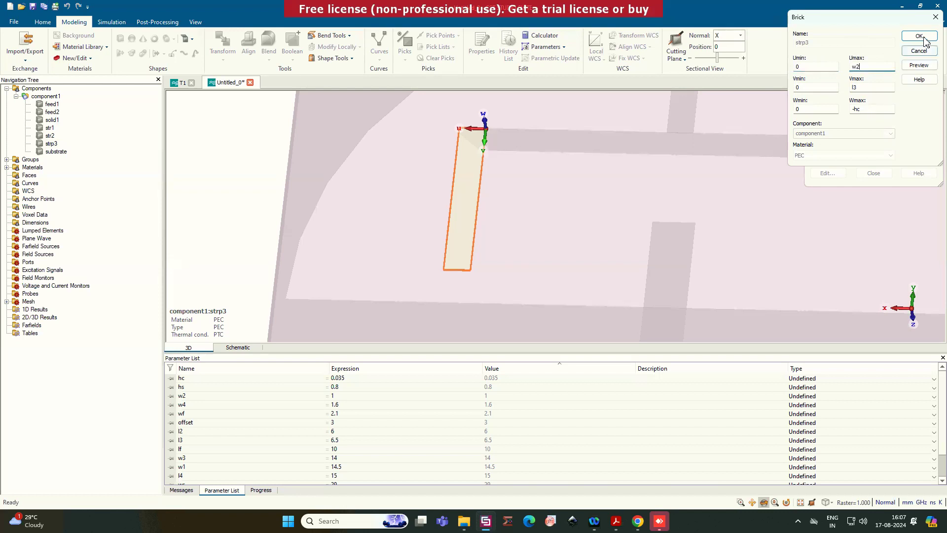
click(919, 37)
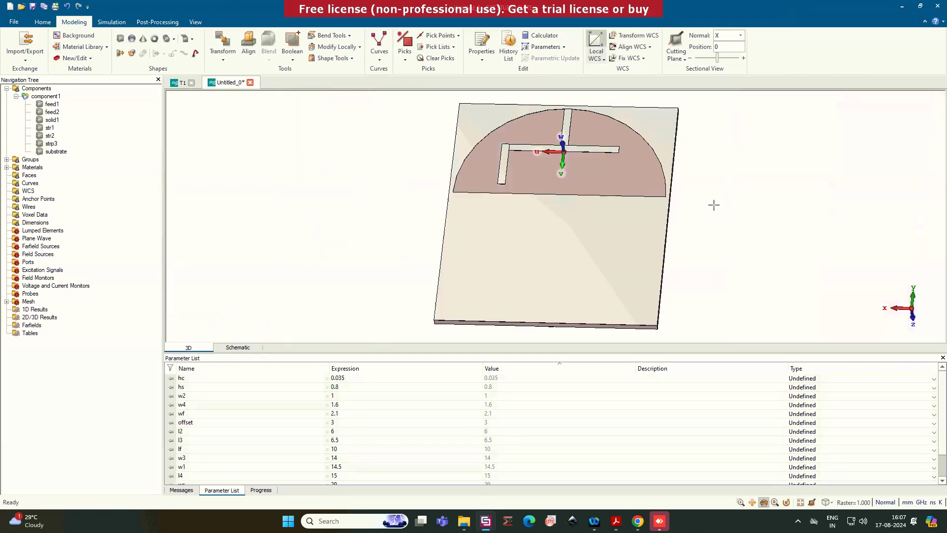
Step: Mirror stub strp3 as a copy across U = 1 to the right end of str2
scroll(up, 3)
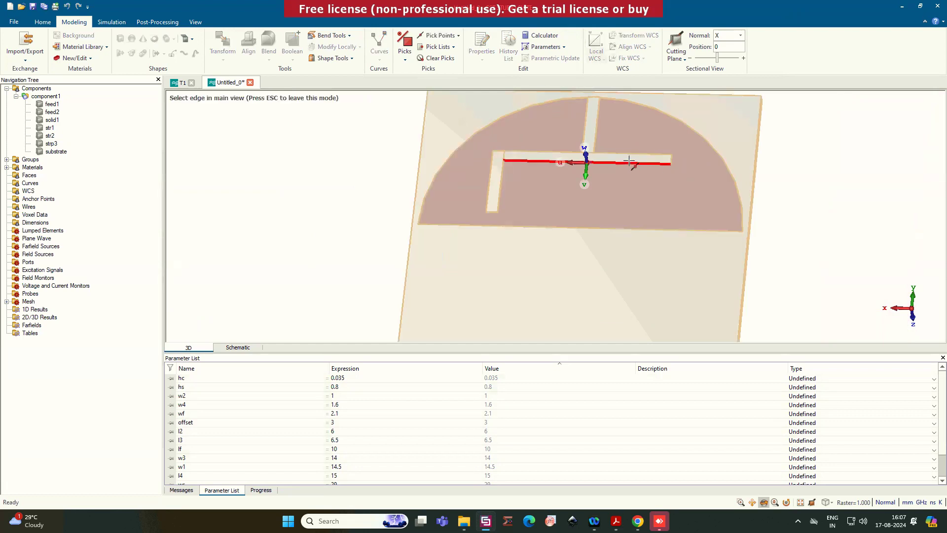
click(629, 161)
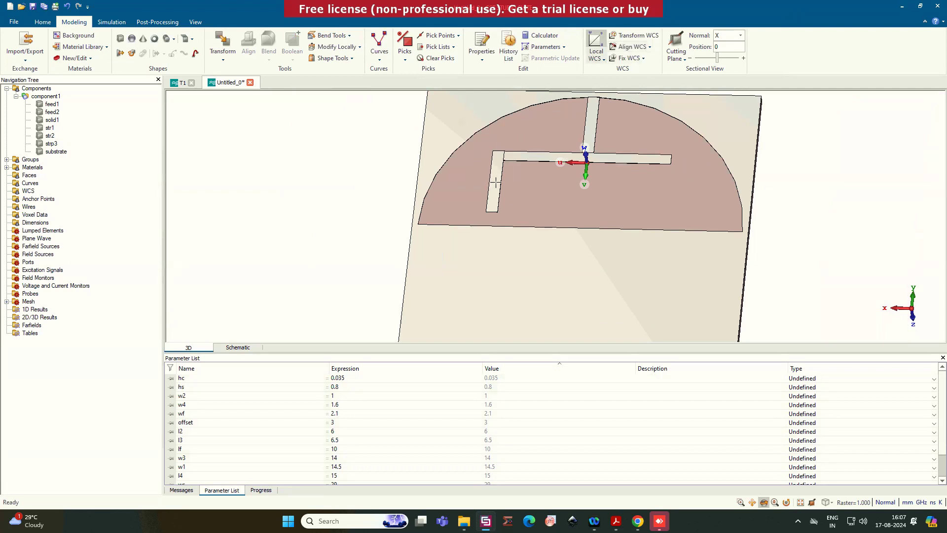
click(492, 181)
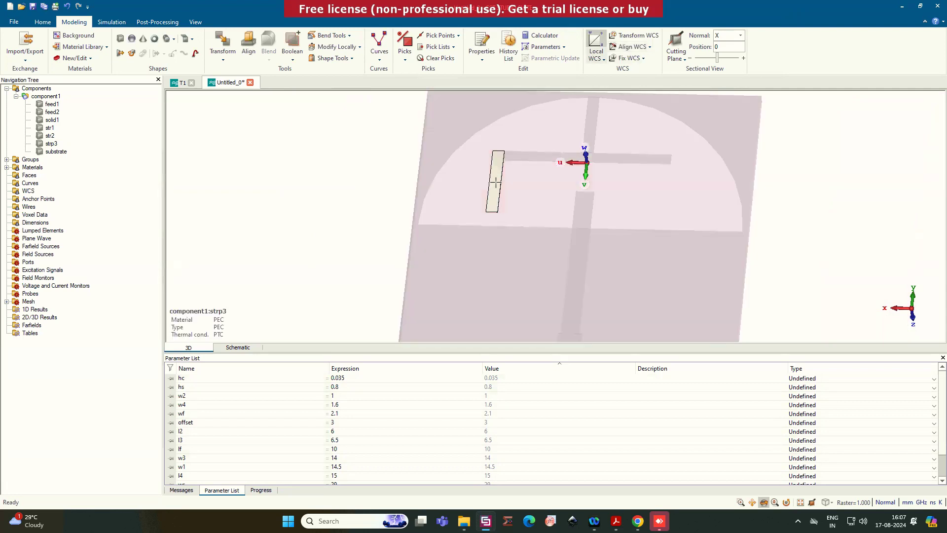
click(222, 45)
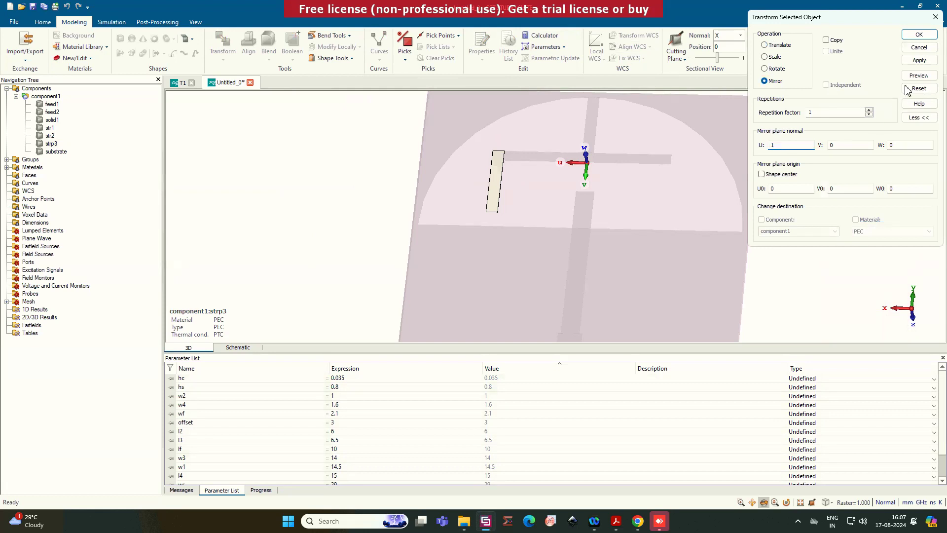
click(919, 75)
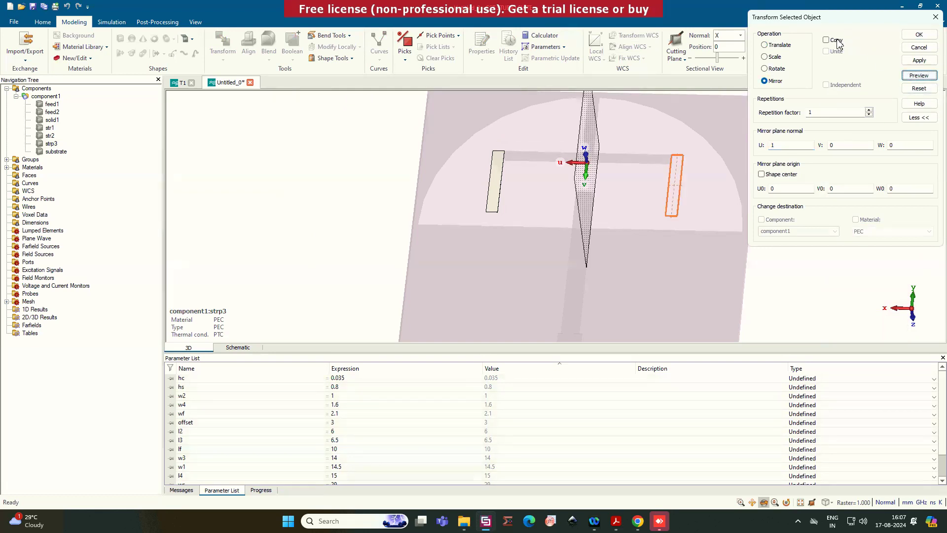
click(918, 34)
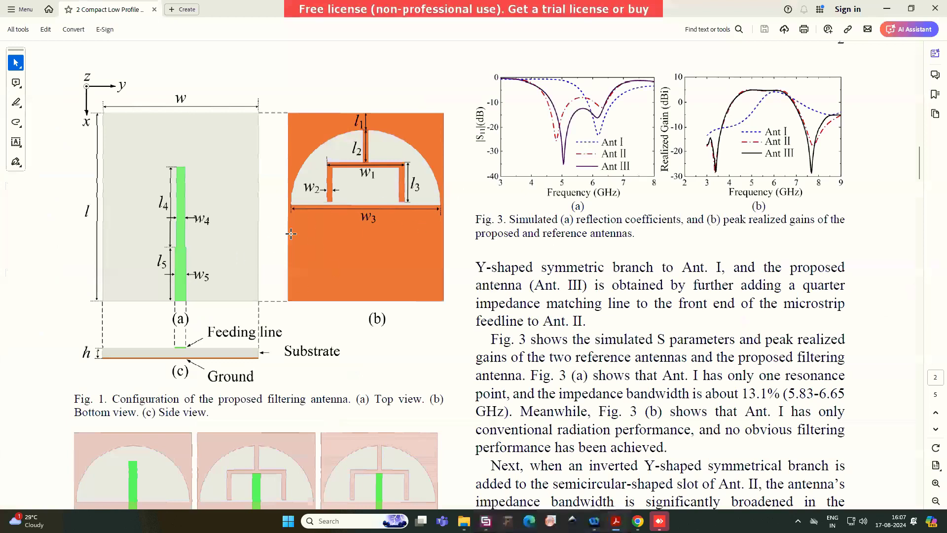
Step: Scroll the paper to view the antenna configuration figure and the reflection and gain plots
scroll(down, 3)
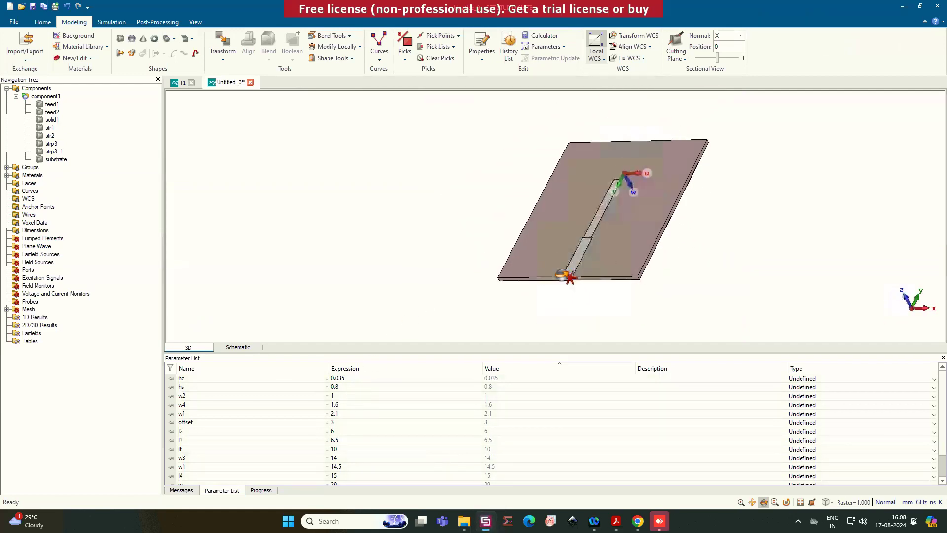
Step: Pick the end face of the feed line at the substrate edge
scroll(up, 3)
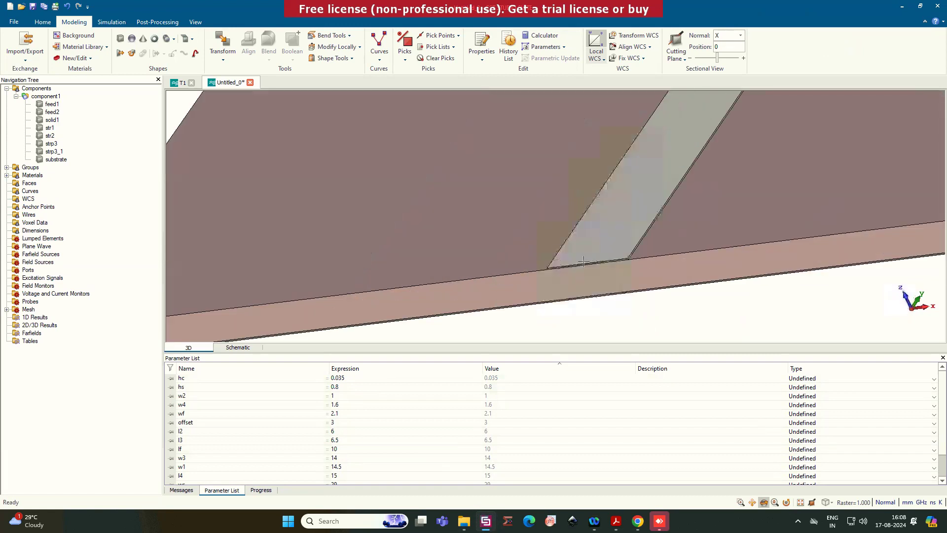
click(610, 265)
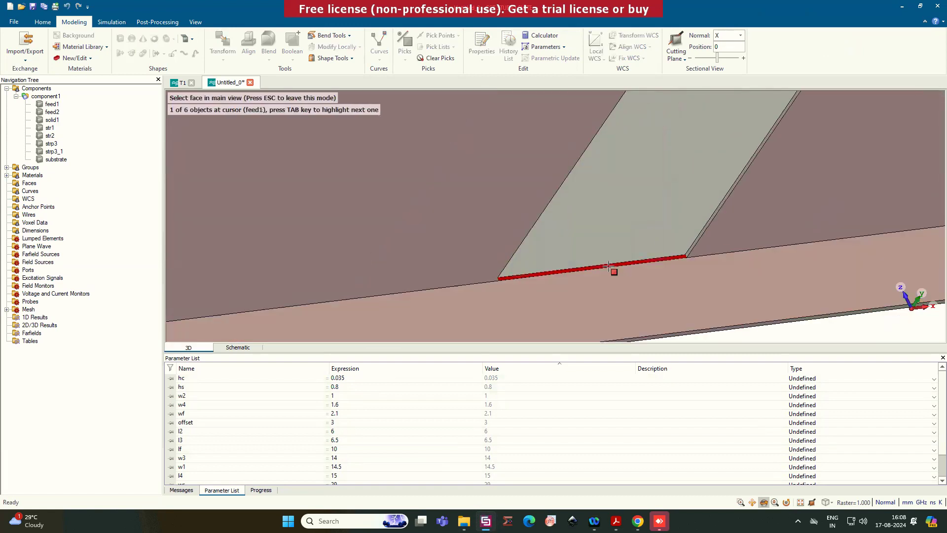
click(608, 265)
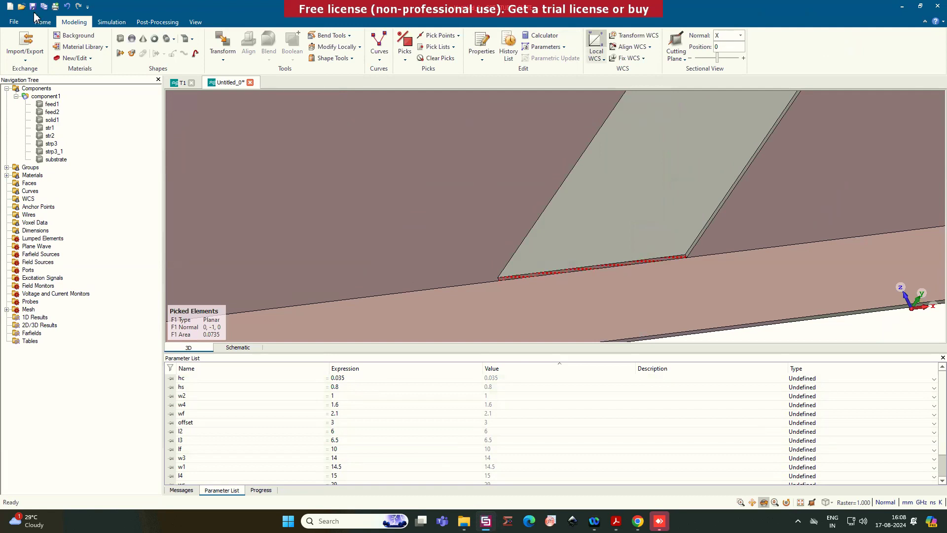
Step: Construct a waveguide port from the picked face via the port extension coefficient macro
click(42, 22)
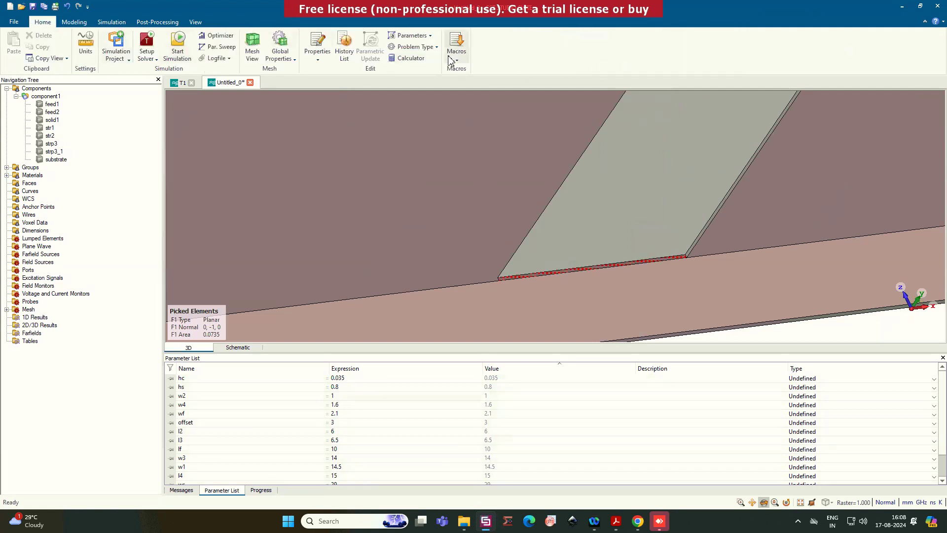
click(456, 46)
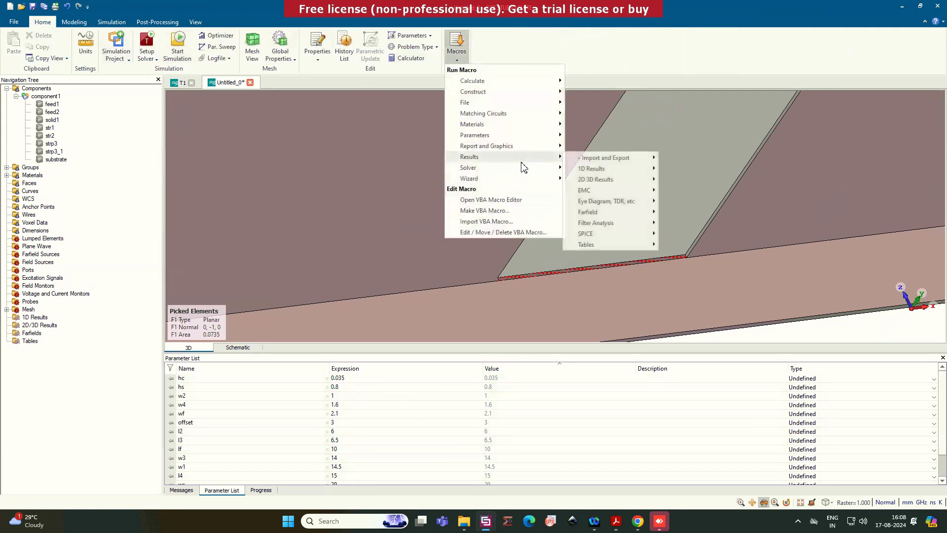
mouse_move(467, 167)
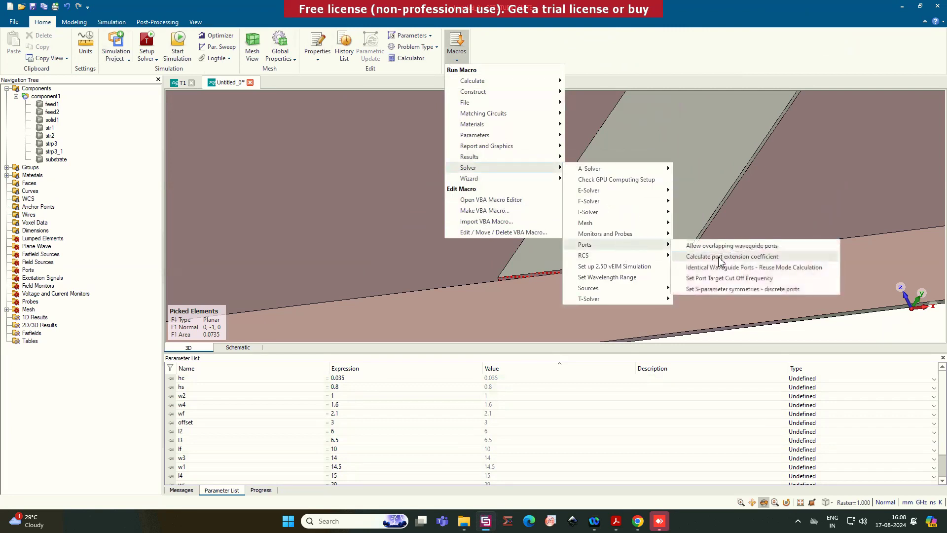
click(731, 257)
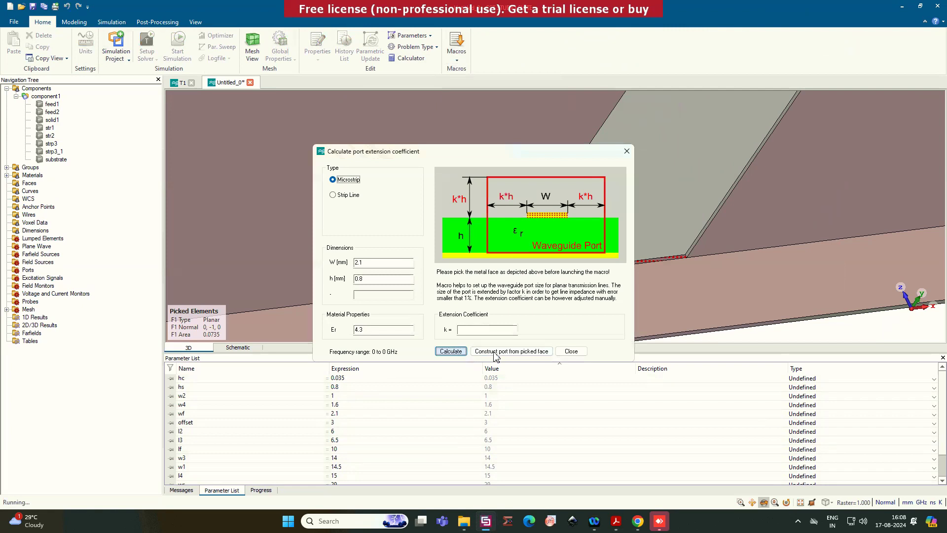
click(570, 351)
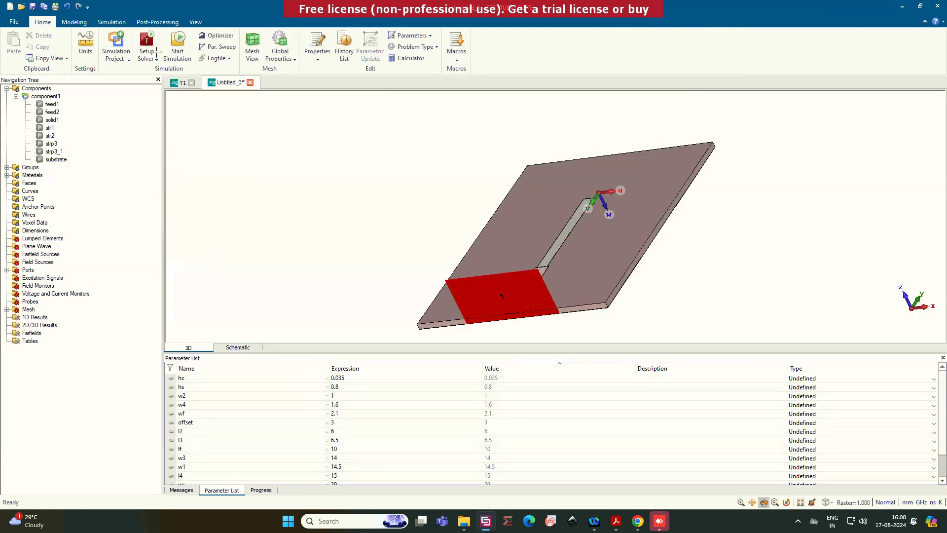
Step: Add an E-field monitor and confirm the 0–10 GHz frequency range
click(111, 22)
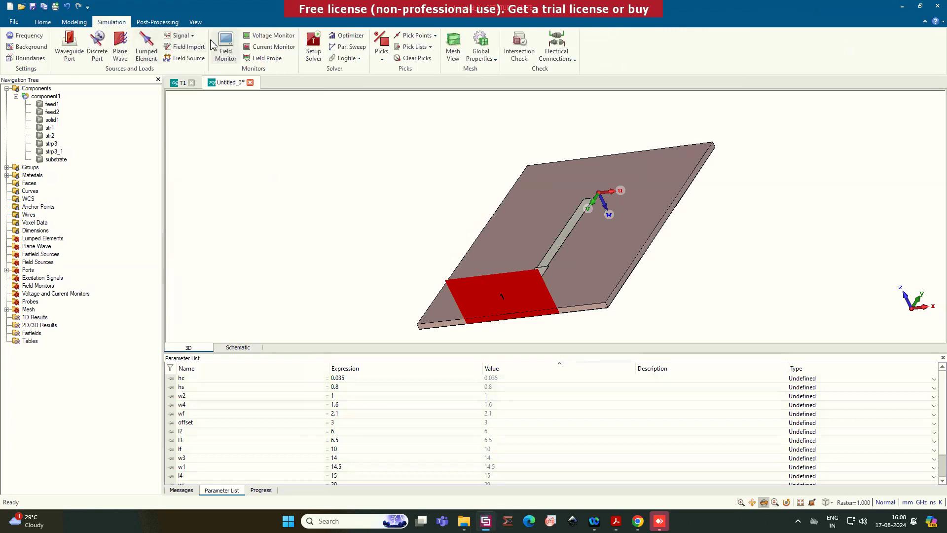
click(225, 51)
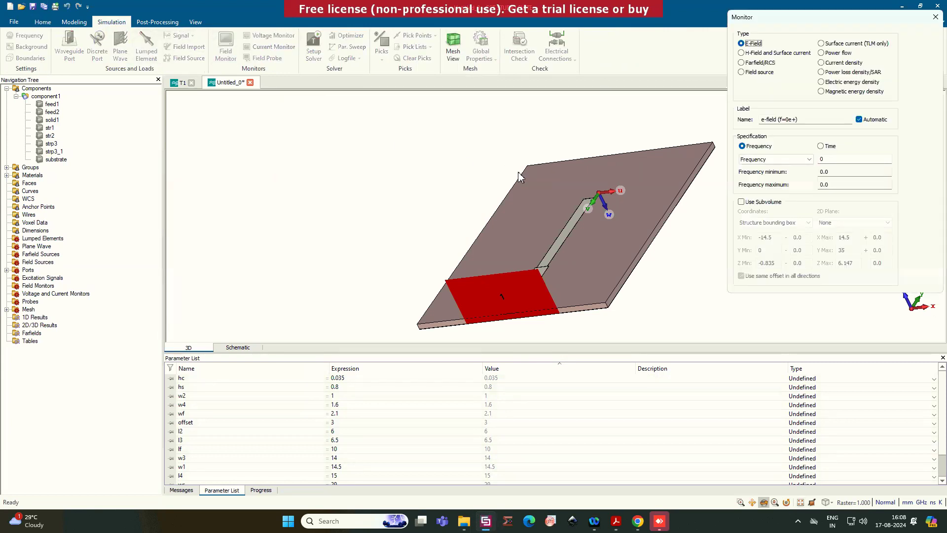
click(741, 62)
text(10)
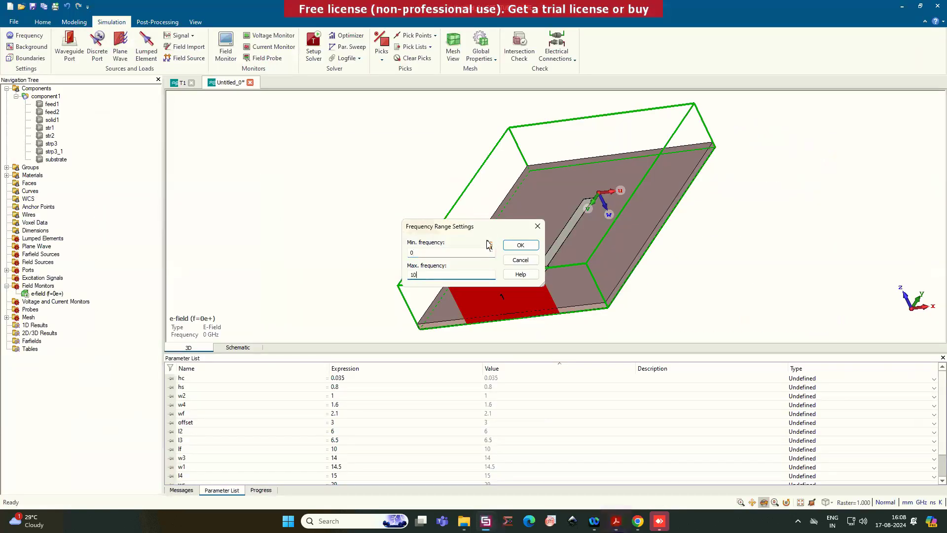
click(519, 244)
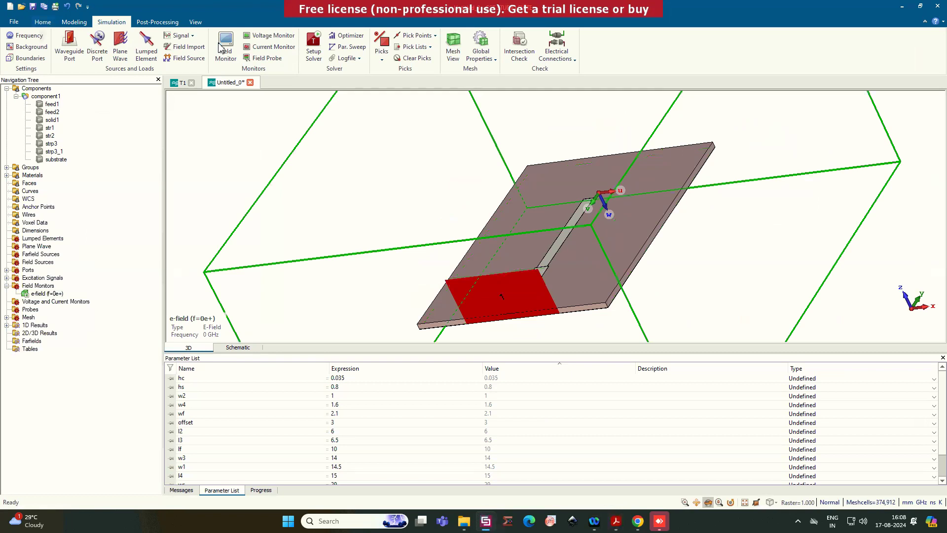
Step: Add an E-field monitor at 5 GHz, a far-field monitor at 5 GHz and a broadband far-field monitor
click(225, 46)
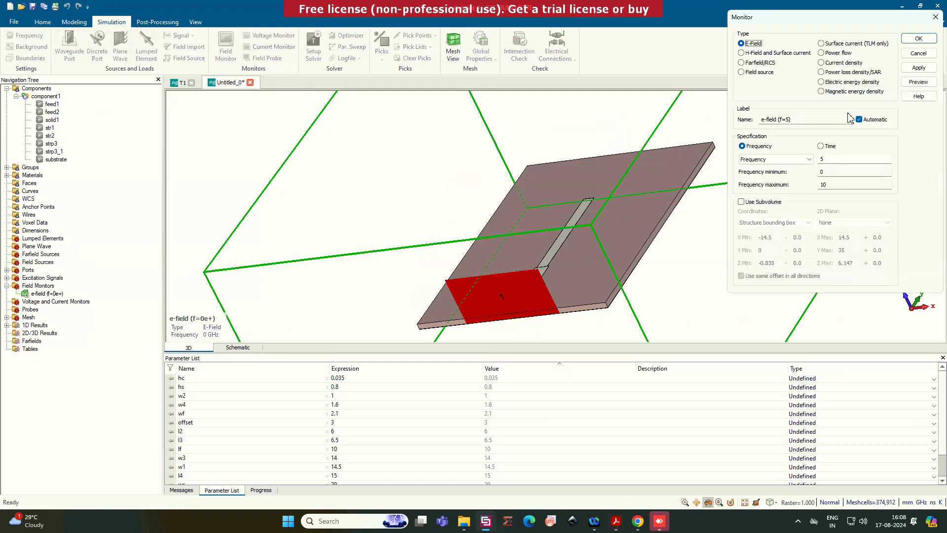
click(741, 52)
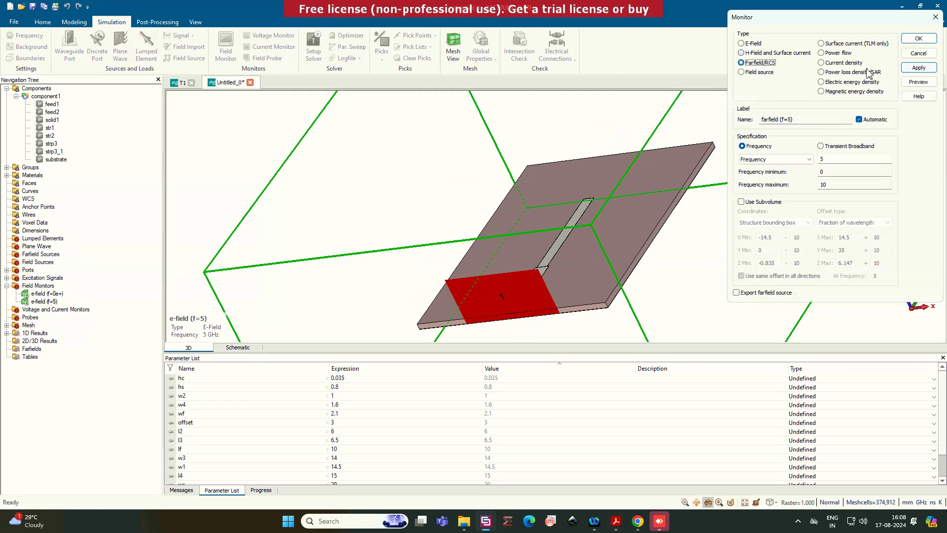
click(917, 67)
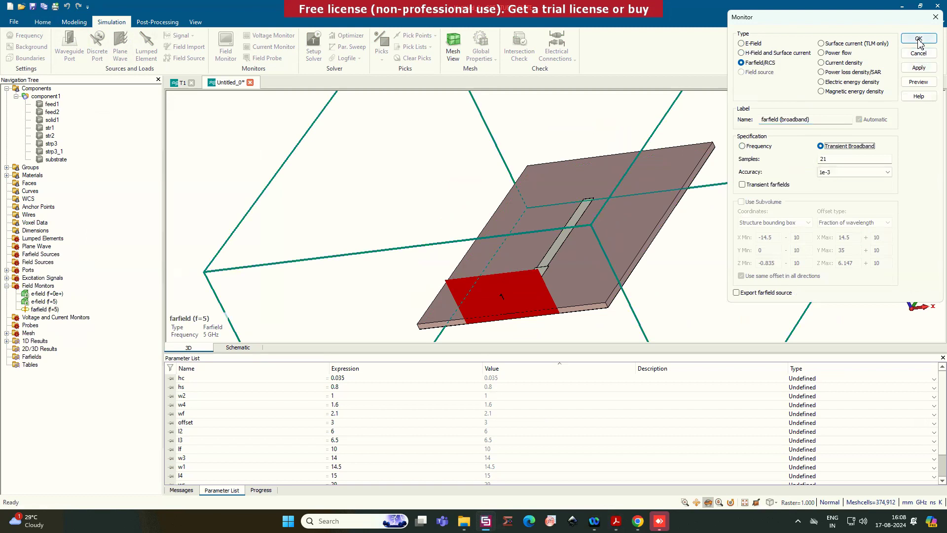
click(917, 39)
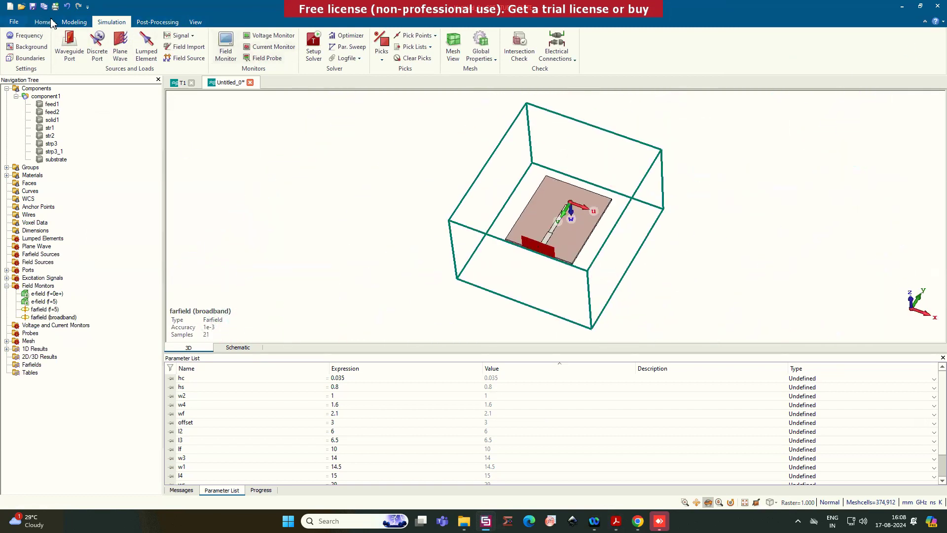
Step: Start the simulation and show the T1 project's S-parameter results
click(43, 22)
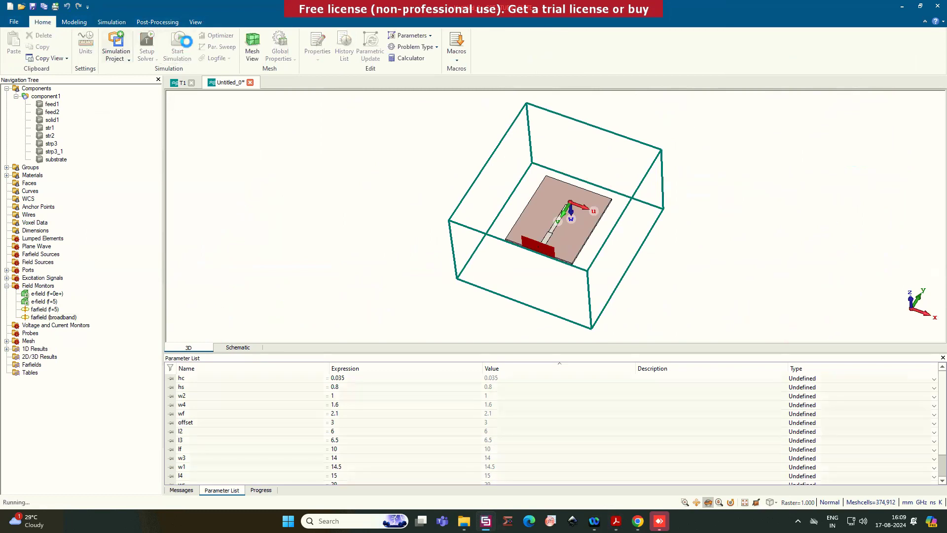
click(260, 490)
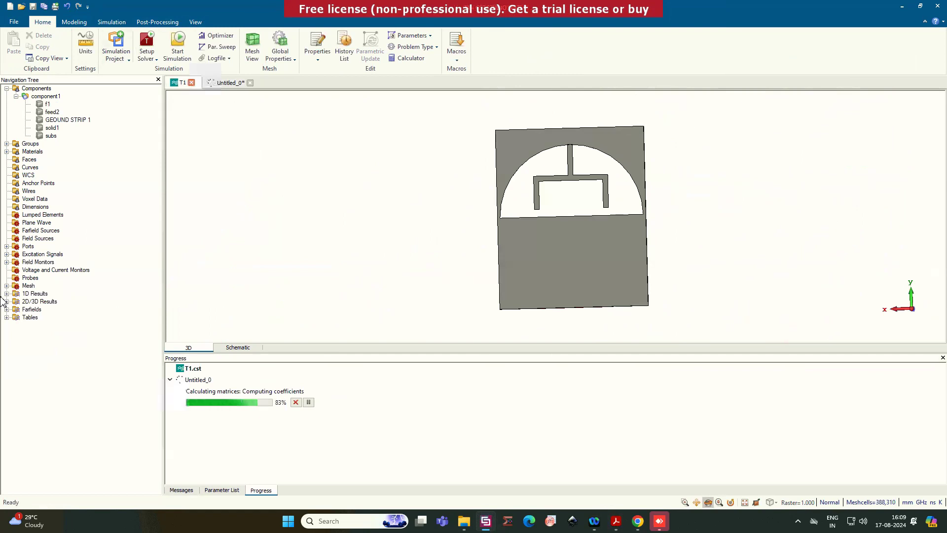
click(6, 294)
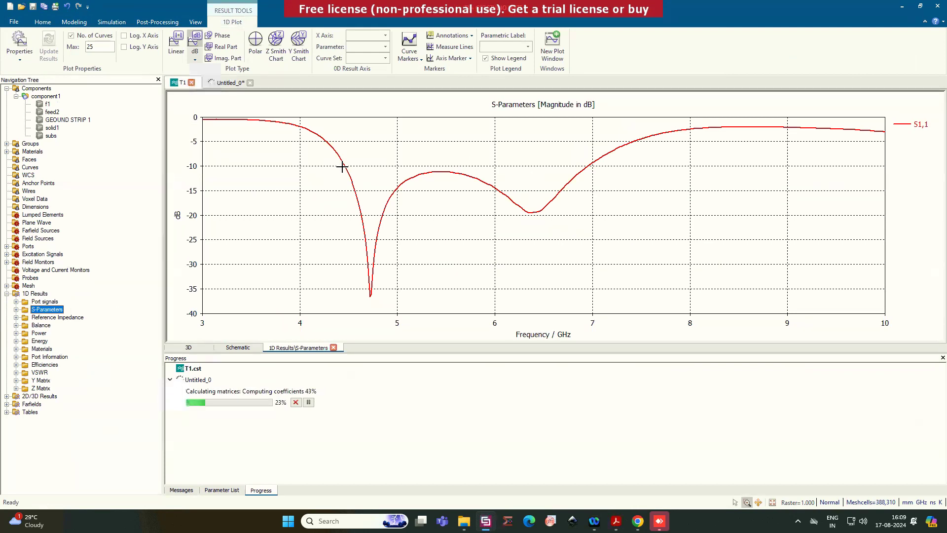
Step: Mark the S11 curve's −10 dB crossings at 4.46 and 6.95 GHz
double_click(345, 166)
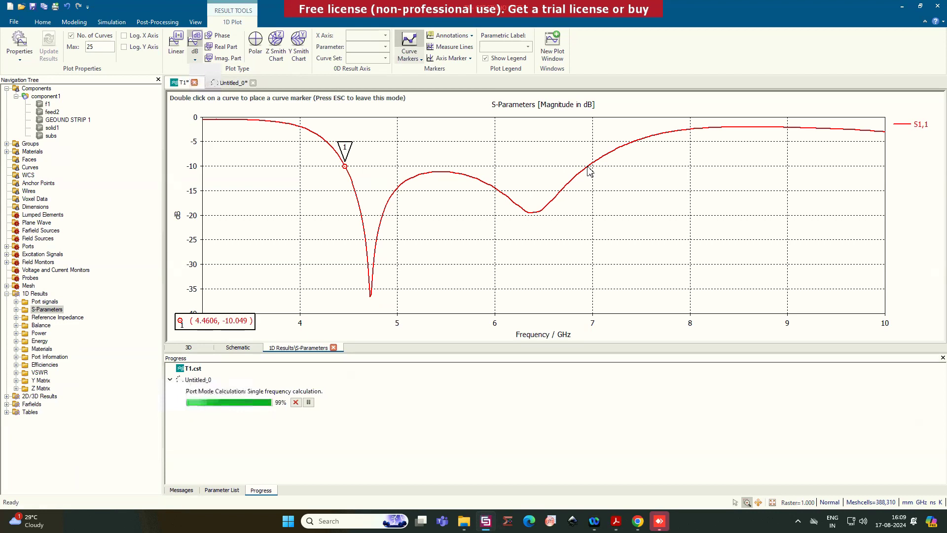
double_click(586, 163)
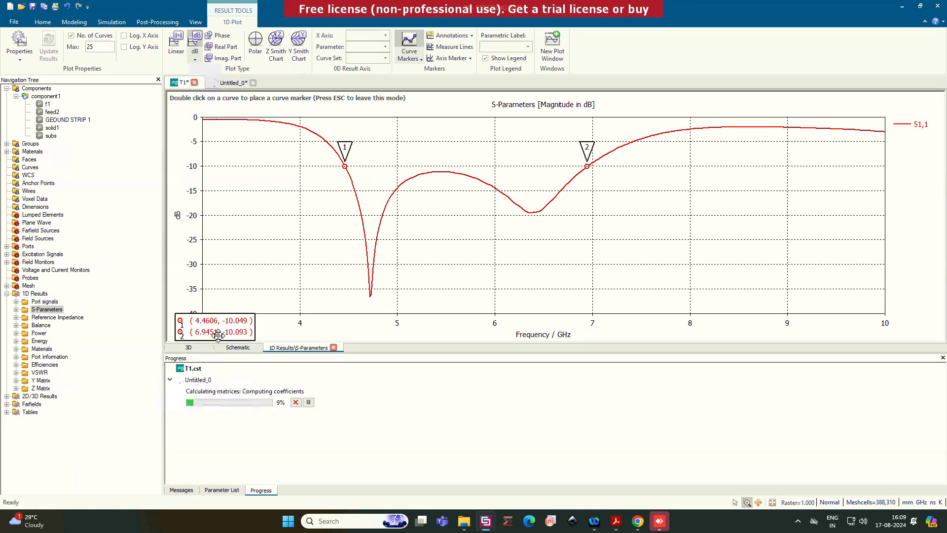
mouse_move(305, 200)
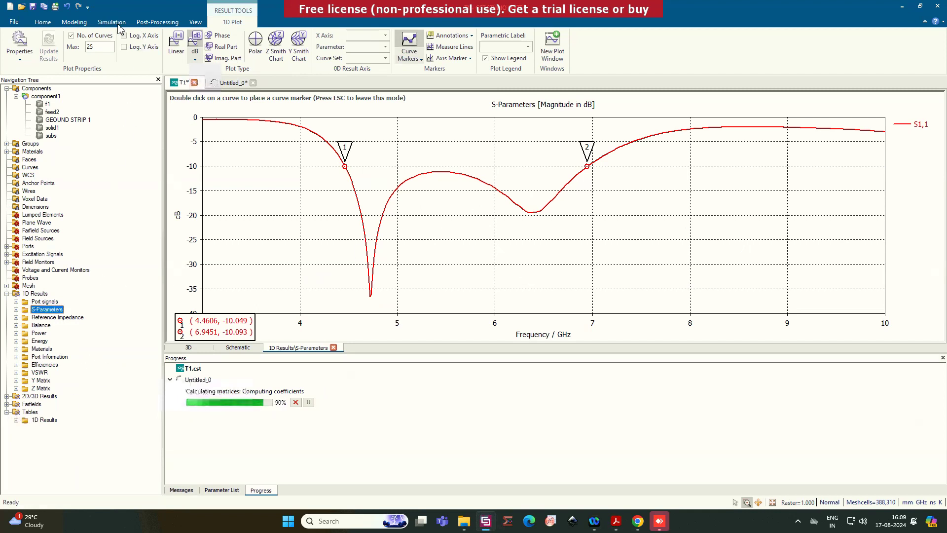
click(112, 22)
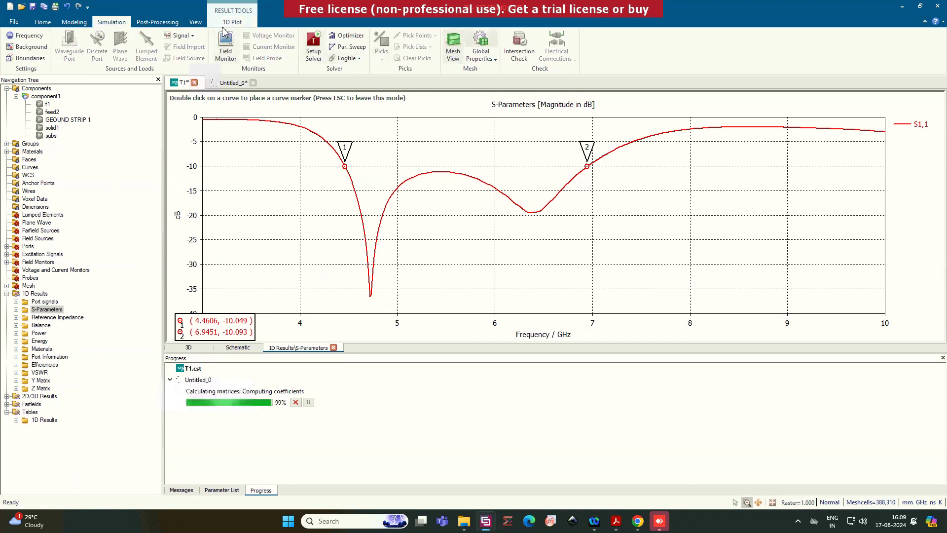
click(157, 22)
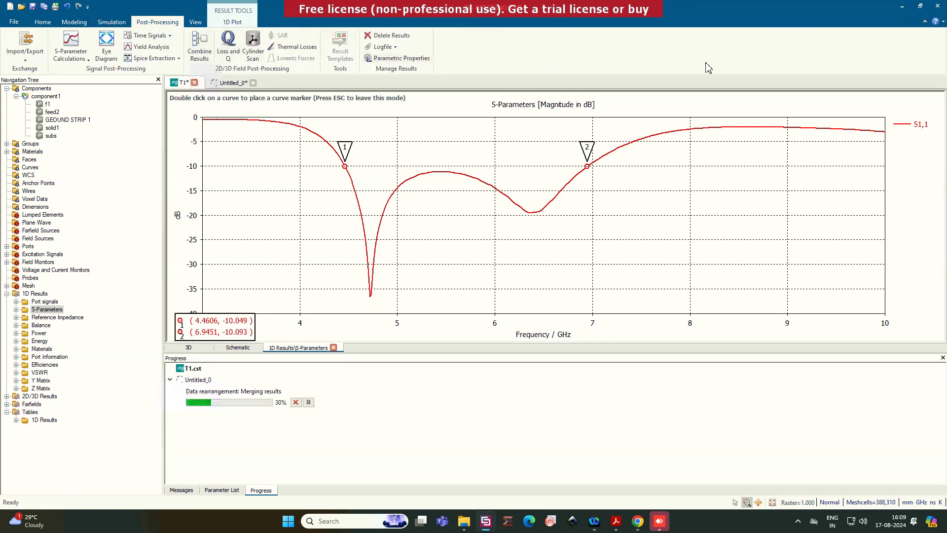
Step: Confirm the Realized Gain far-field result template and plot realized gain versus frequency, 2–10 GHz
click(339, 46)
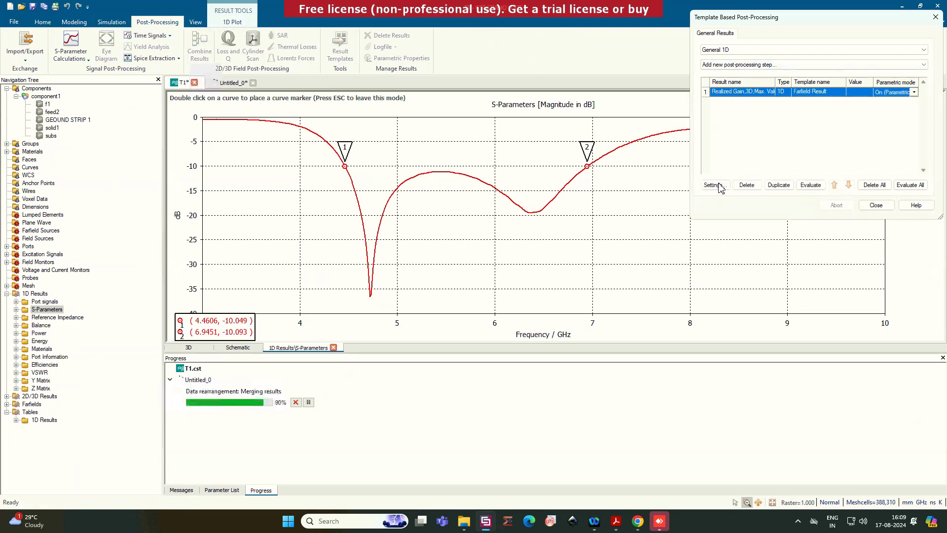
click(712, 185)
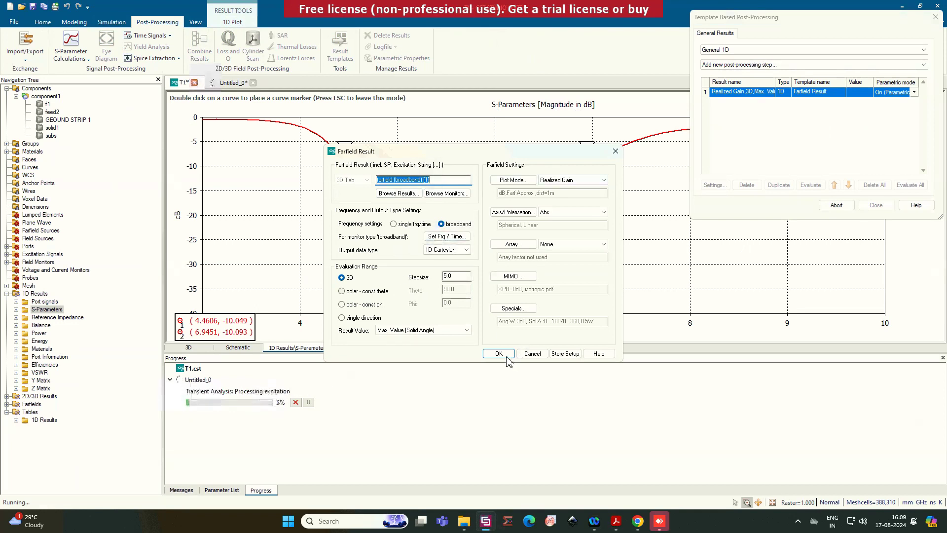
click(497, 353)
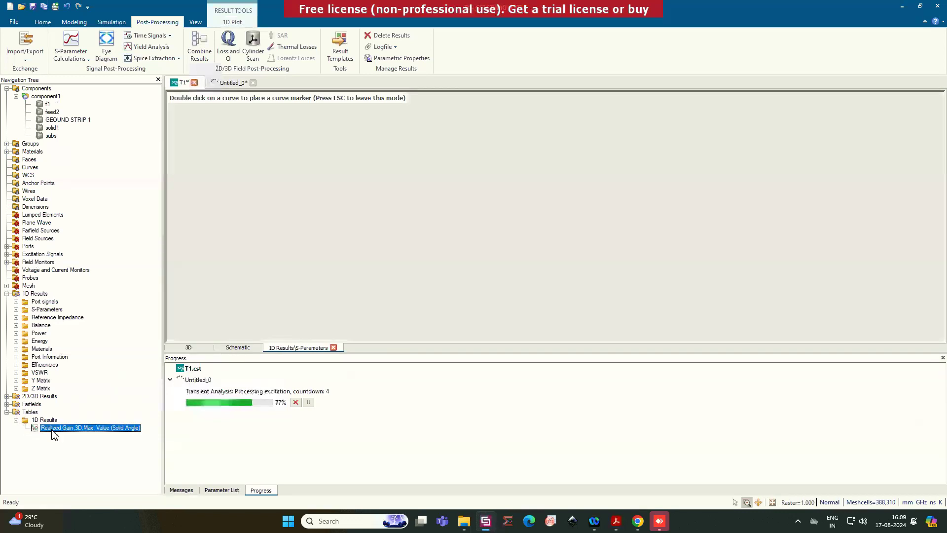
double_click(90, 427)
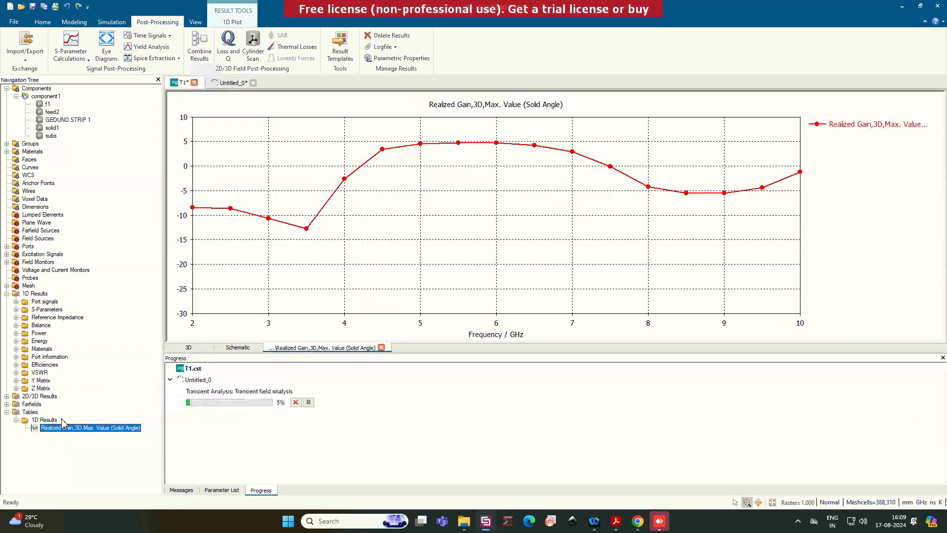